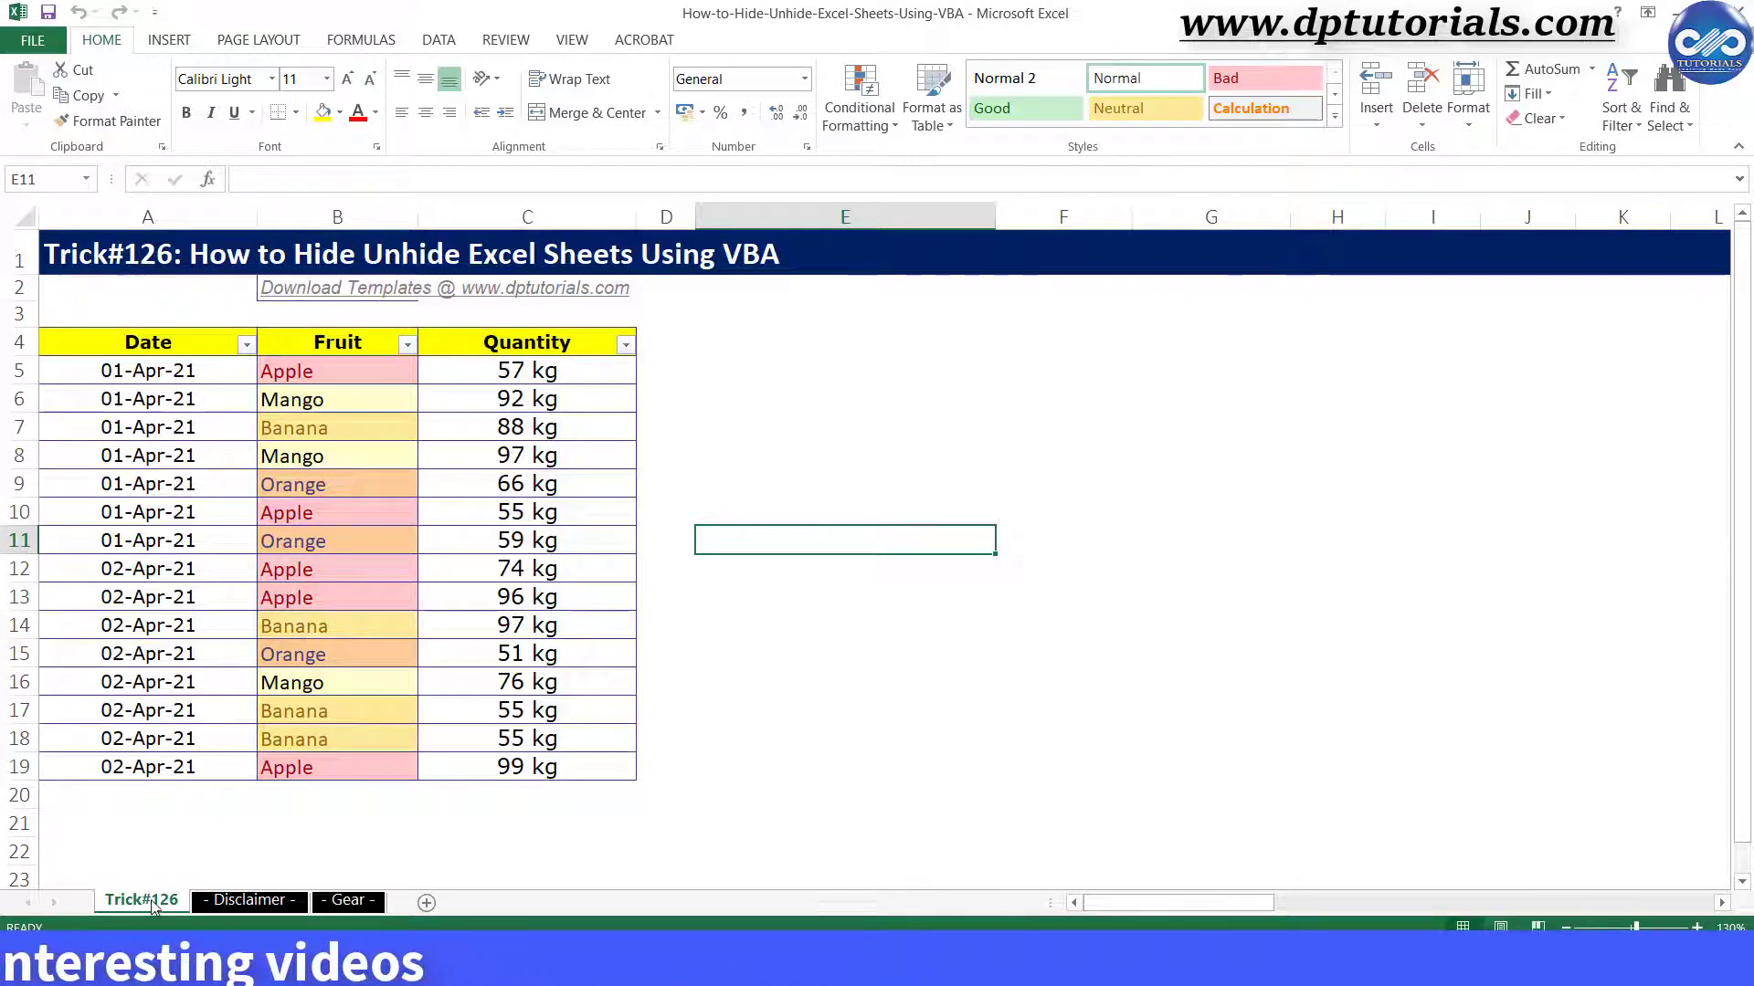
- Bring up the code module for the Trick#126 sheet via View Code
right_click(140, 898)
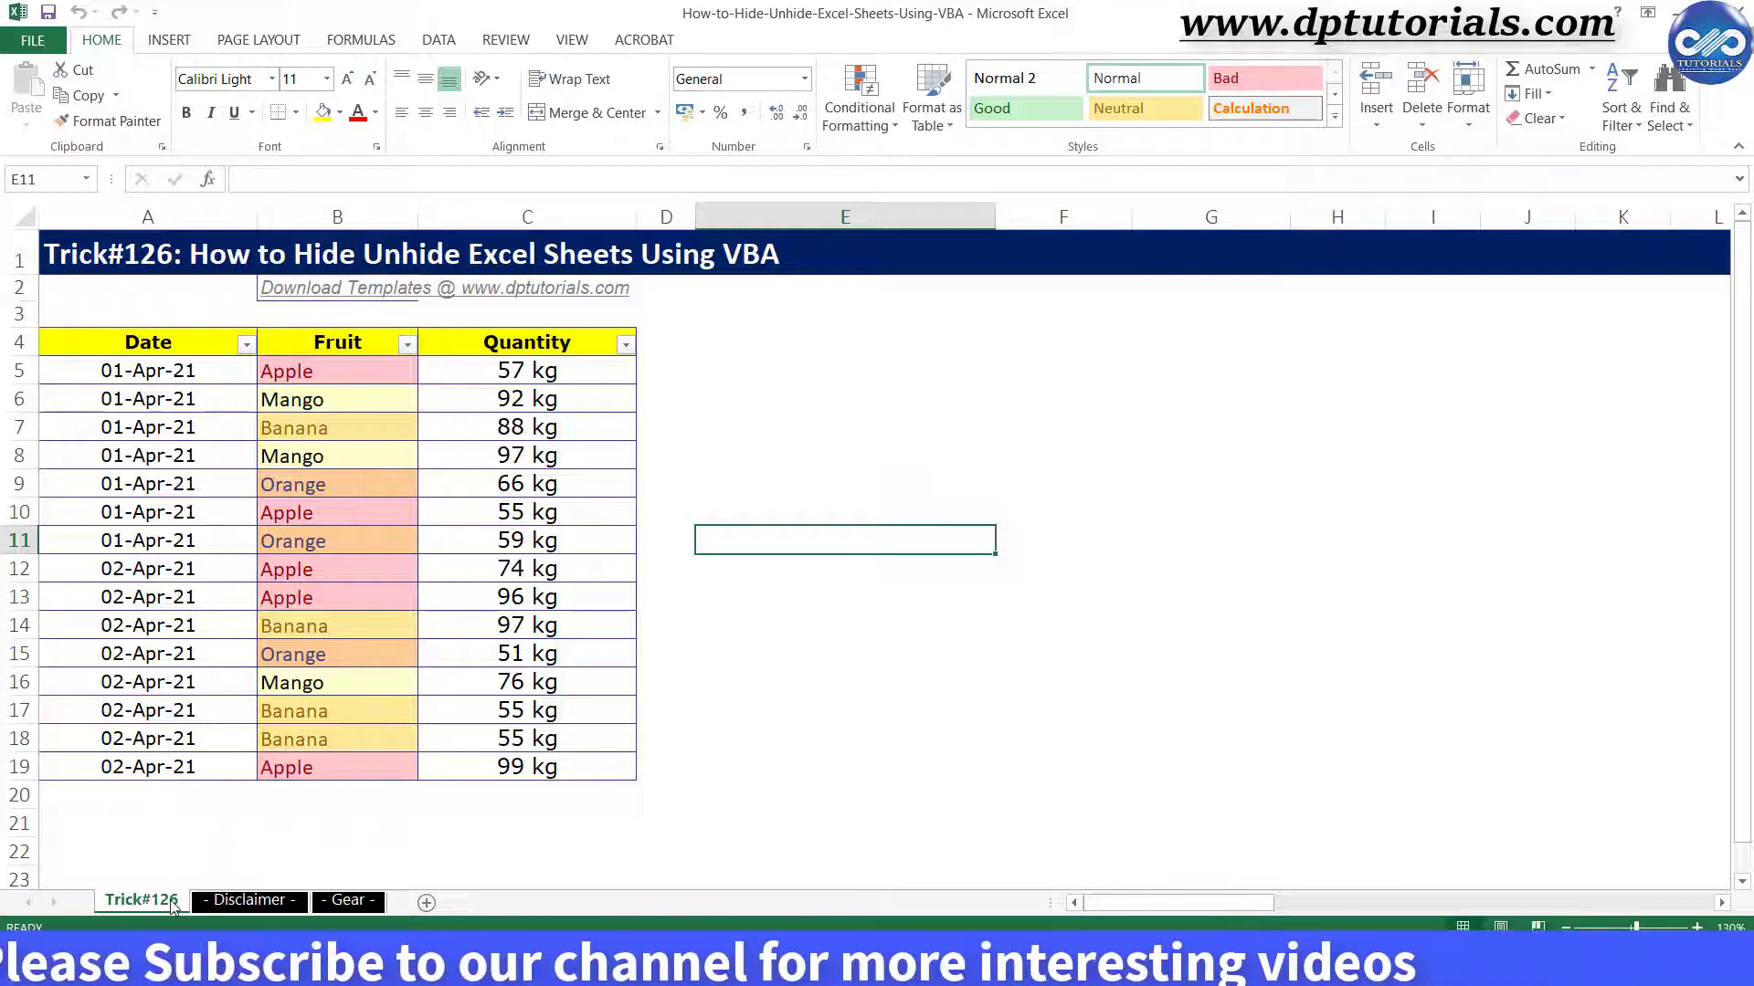
right_click(139, 899)
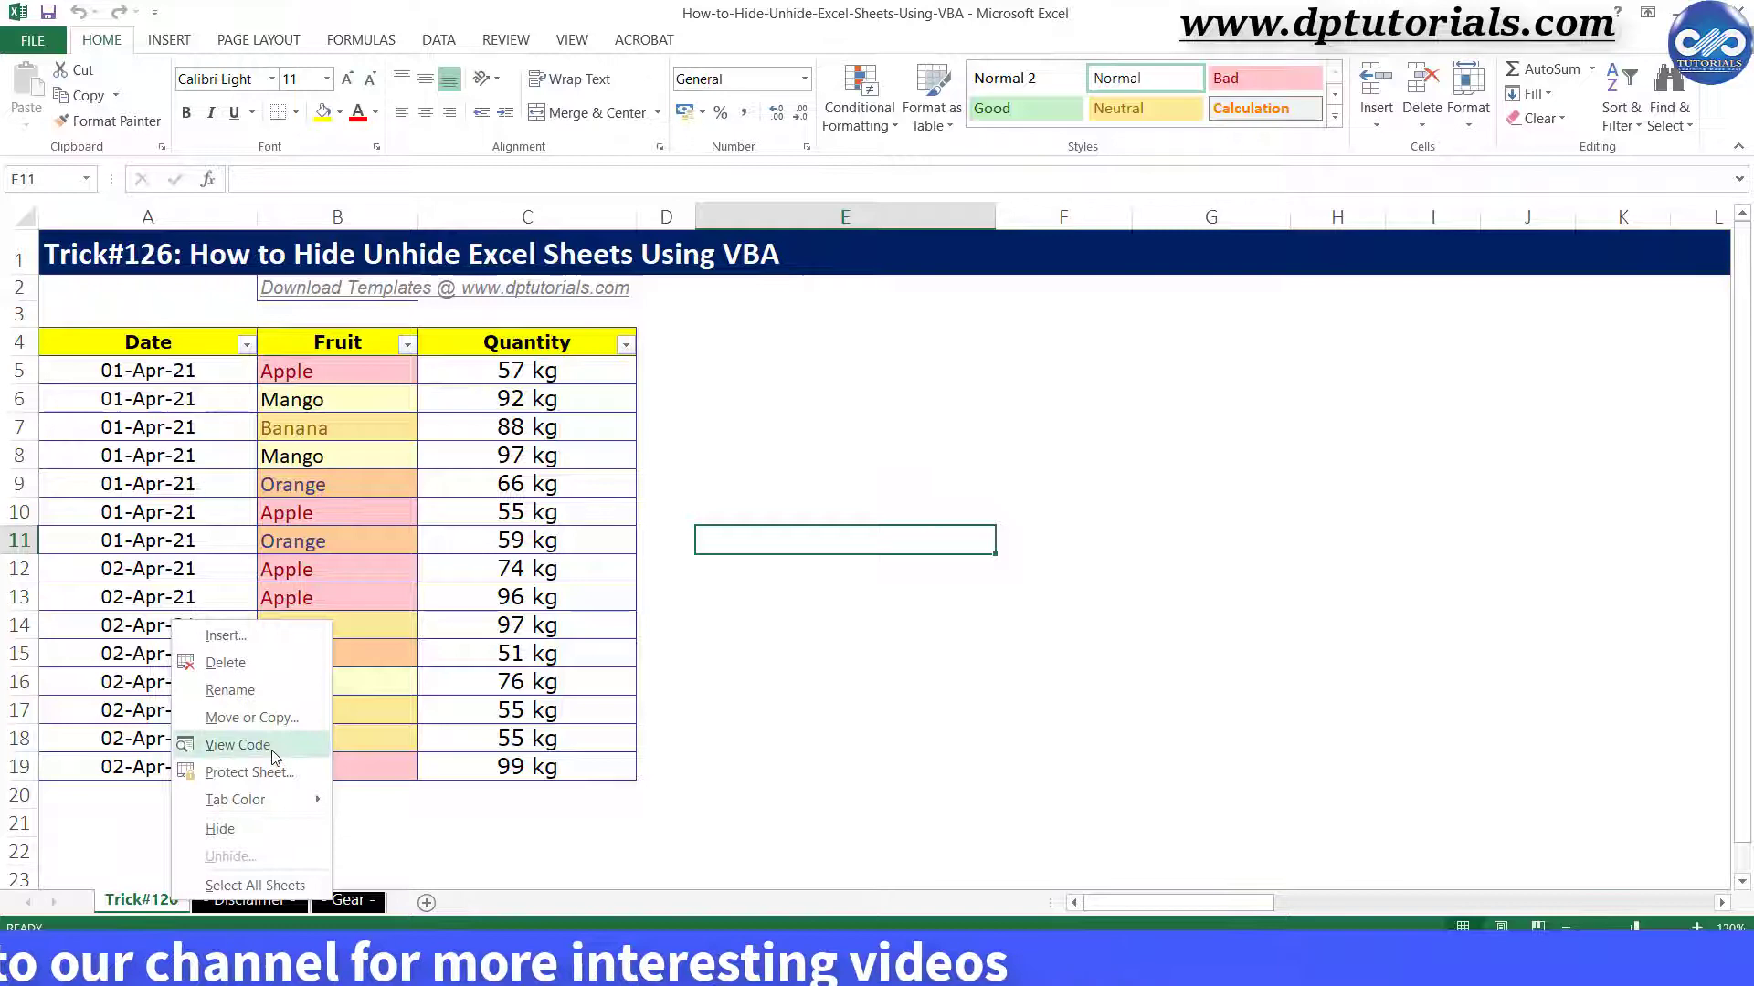
left_click(236, 745)
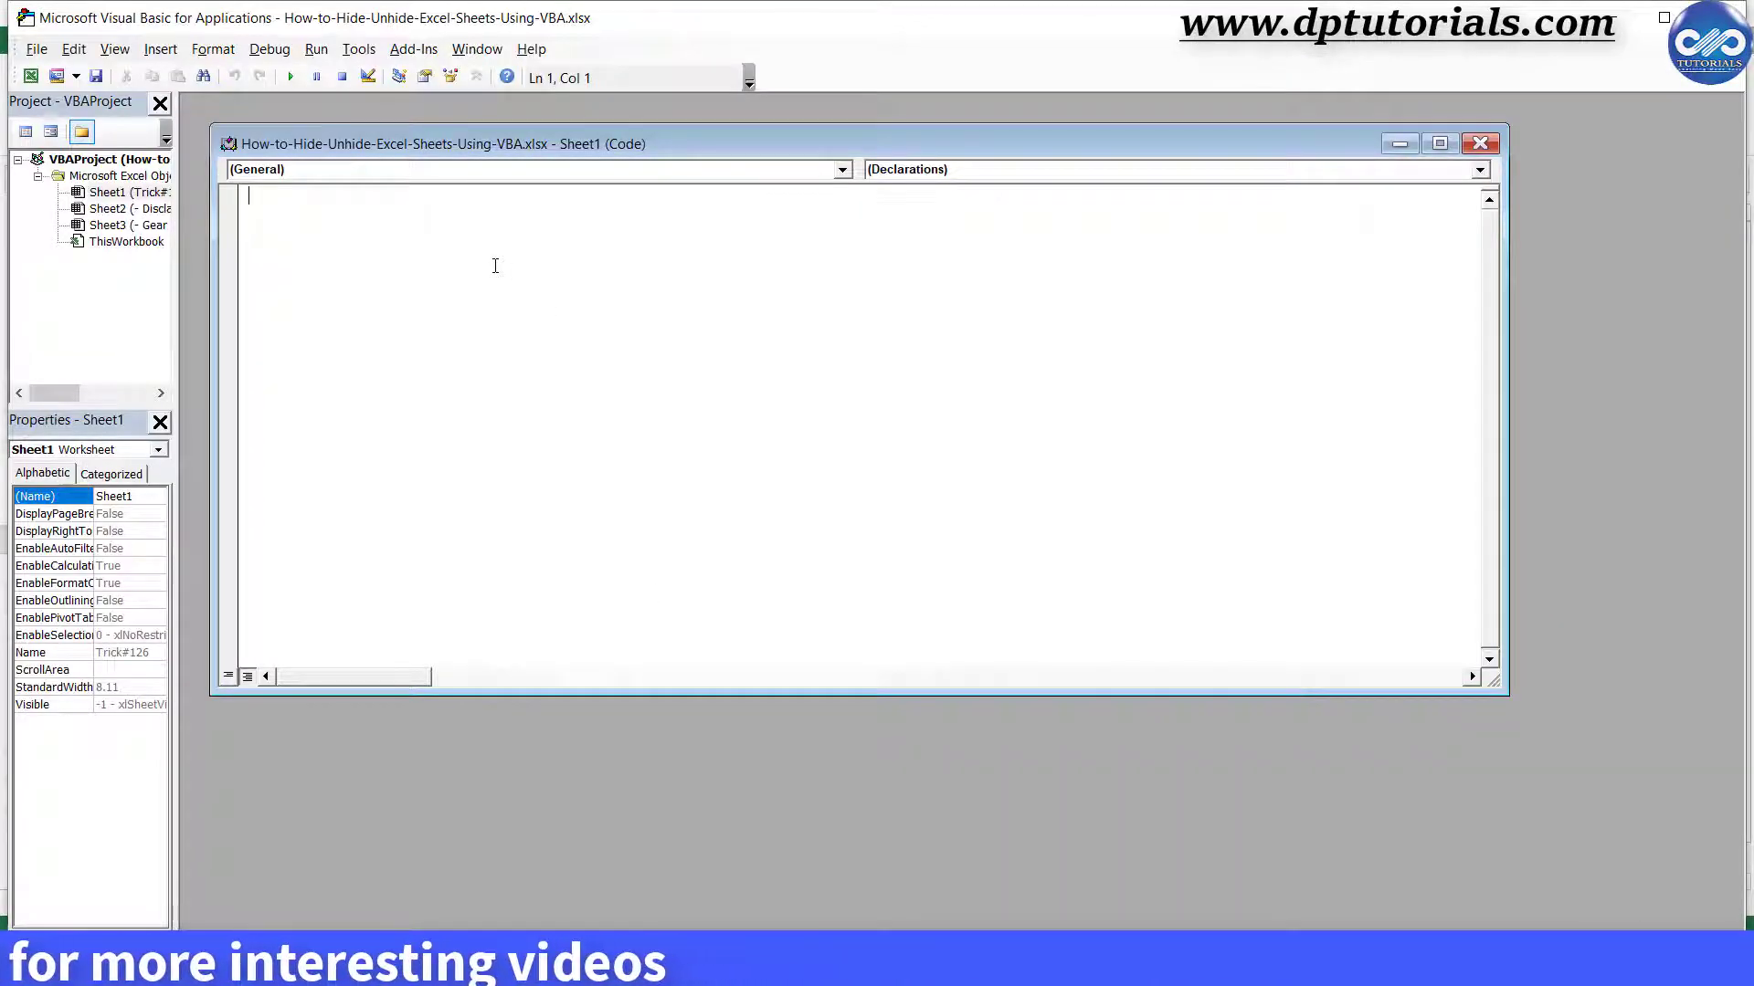
- Write Sub vba_hide() with the line Sheet1.Visible = False
type("Sub")
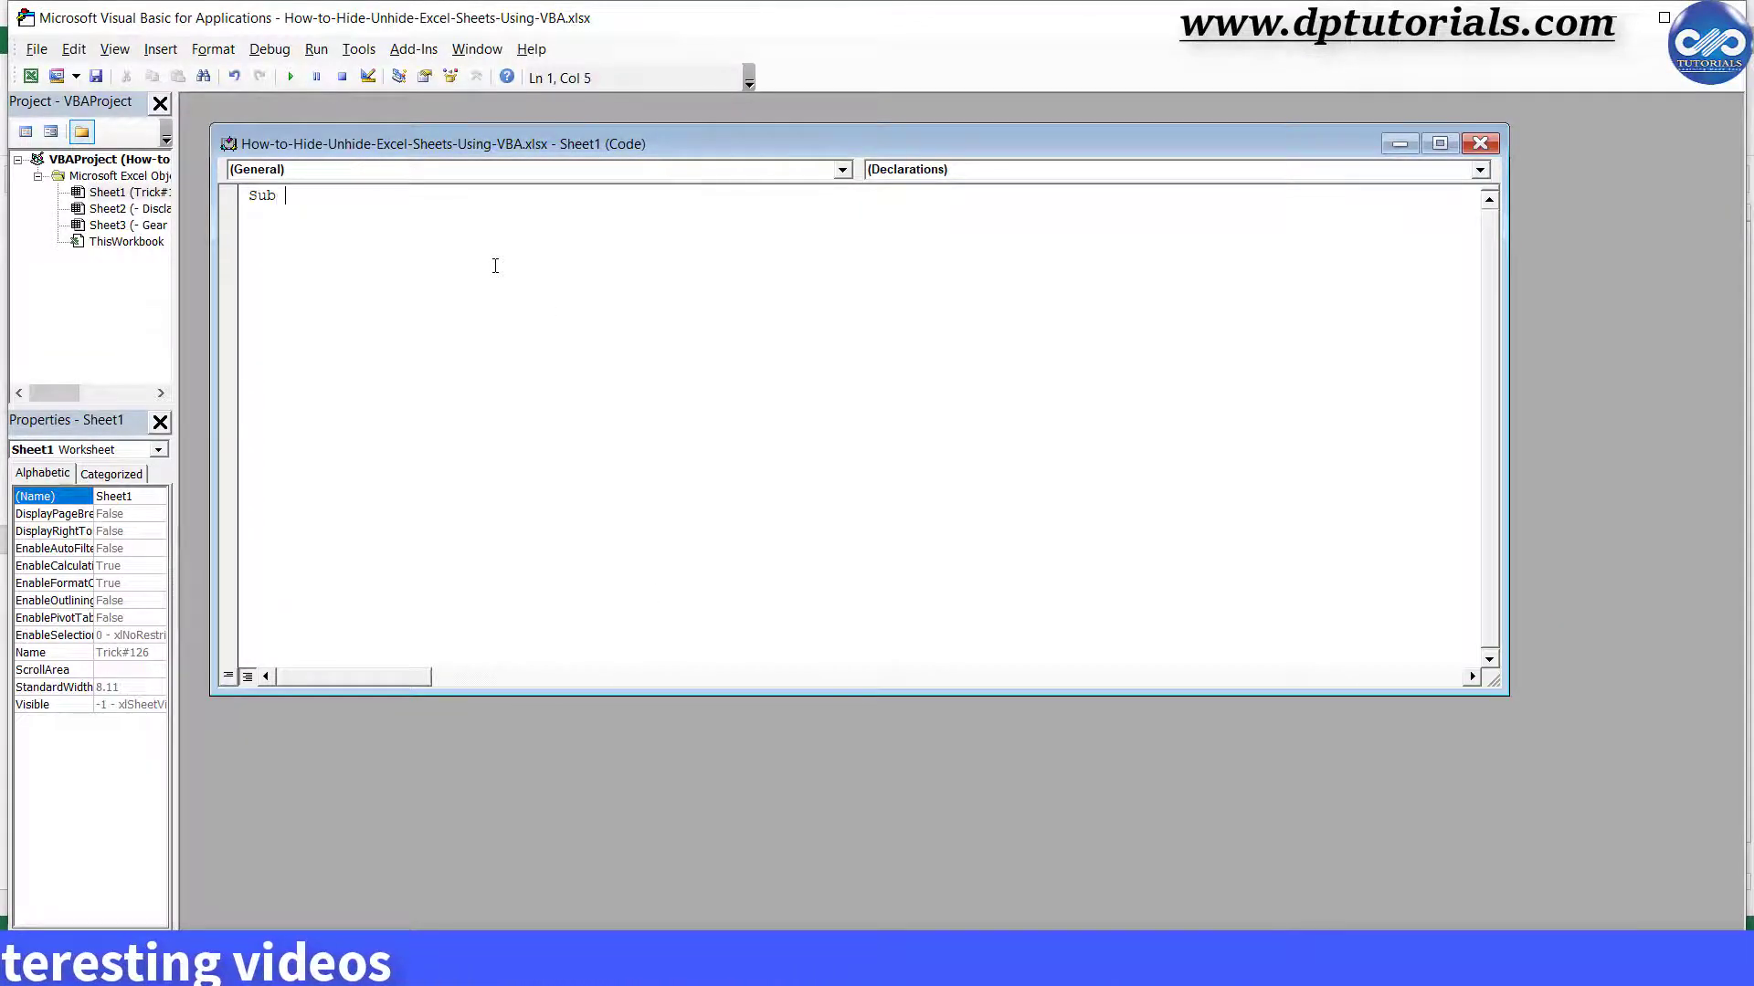
type("vba")
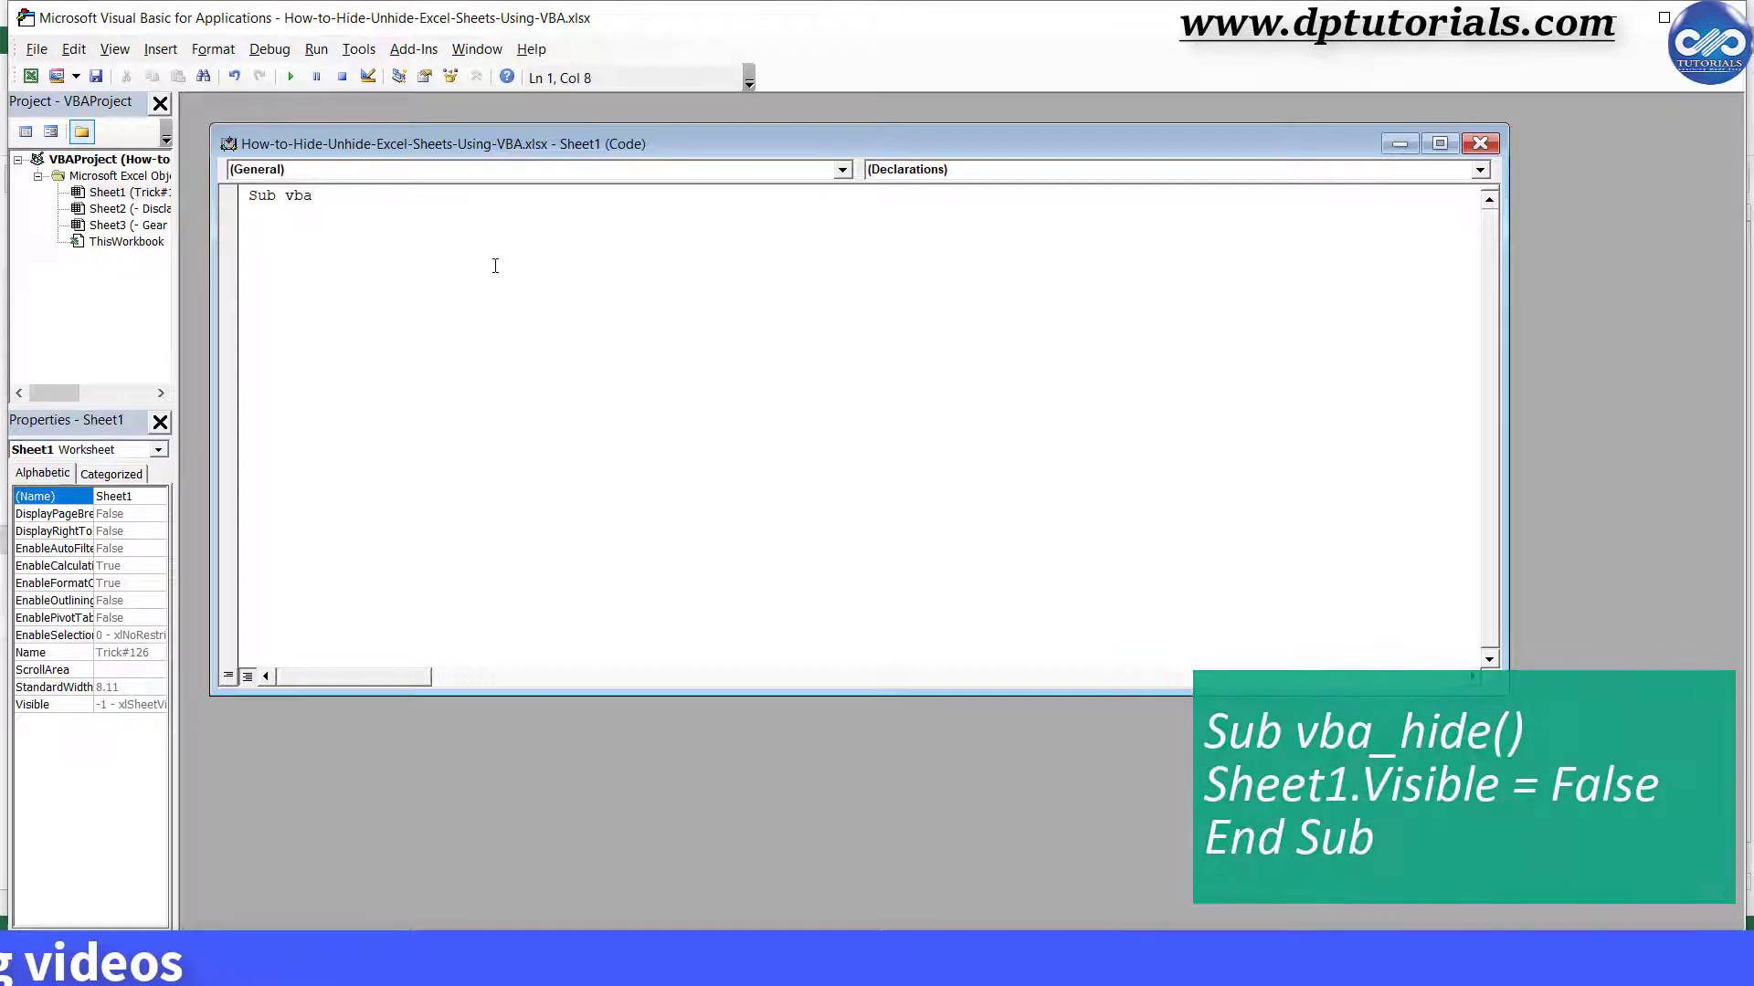
type("_hide")
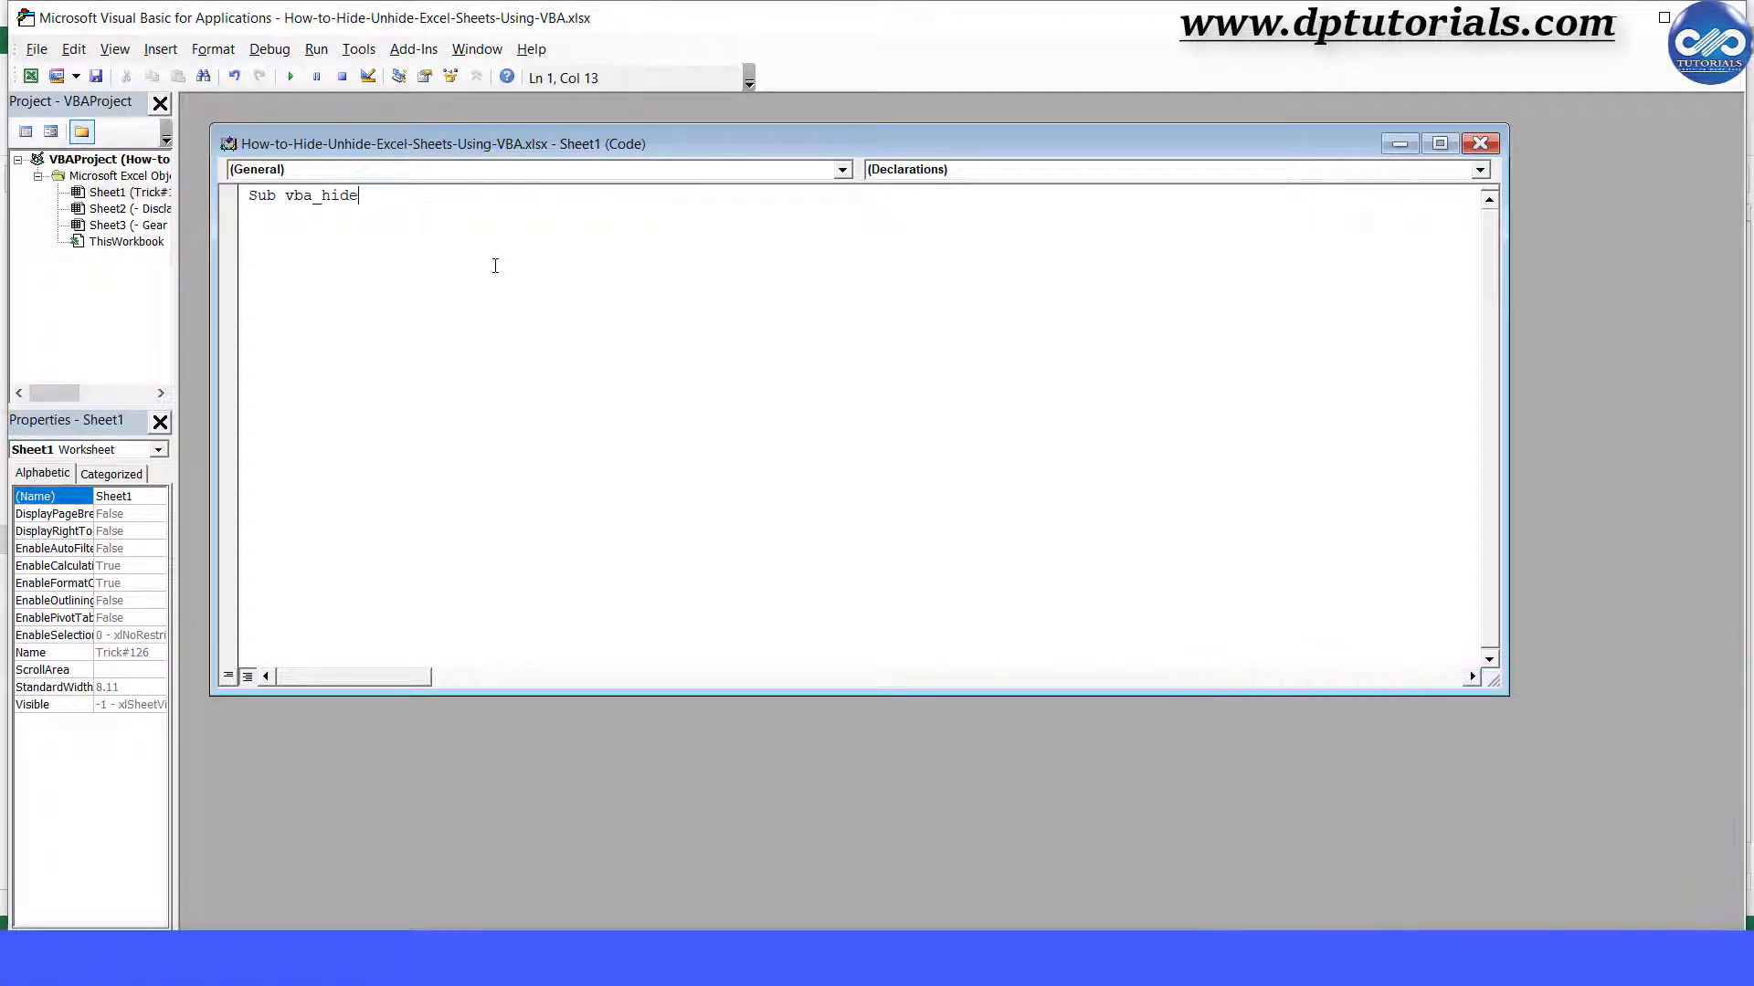
type("()")
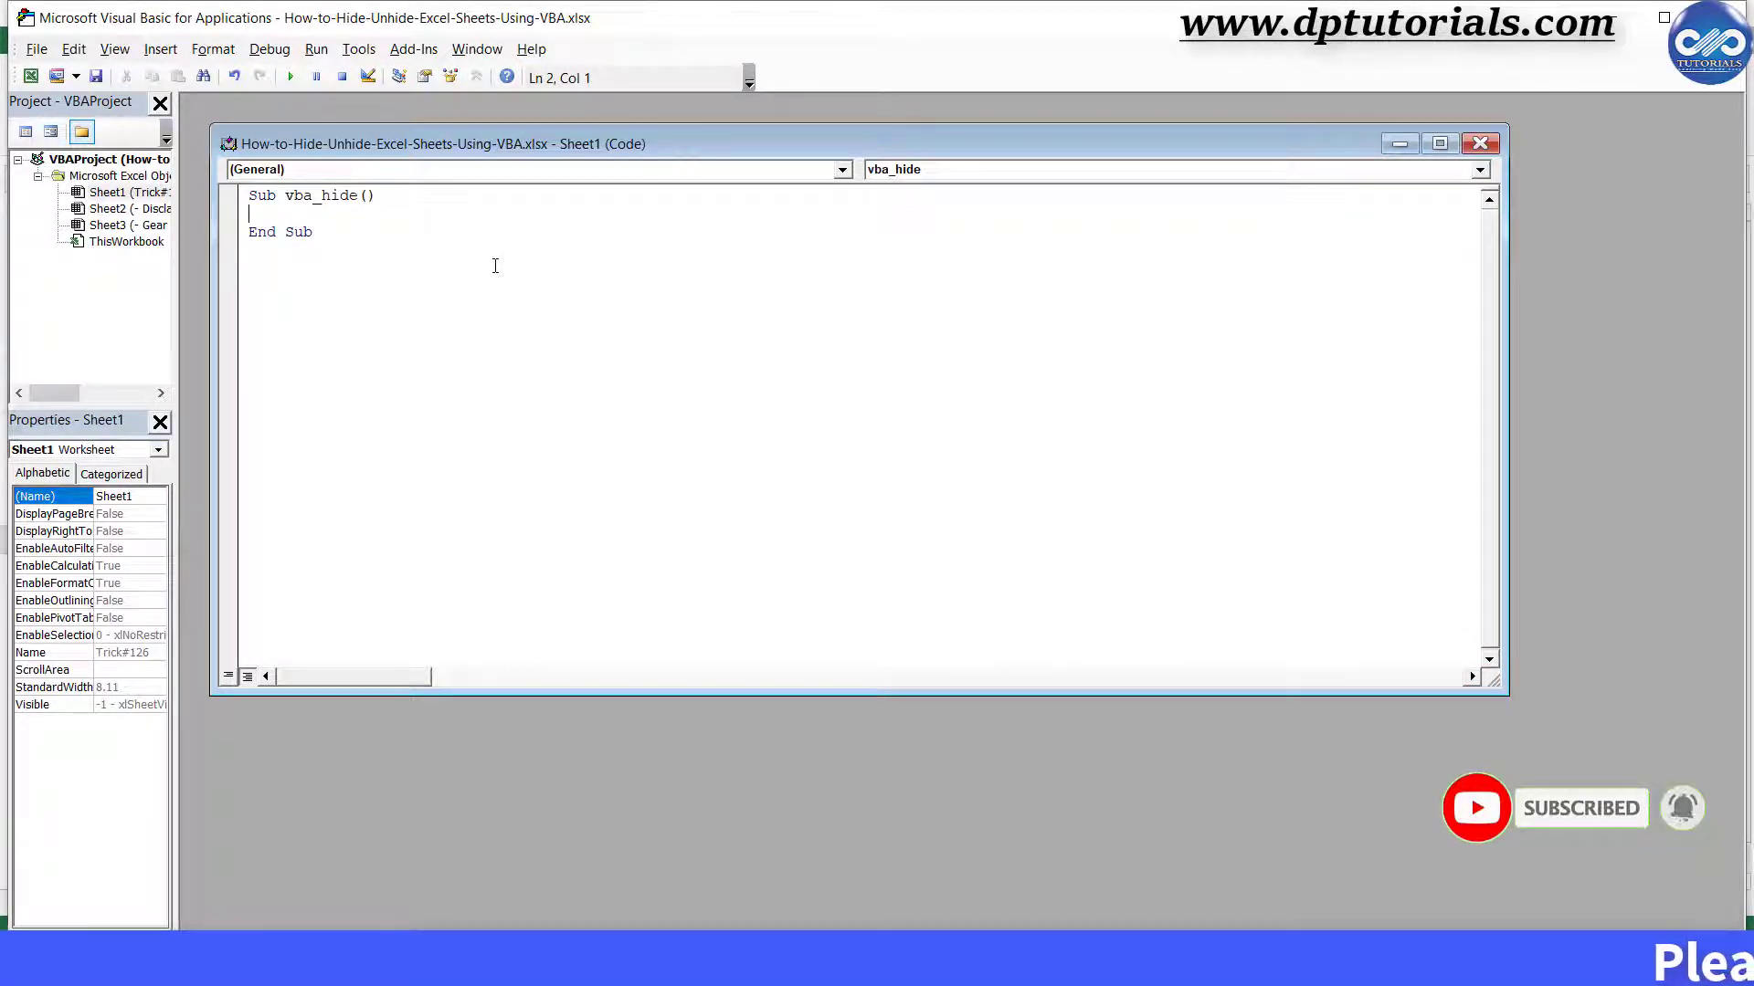
key("Enter")
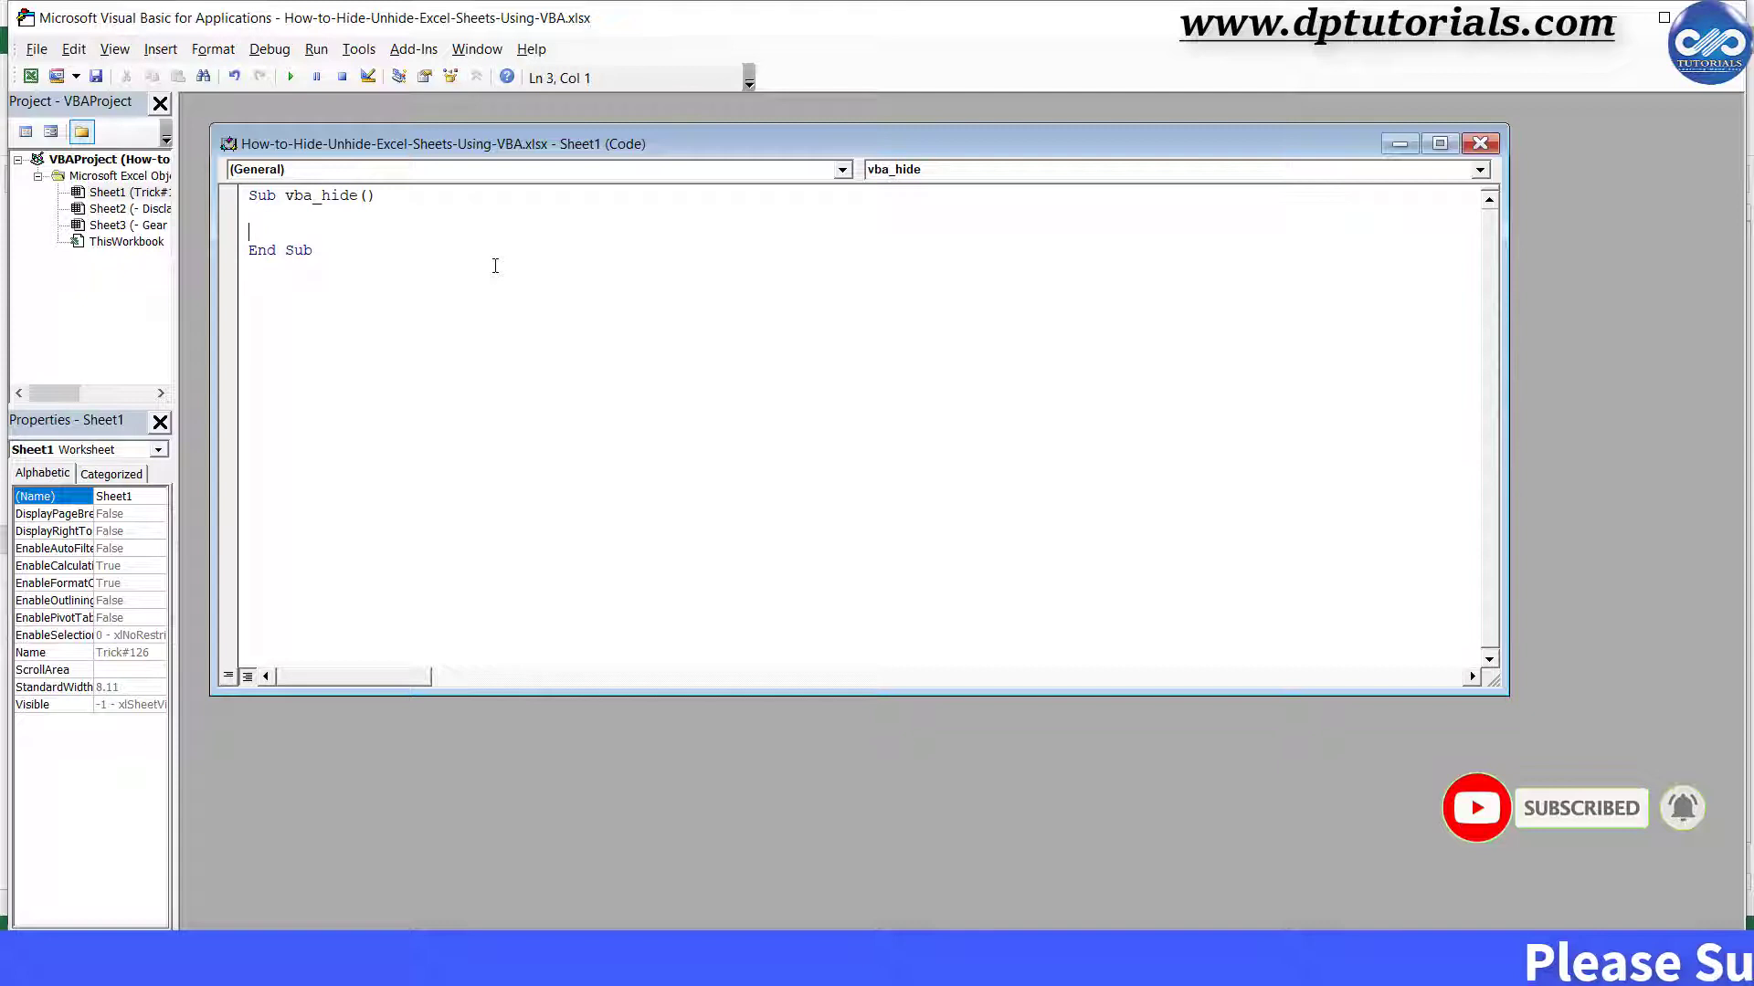
type("Sheet1.")
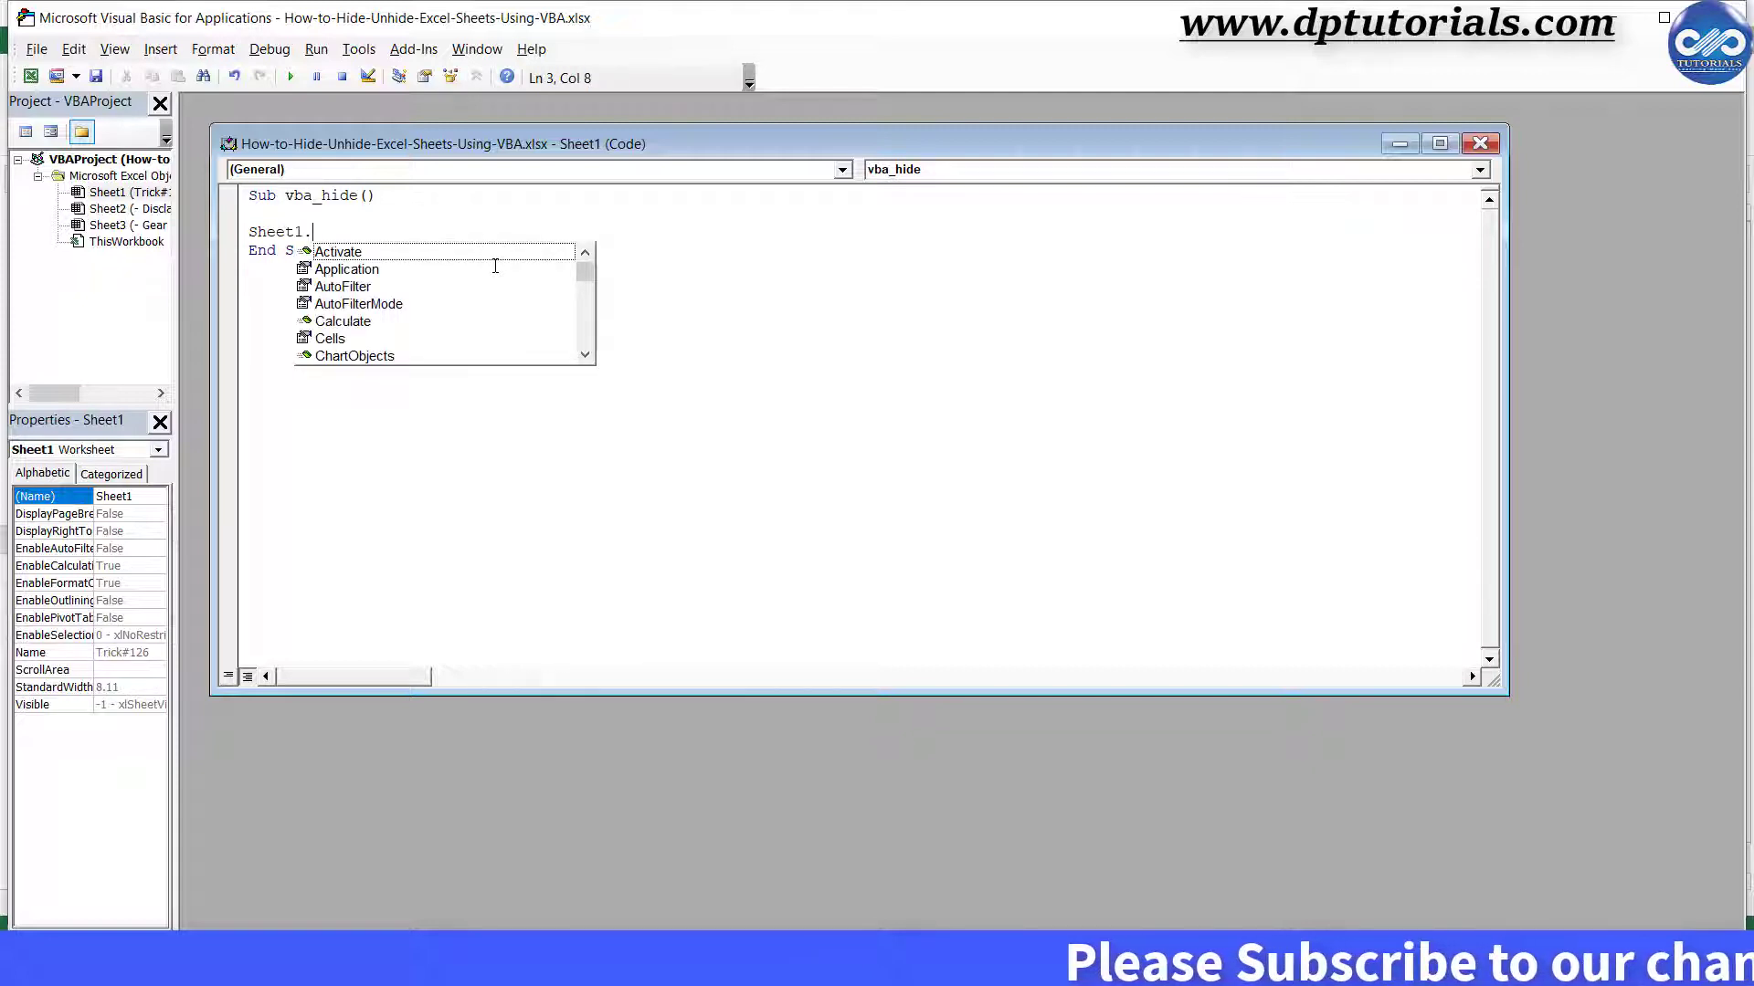
type("Visible")
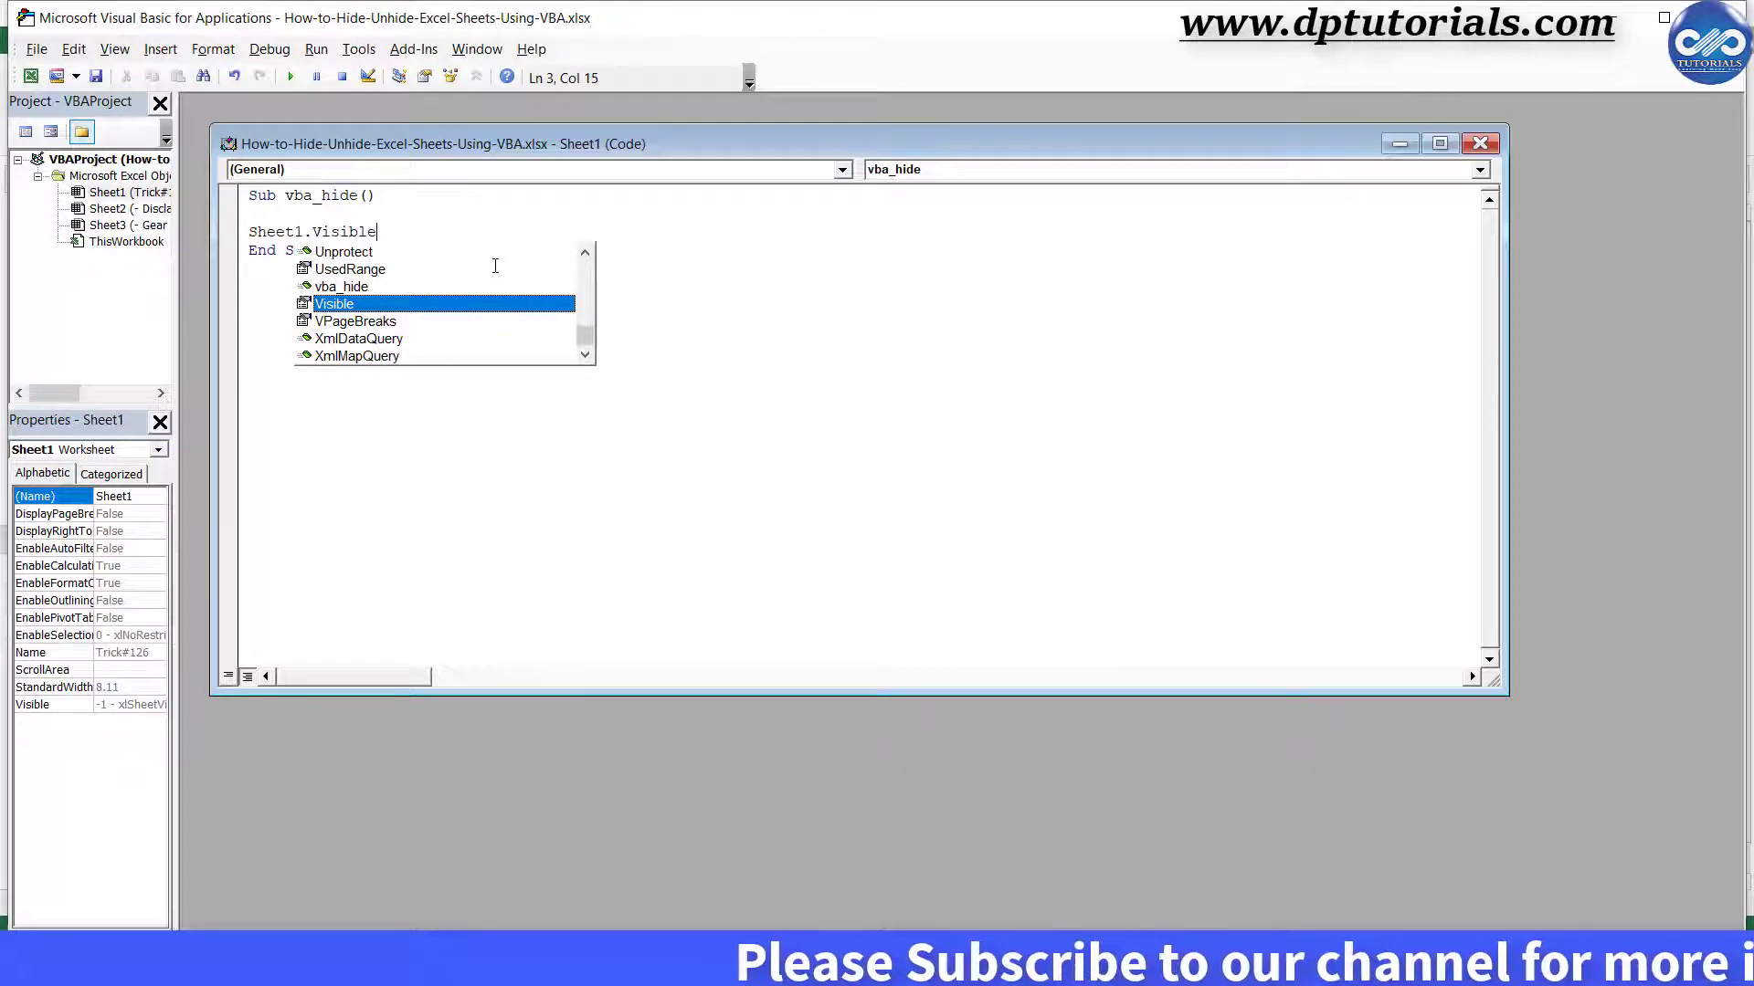
type("=False")
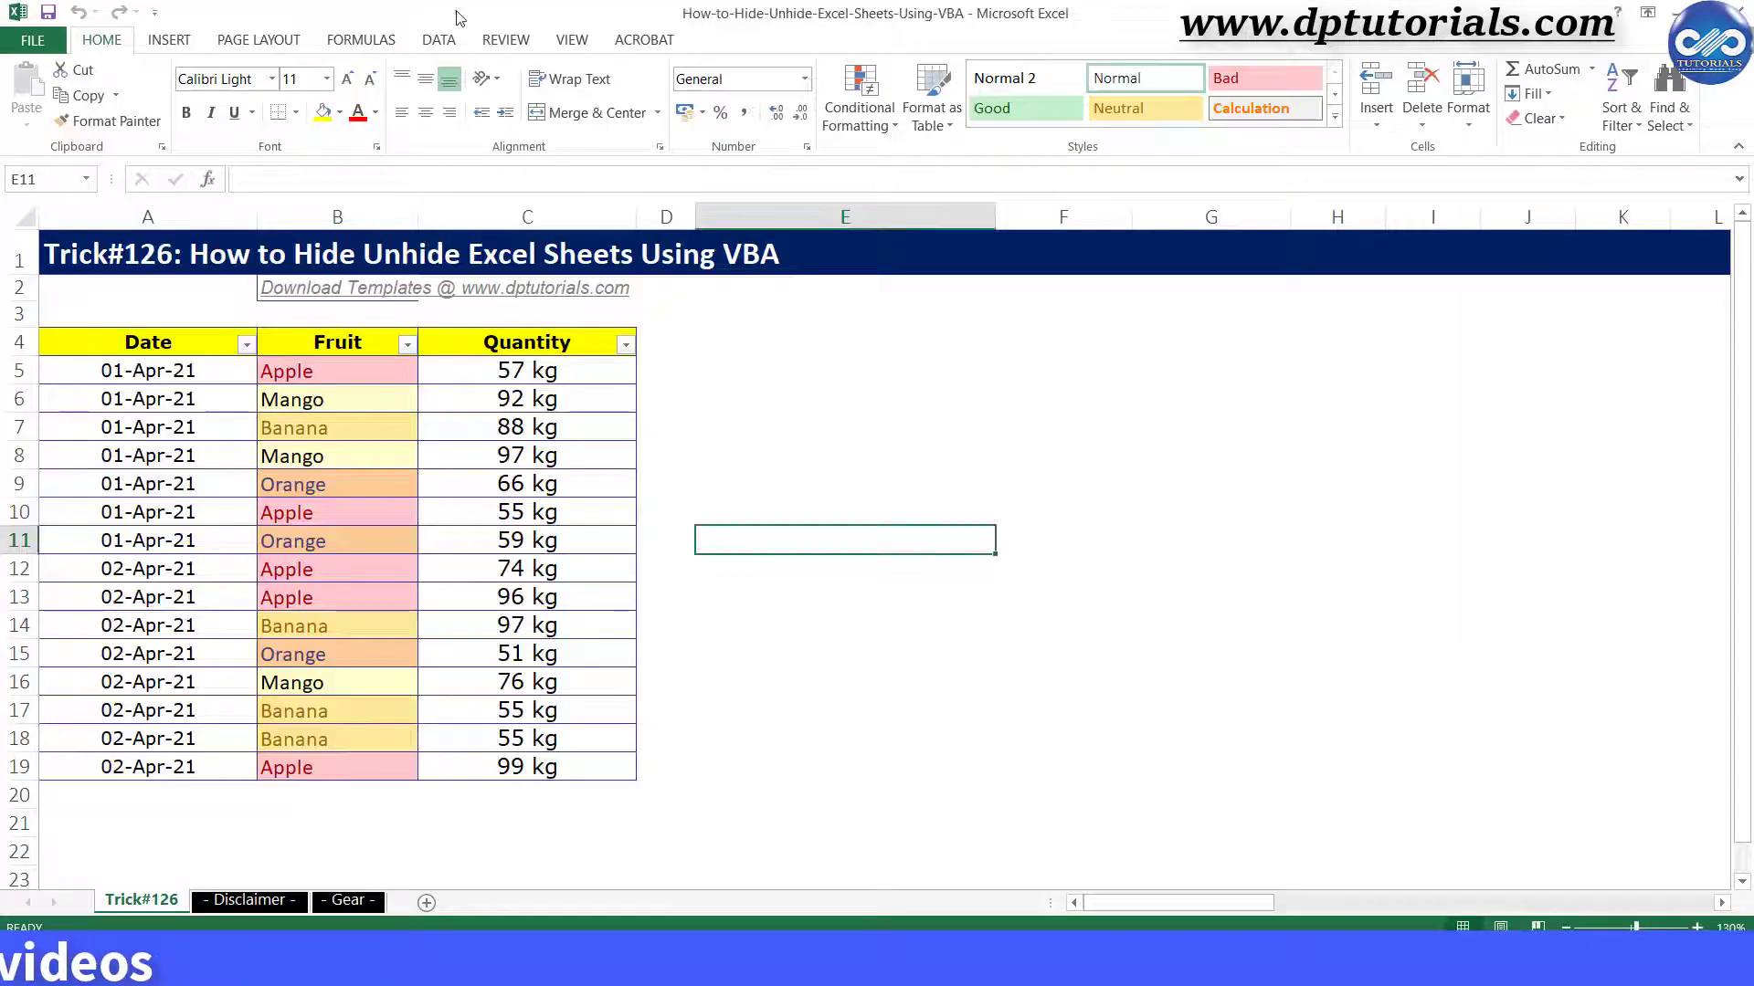
- Run Sheet1.vba_hide from View > Macros so the Trick#126 sheet is hidden
left_click(570, 39)
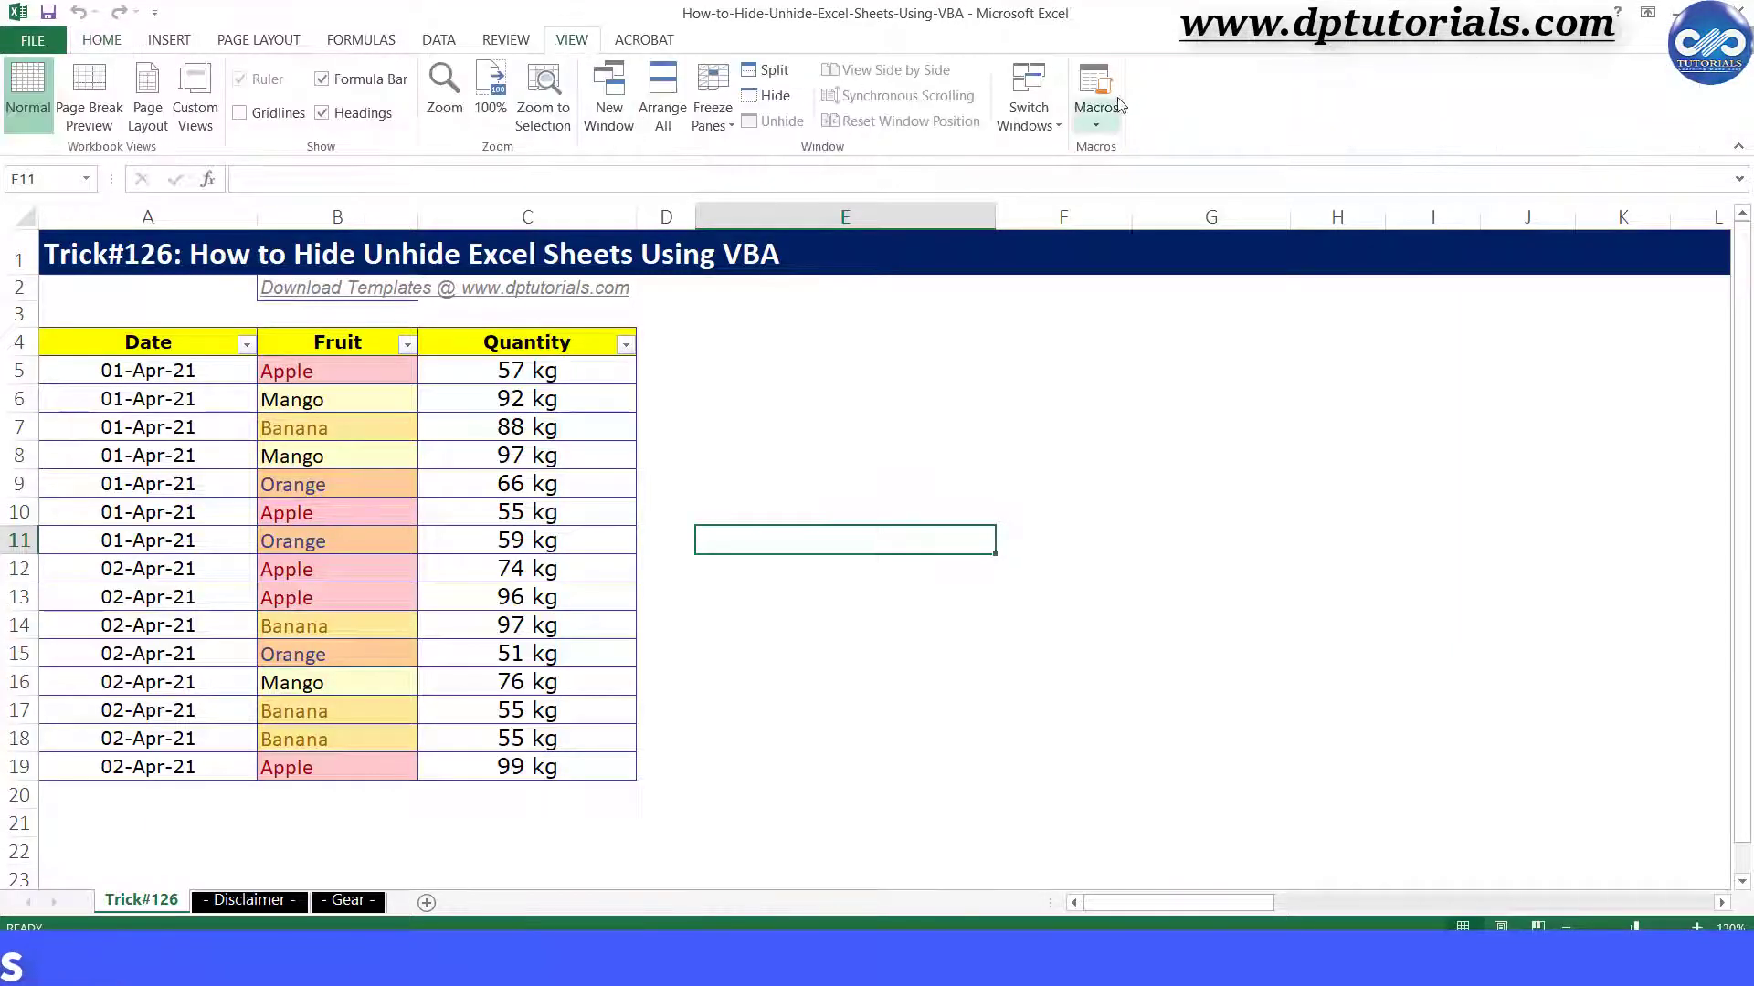
left_click(1095, 90)
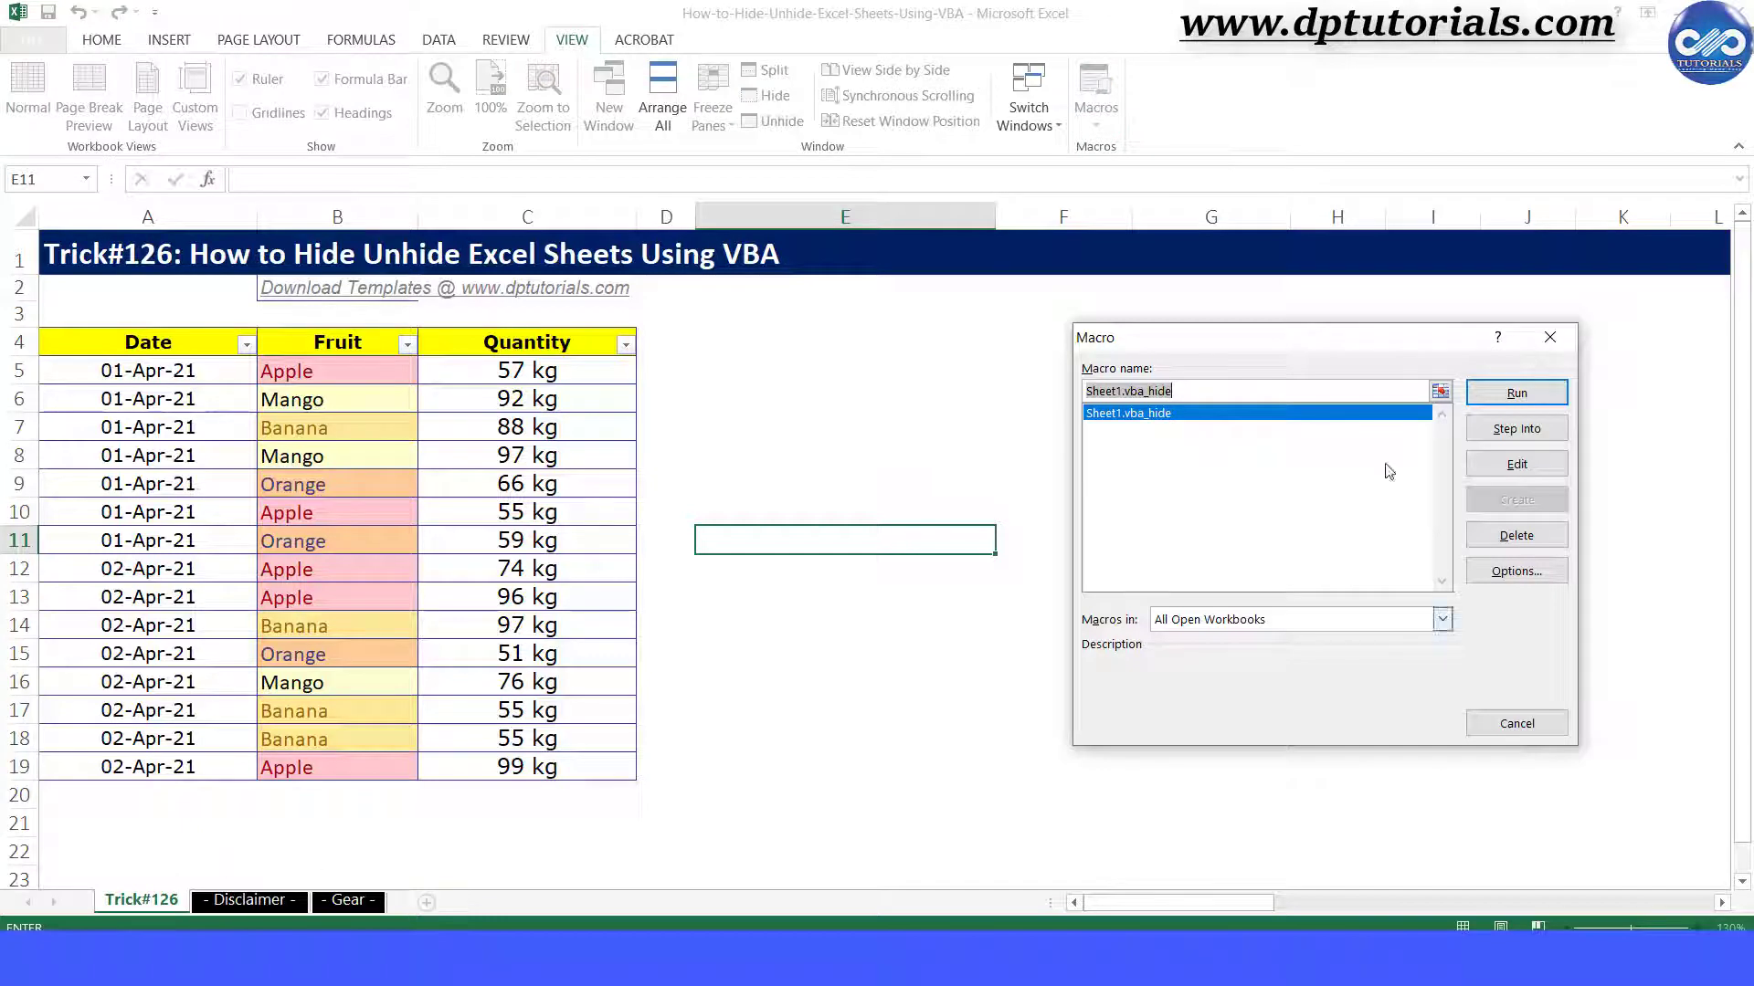
left_click(1516, 393)
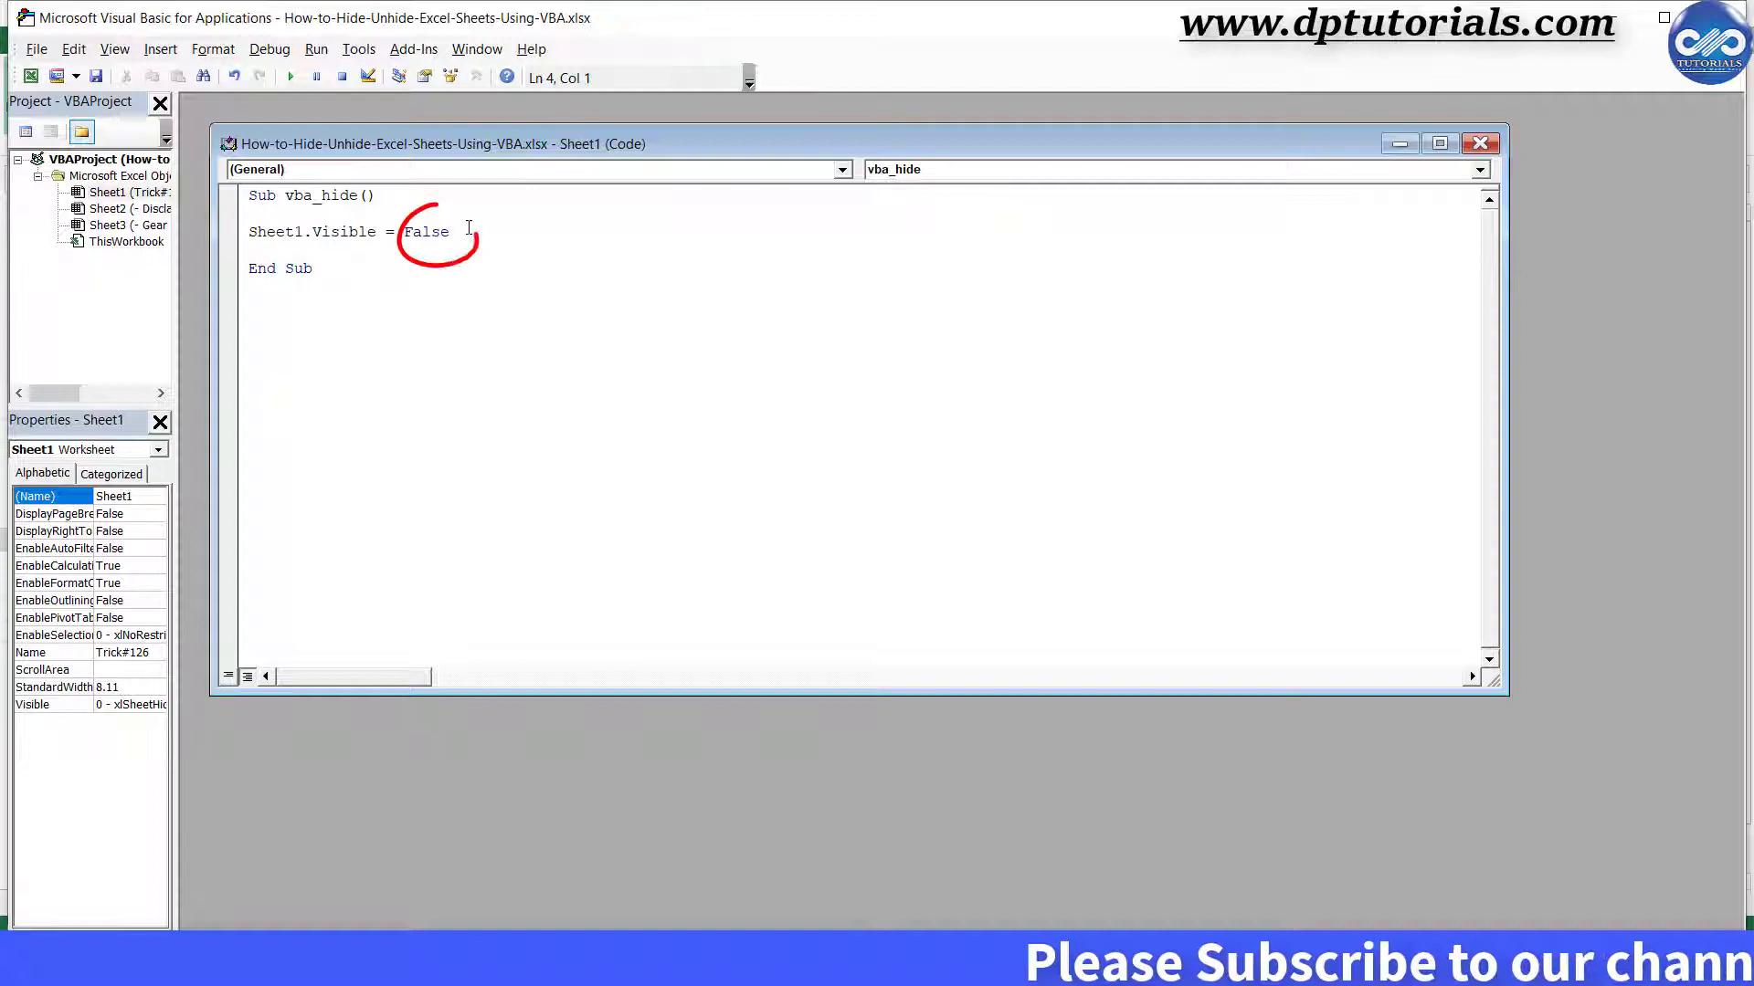
- Change the macro to Sheet1.Visible = True, run it, and return to the Trick#126 sheet
double_click(427, 232)
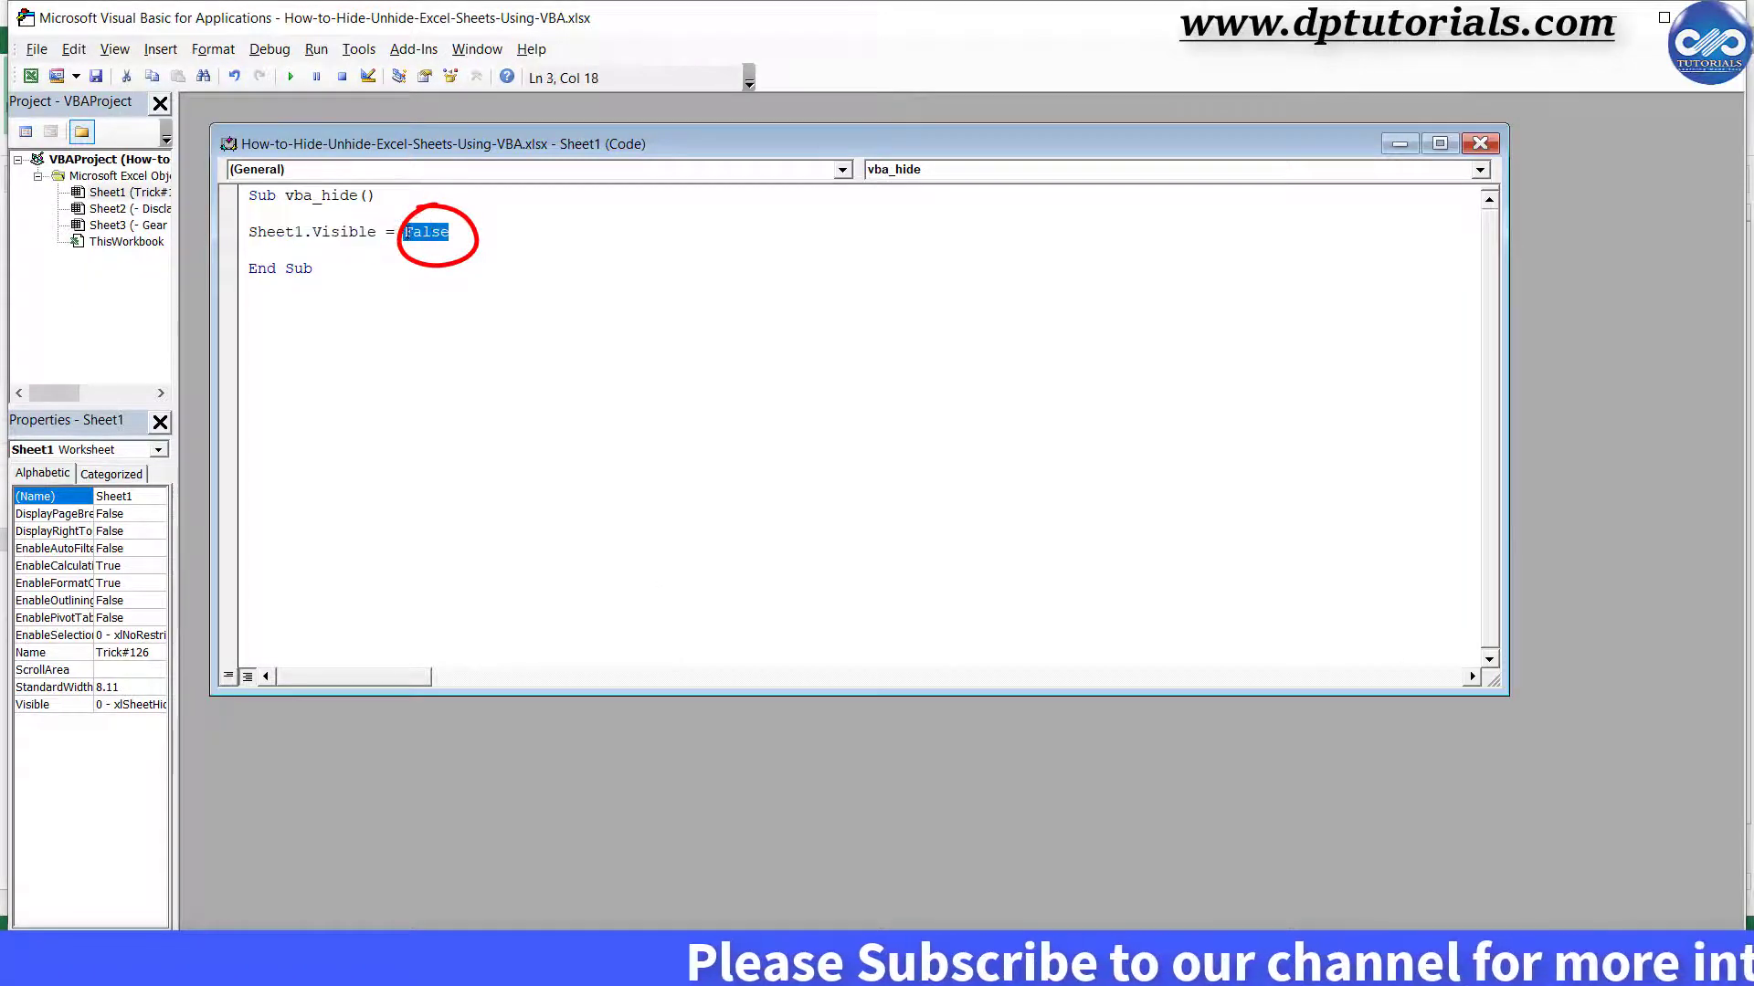
type("True")
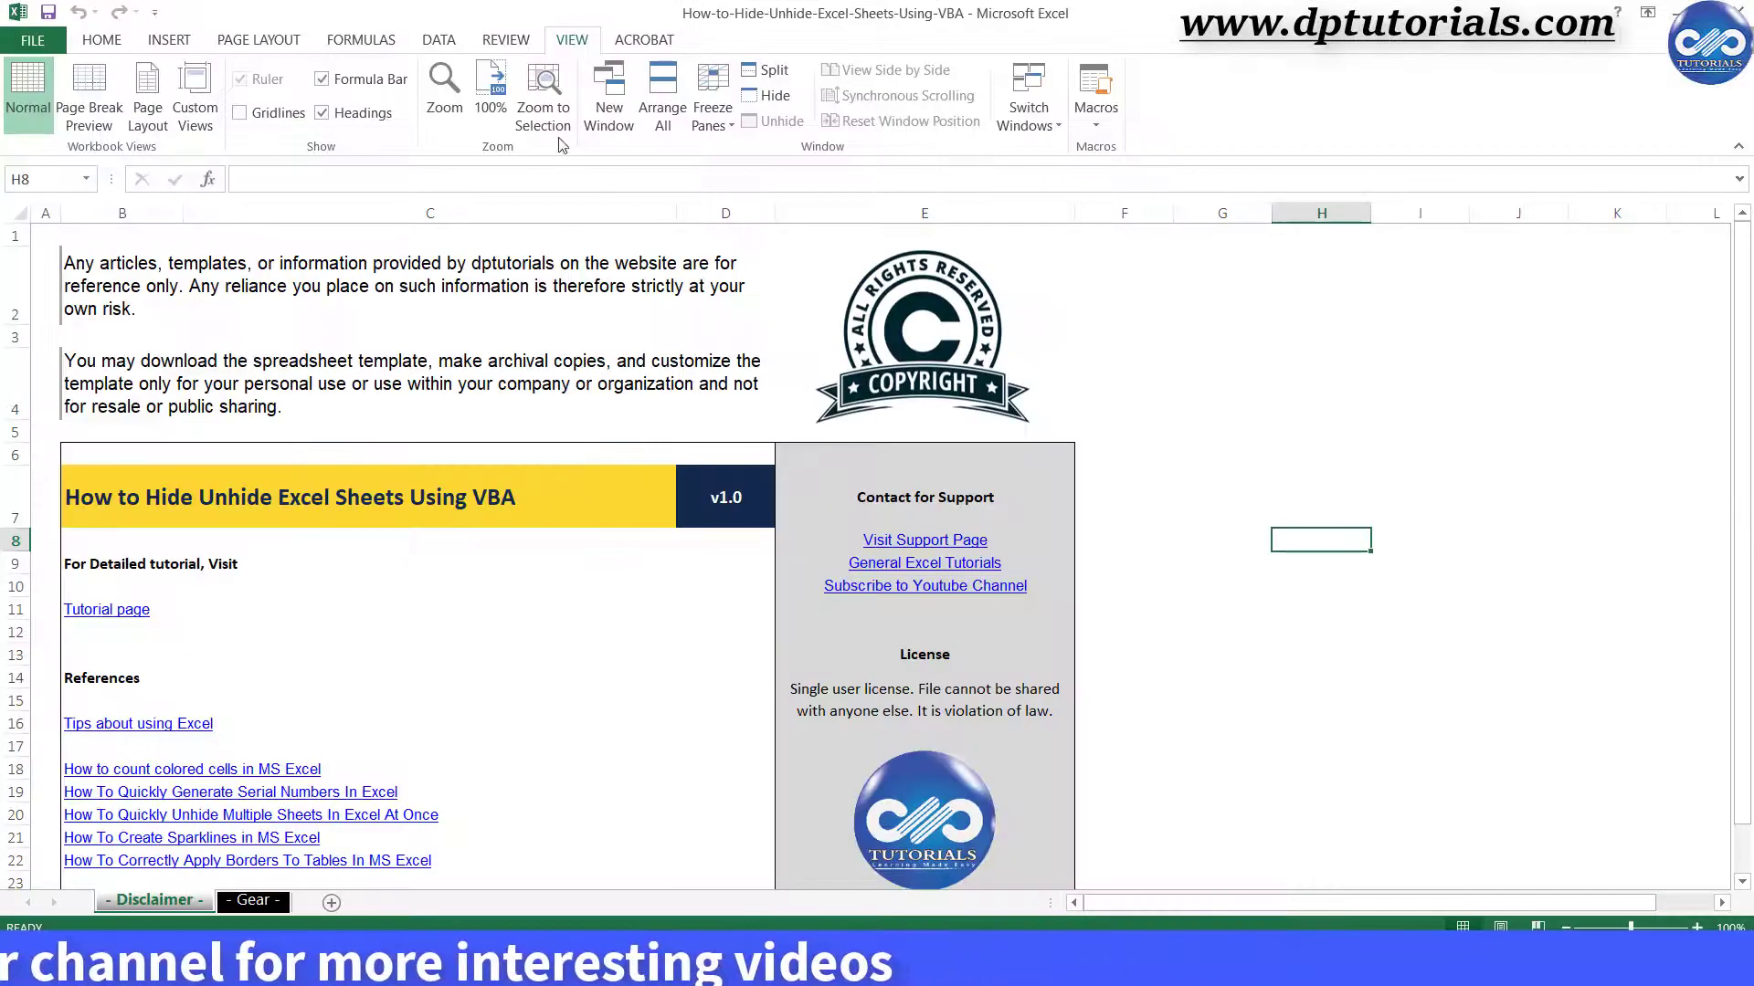
left_click(1094, 93)
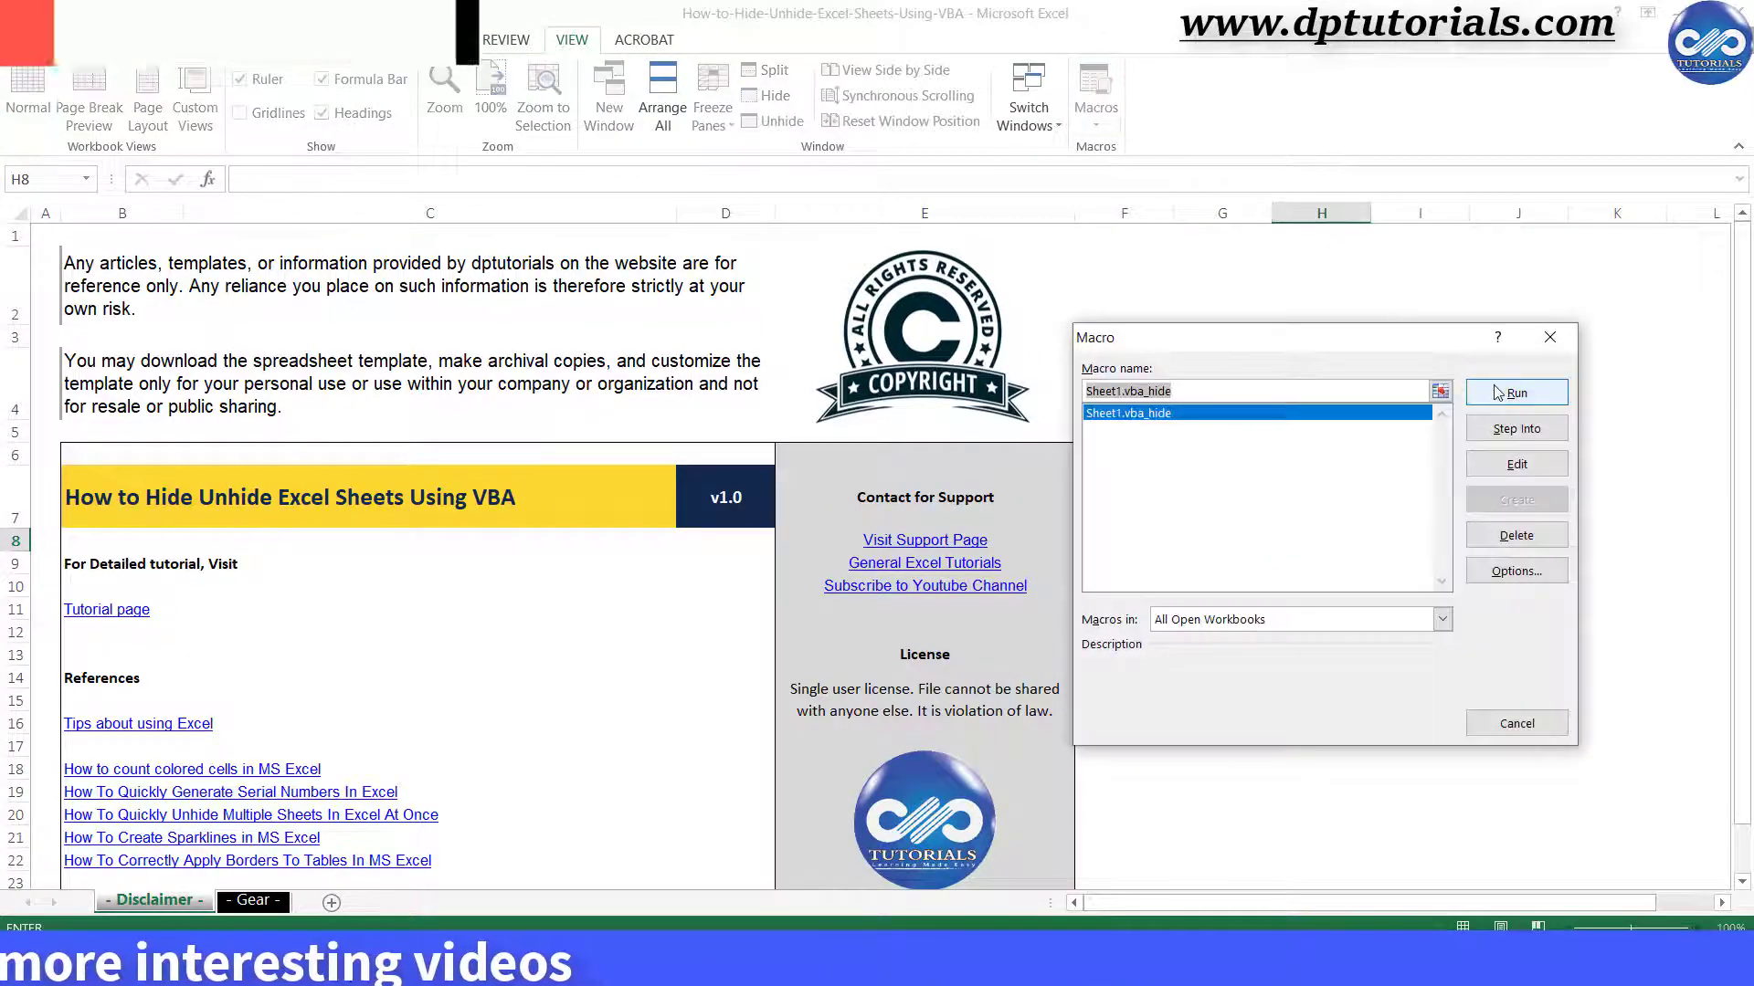
left_click(1516, 391)
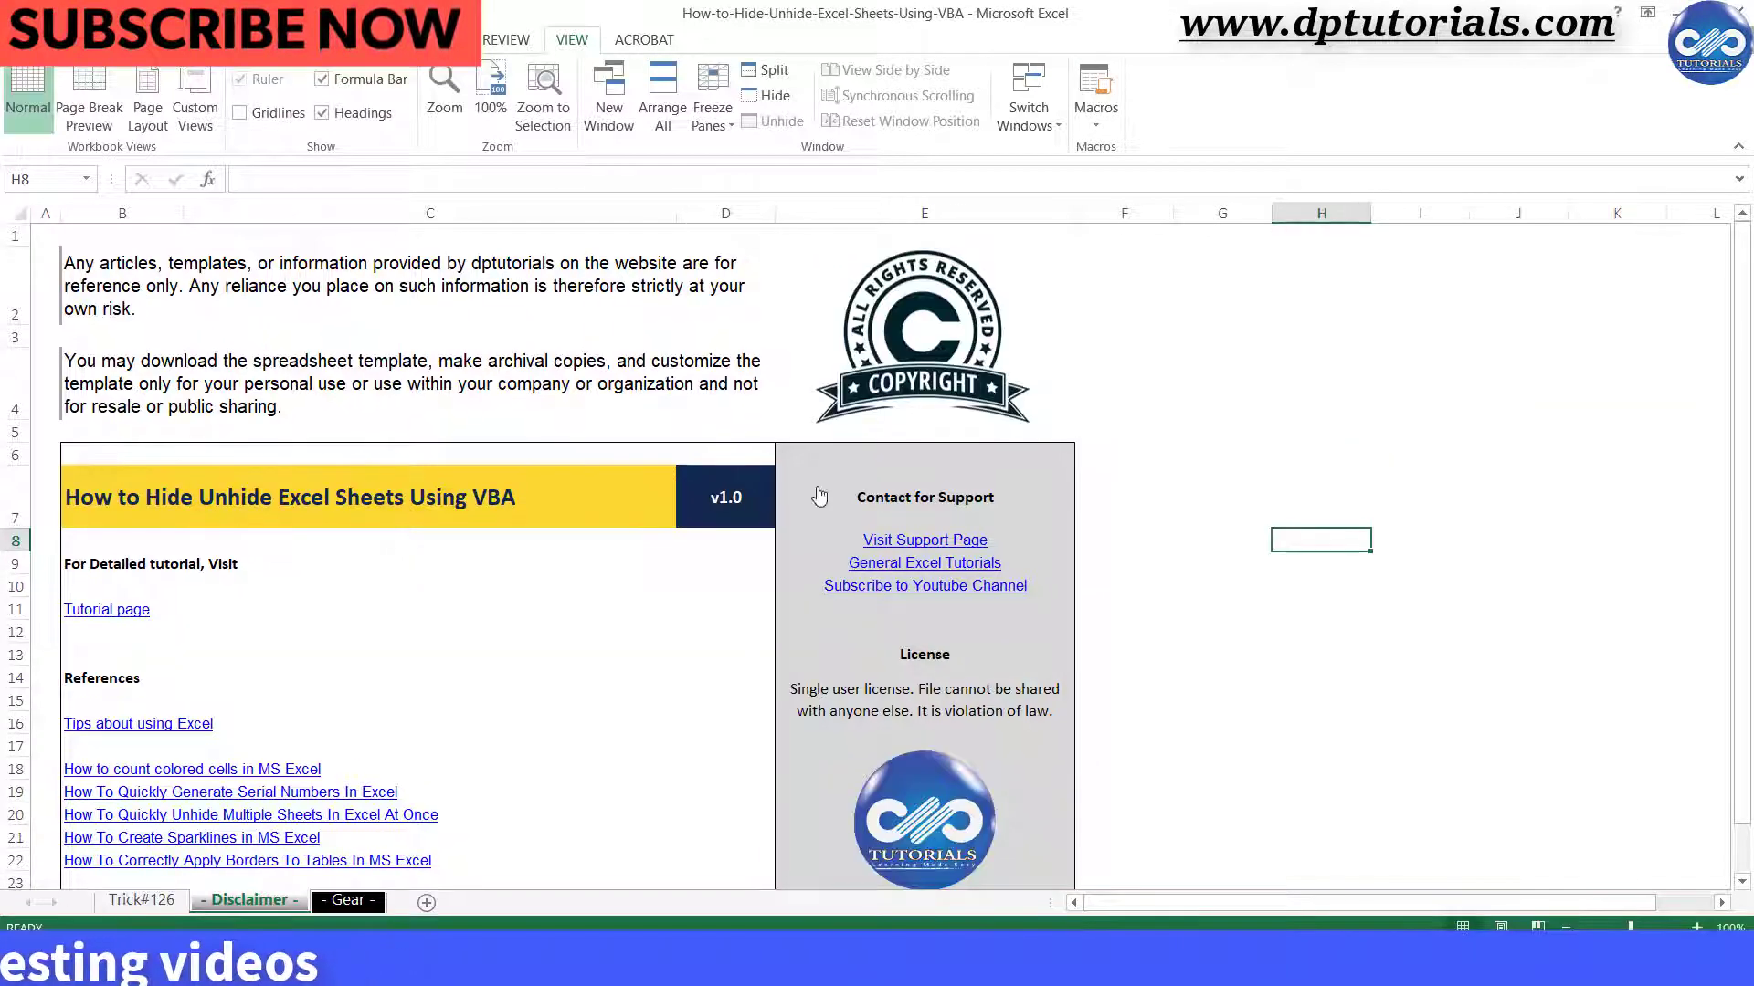
left_click(141, 899)
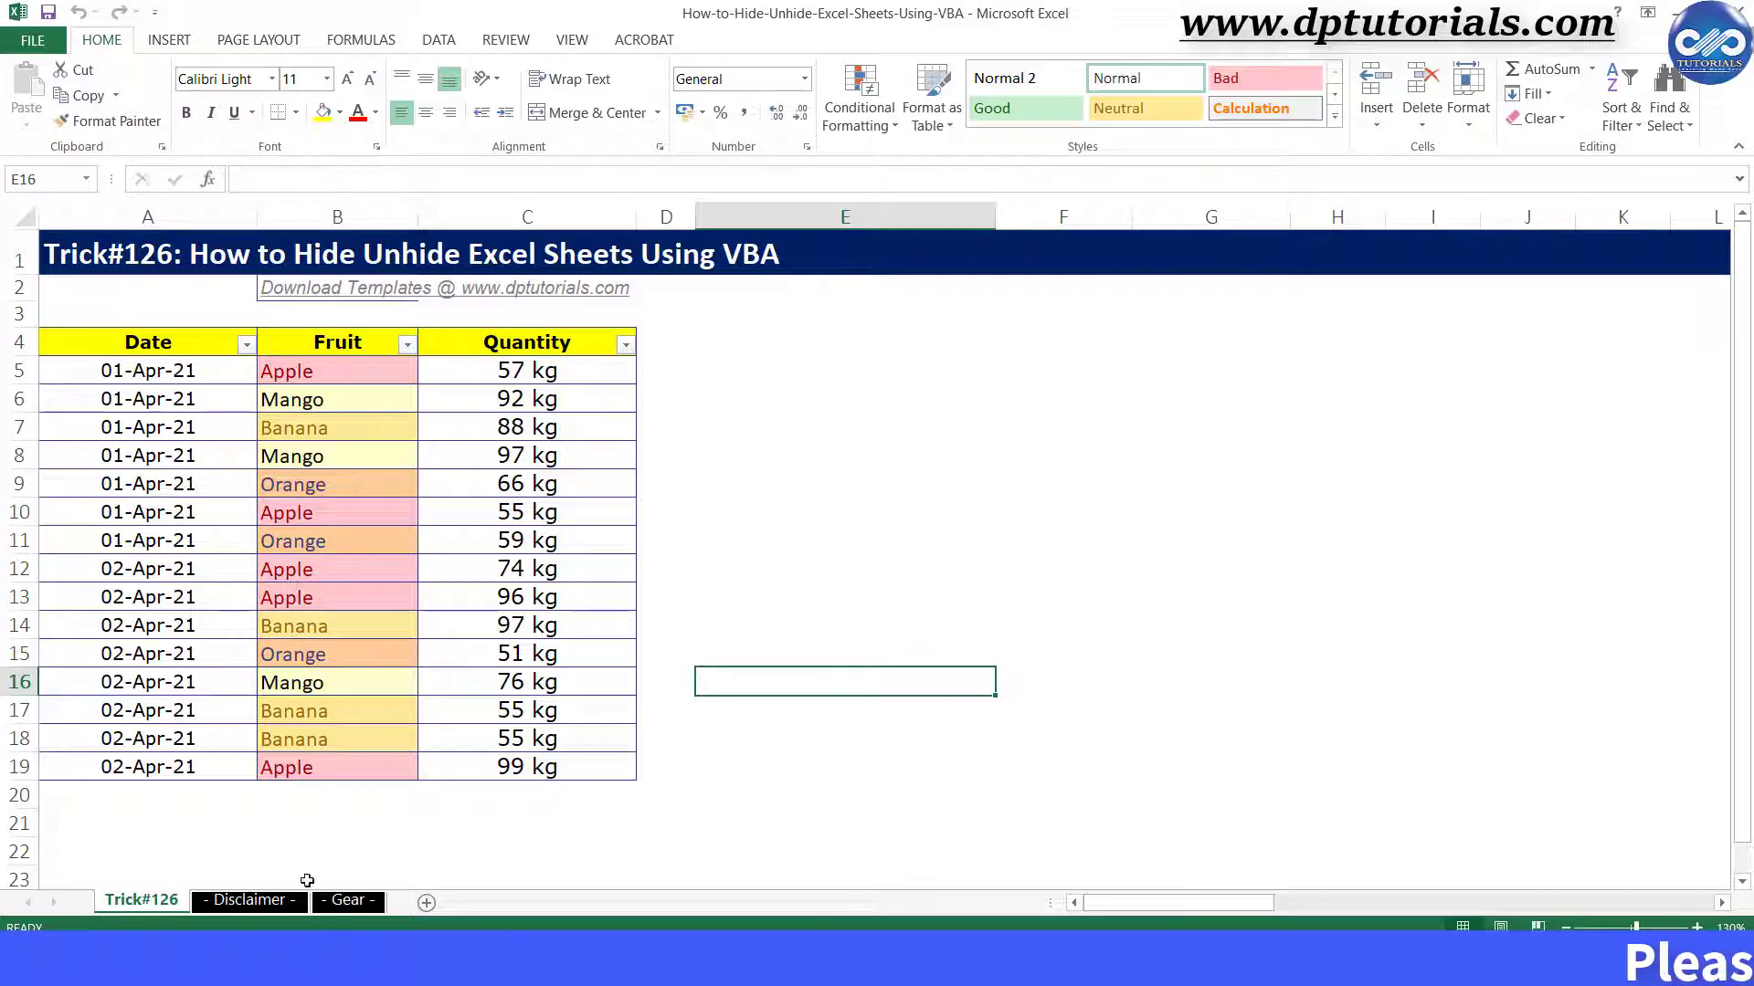
mouse_move(366, 859)
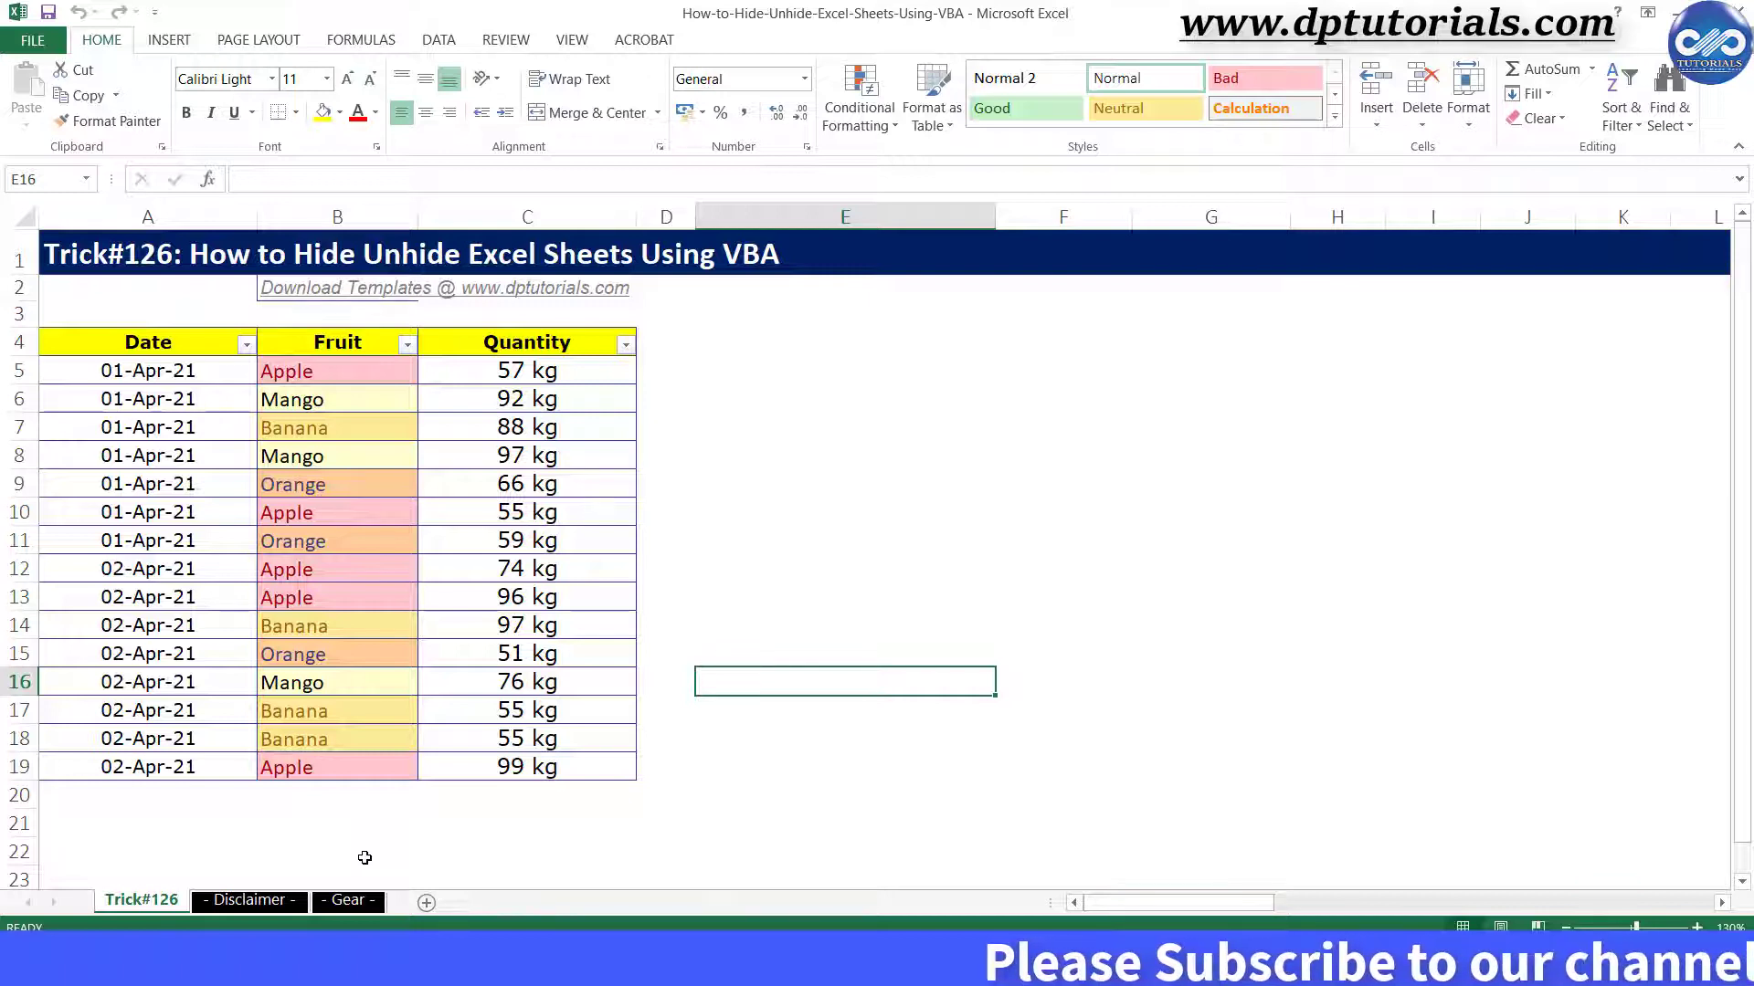
mouse_move(395, 888)
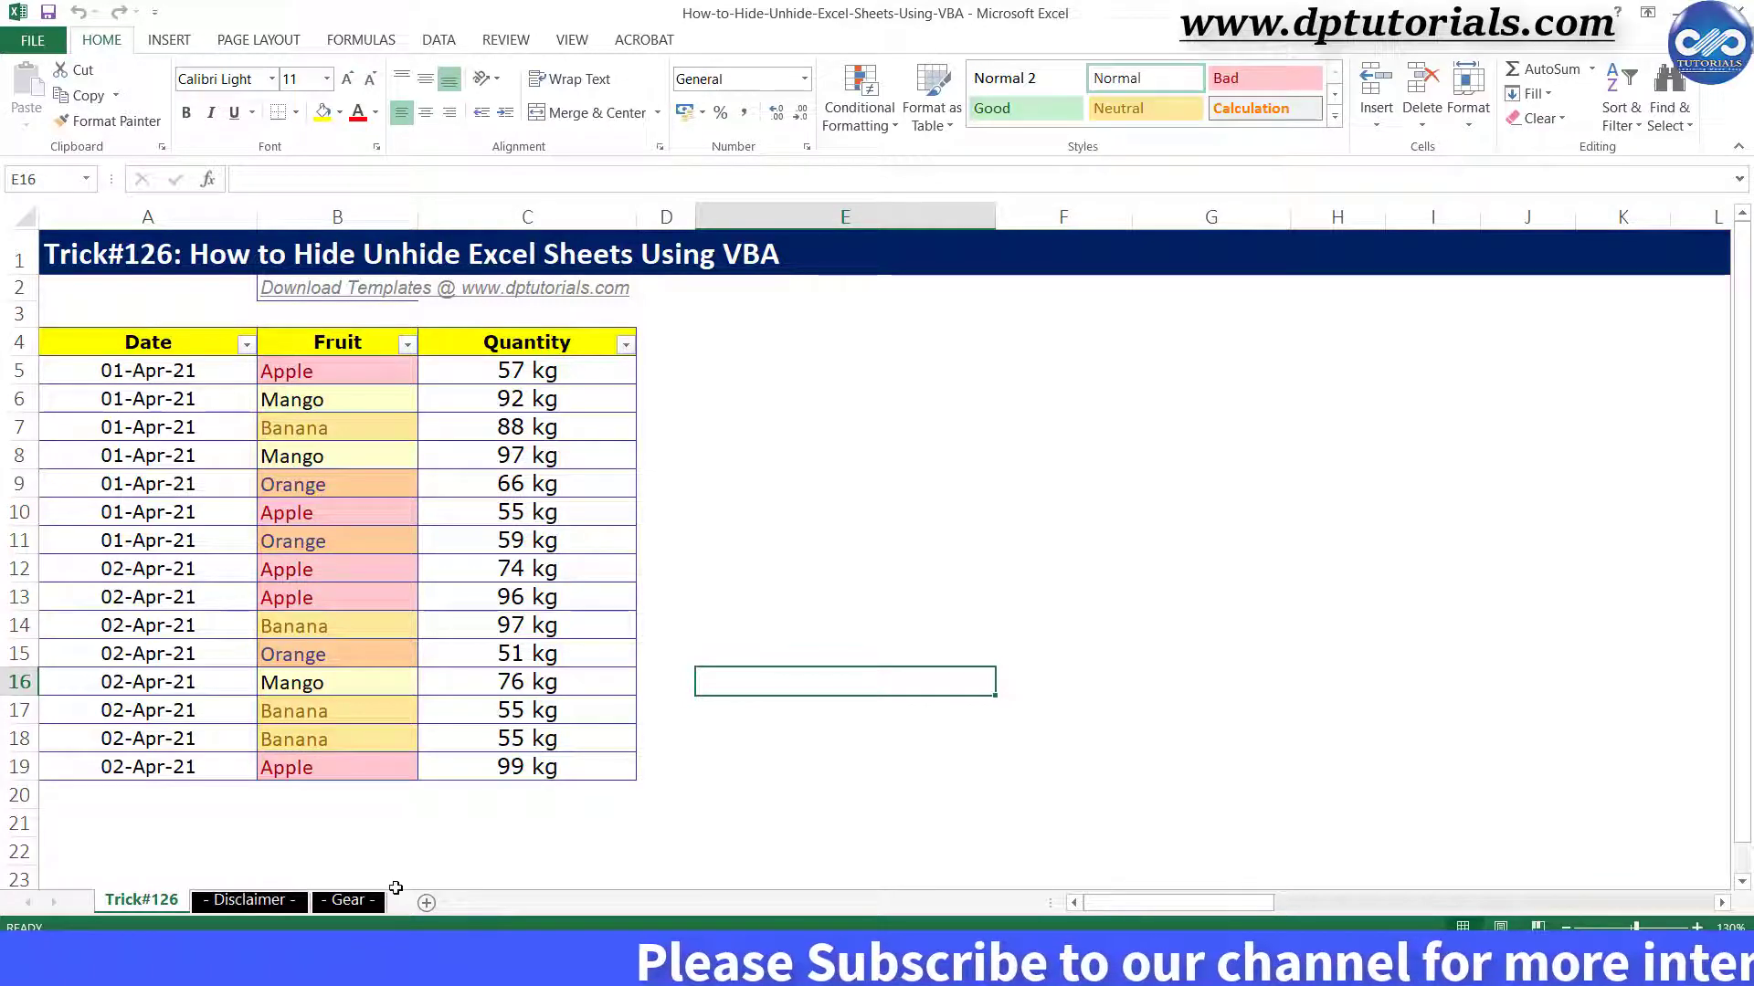
mouse_move(498, 778)
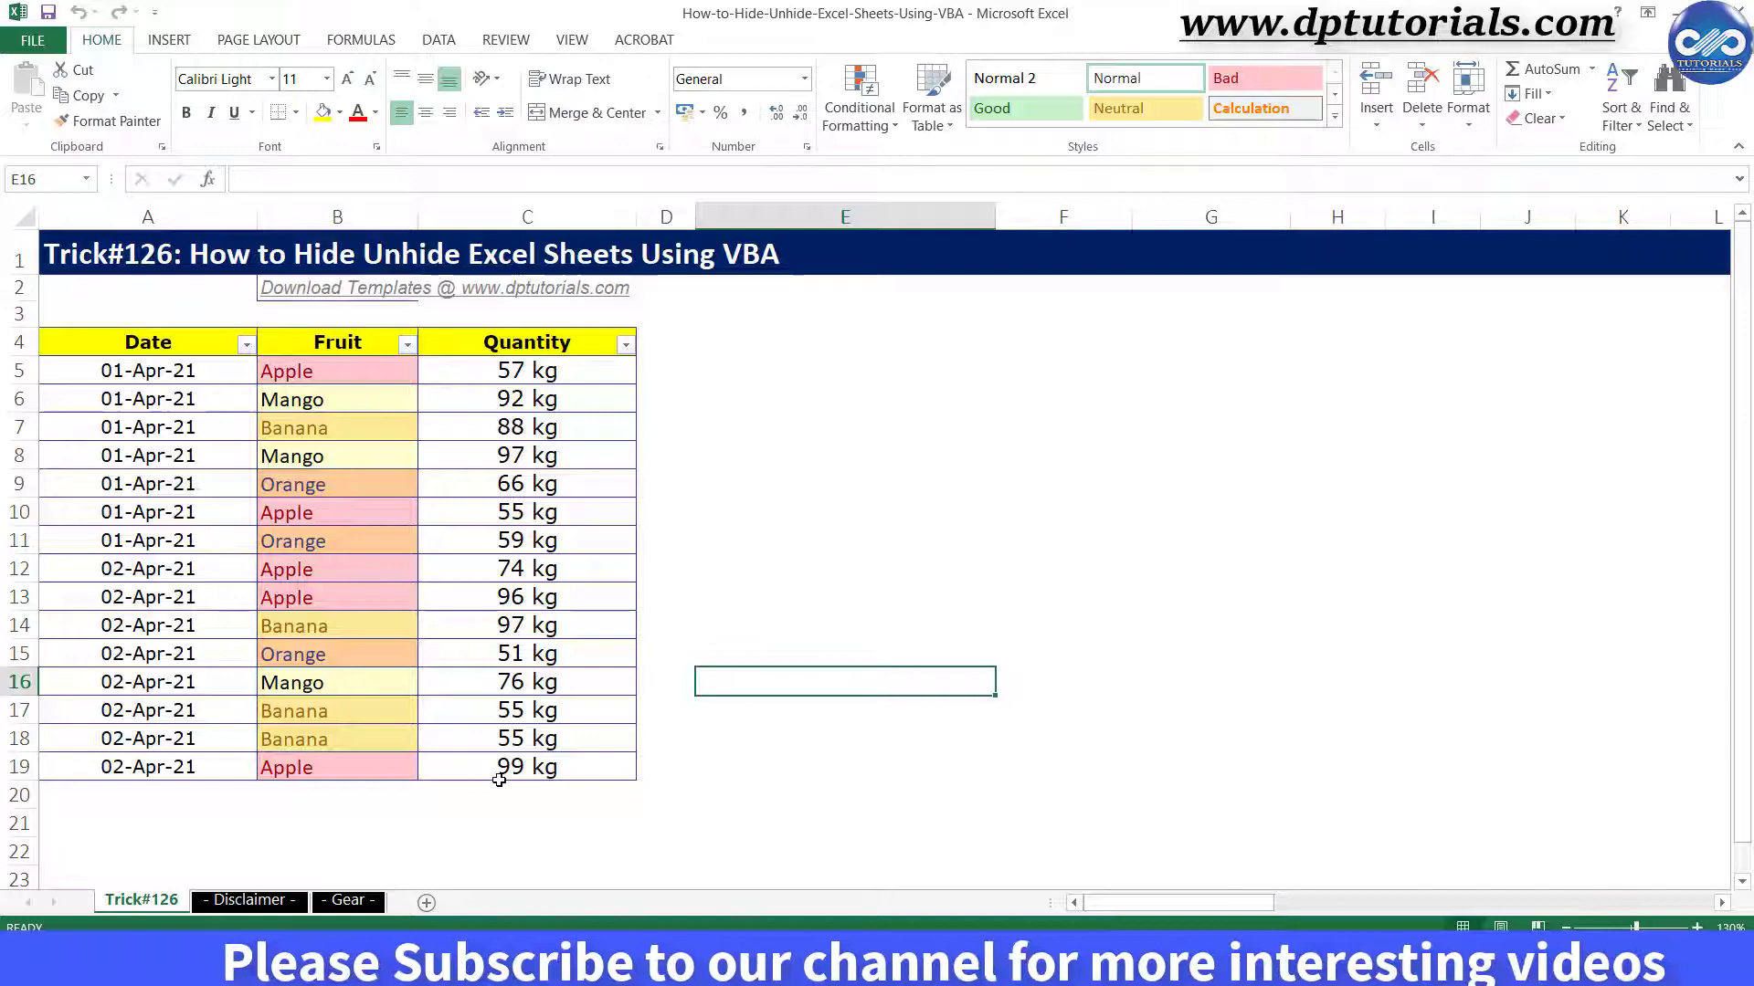
- Start Sub vba_hide() in the Sheet1 code window with Dim ws As Worksheet
right_click(140, 899)
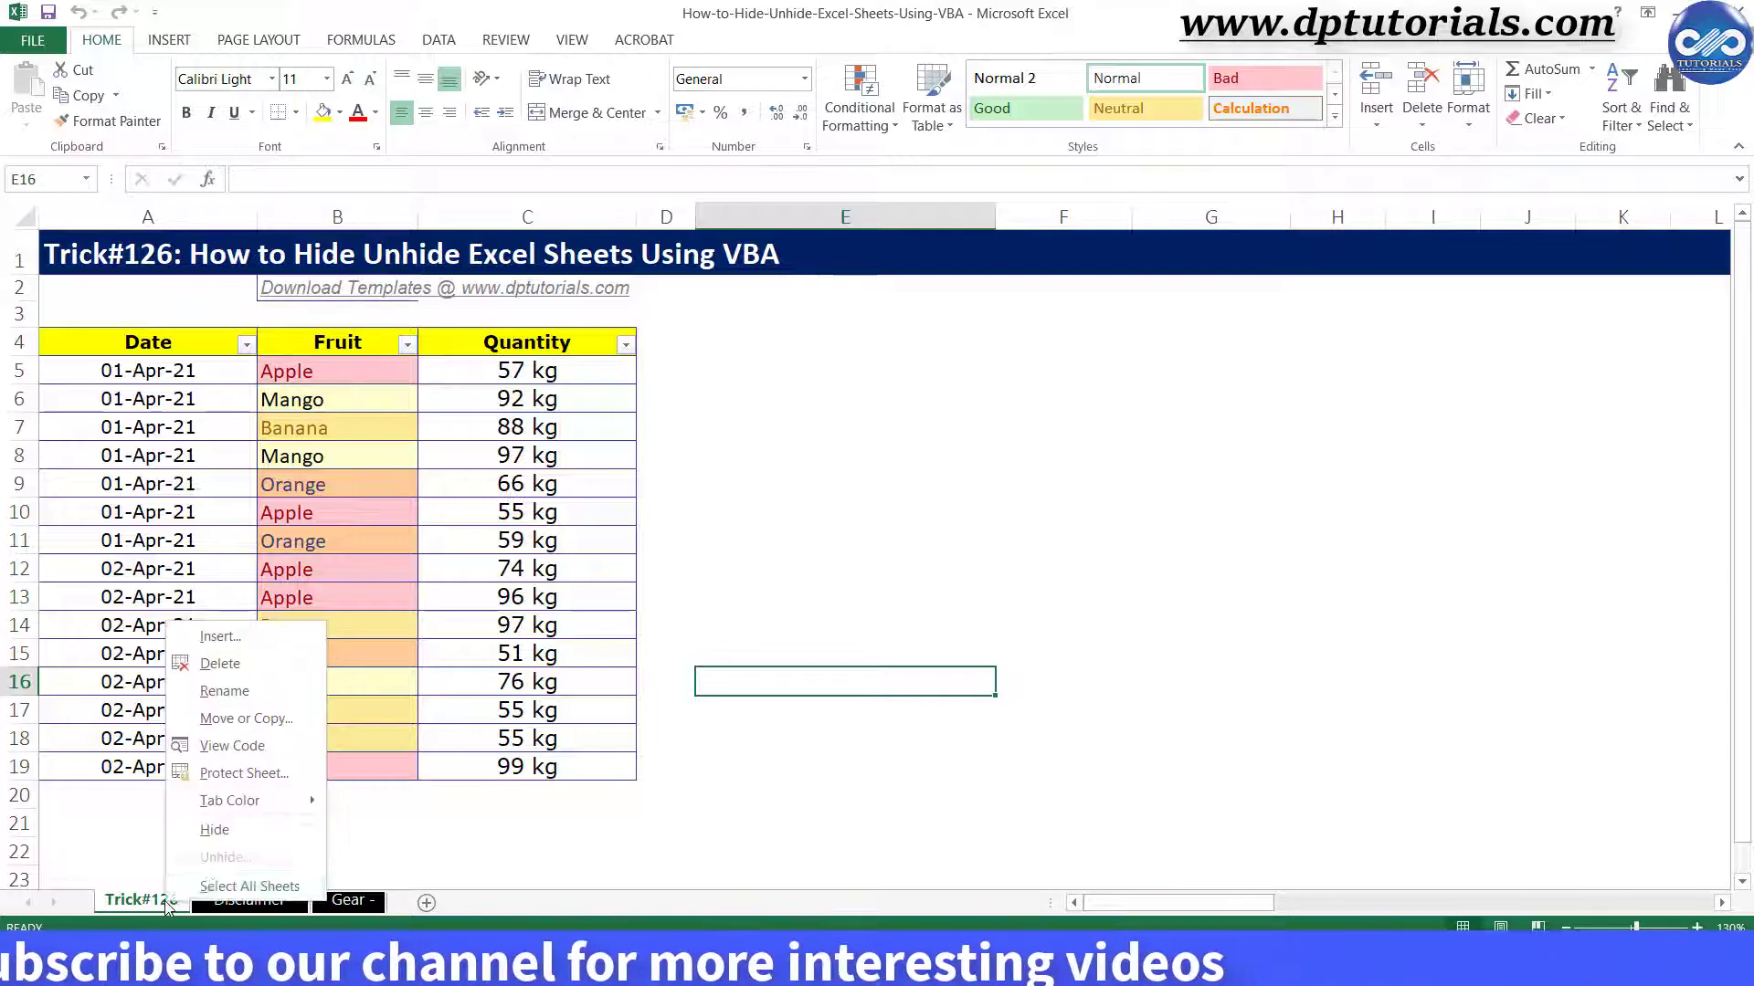
left_click(232, 746)
type("Sub")
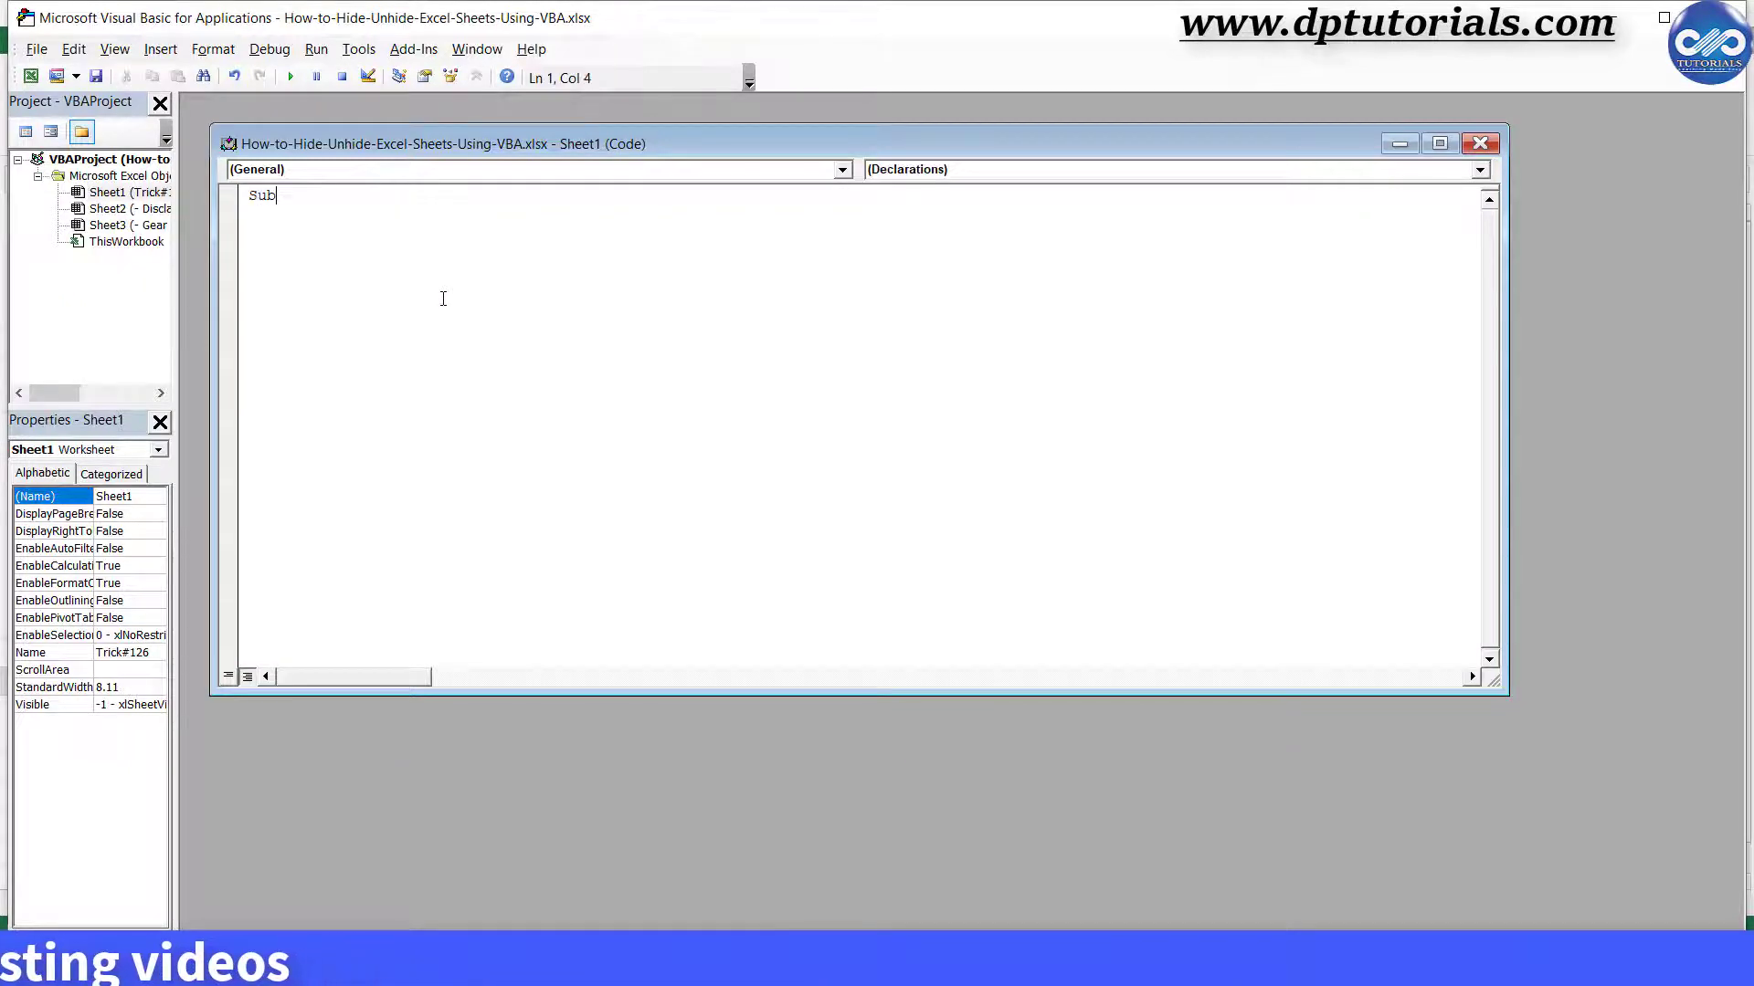
type("vb")
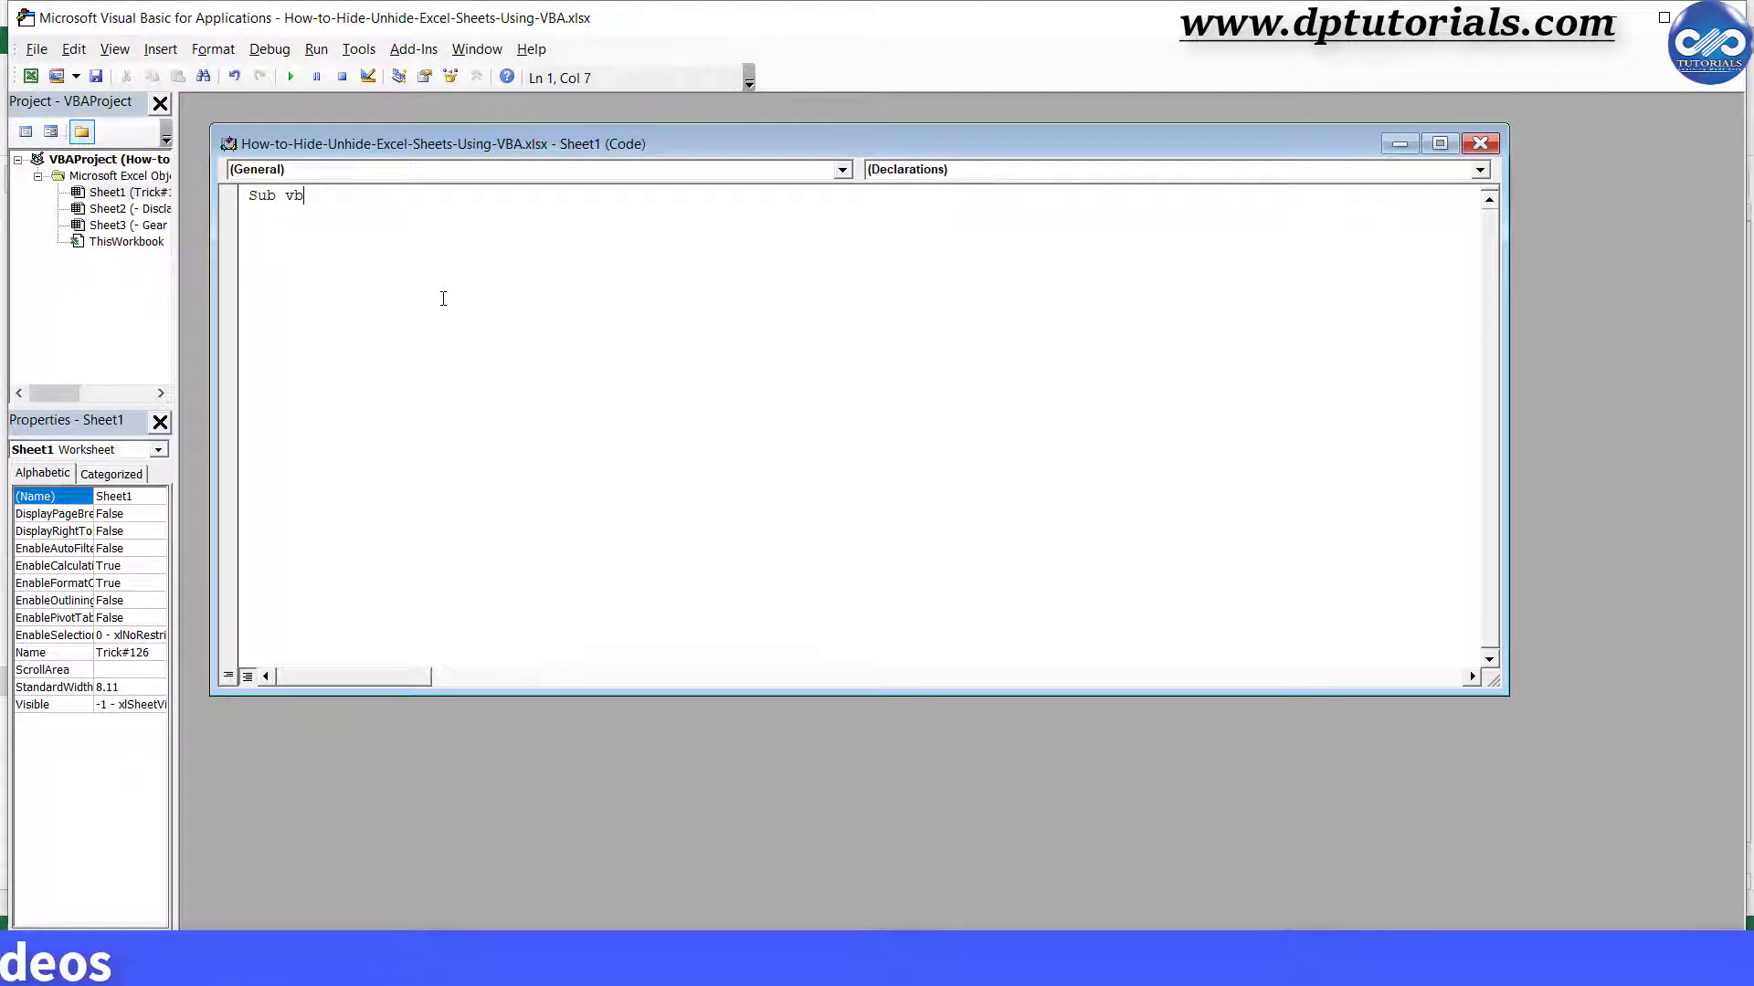
type("a_")
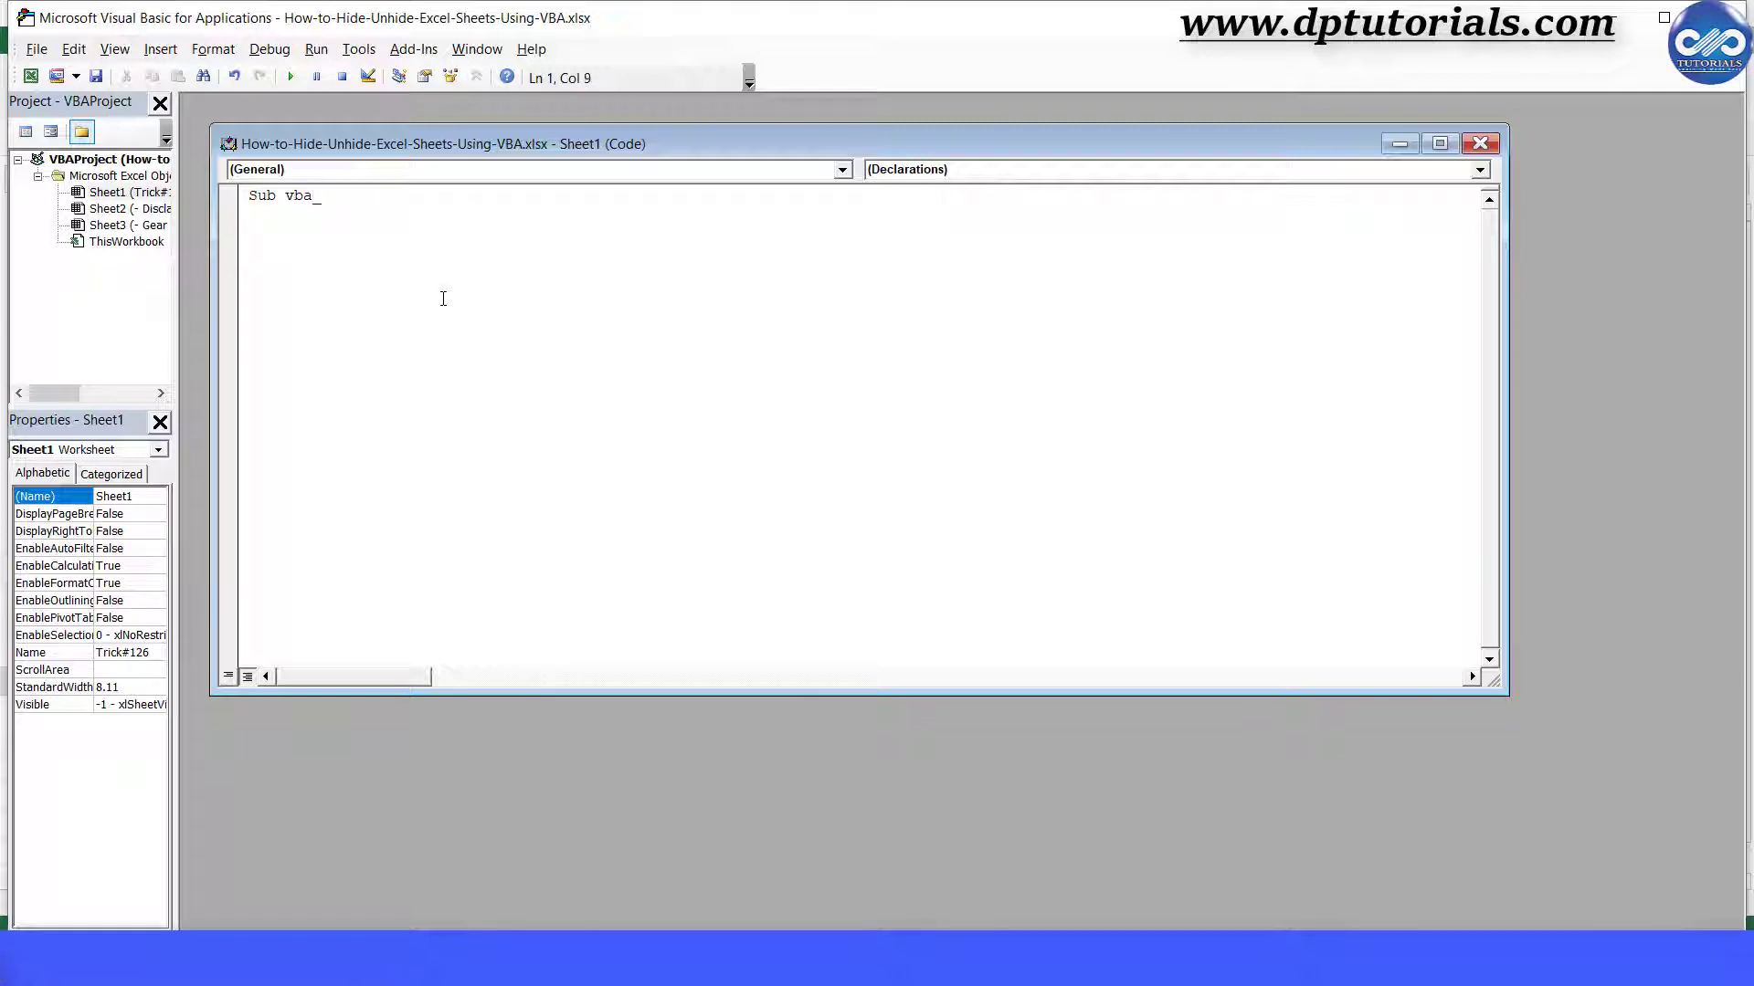
type("hide (")
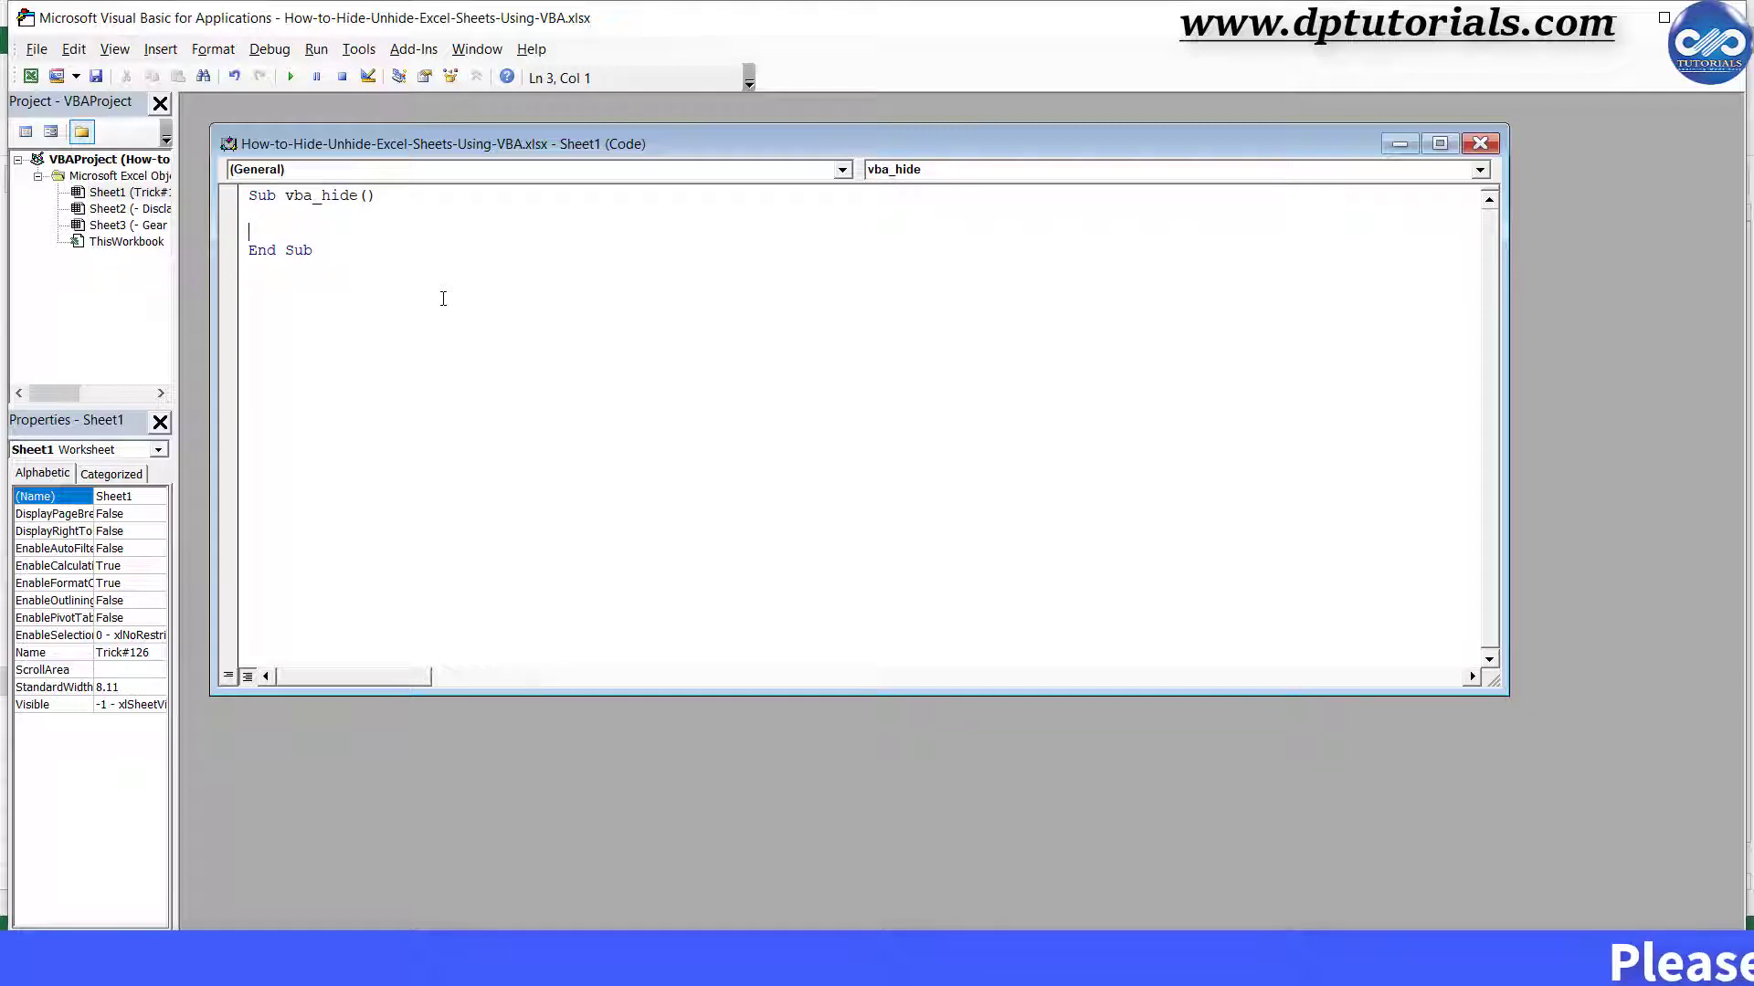
type("Dim")
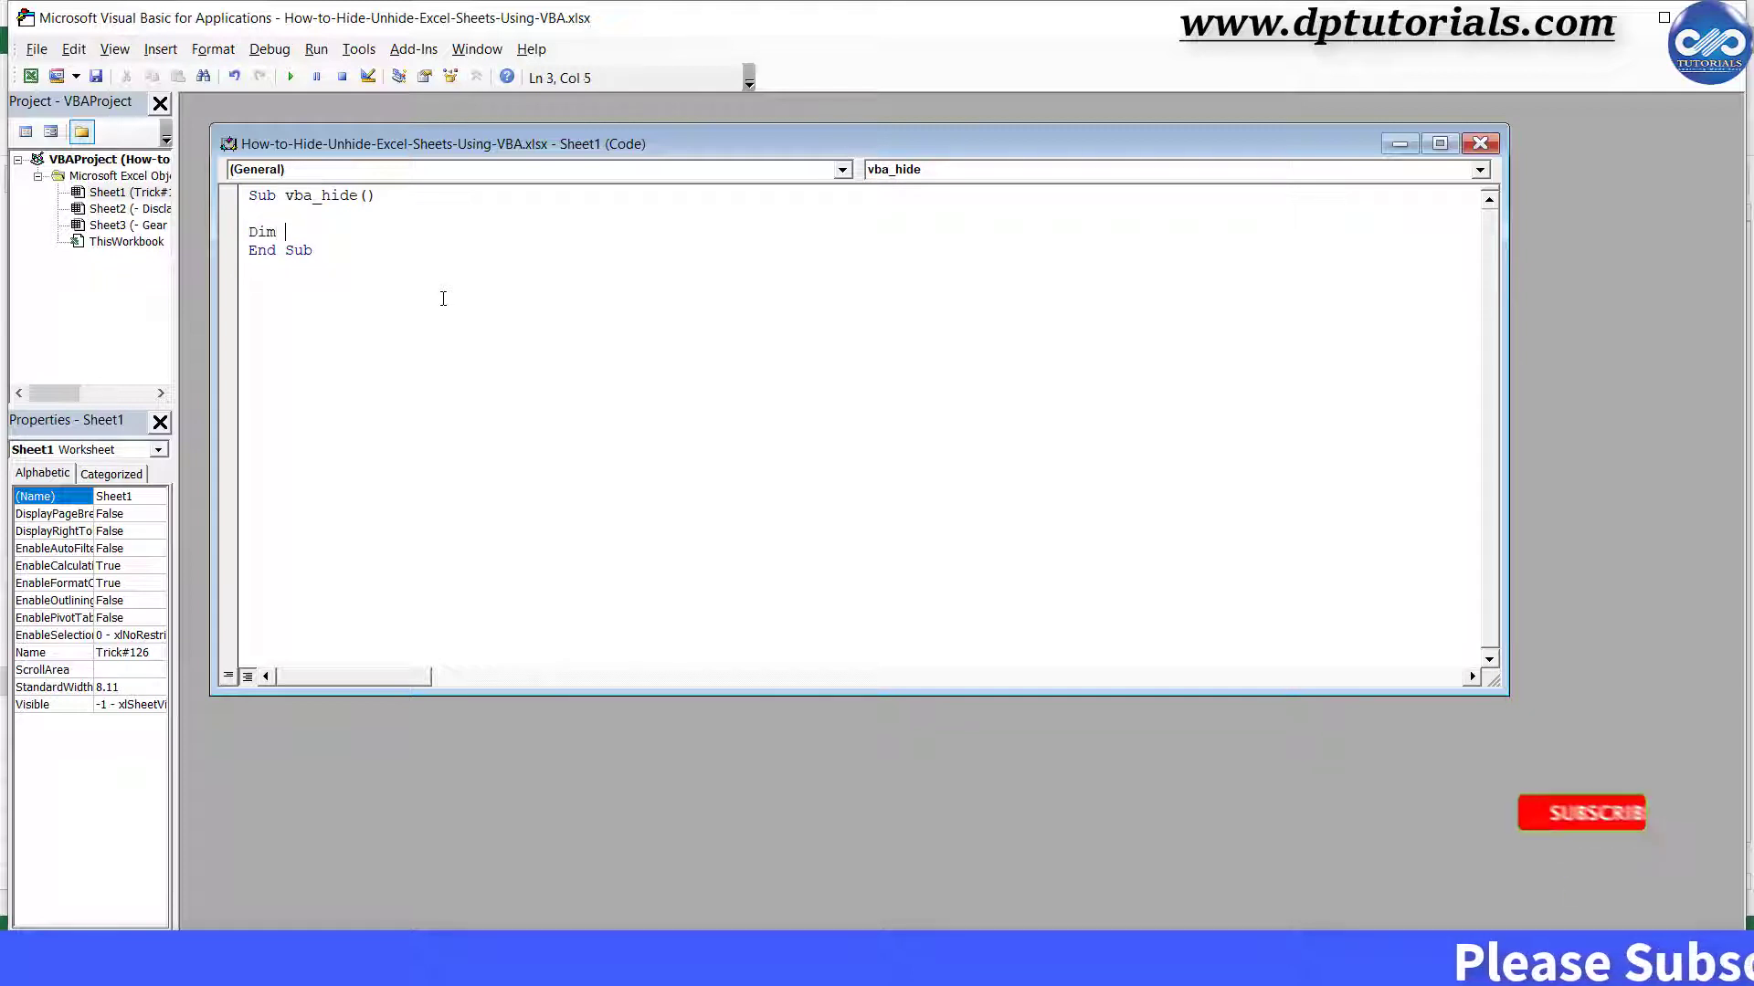
type("ws")
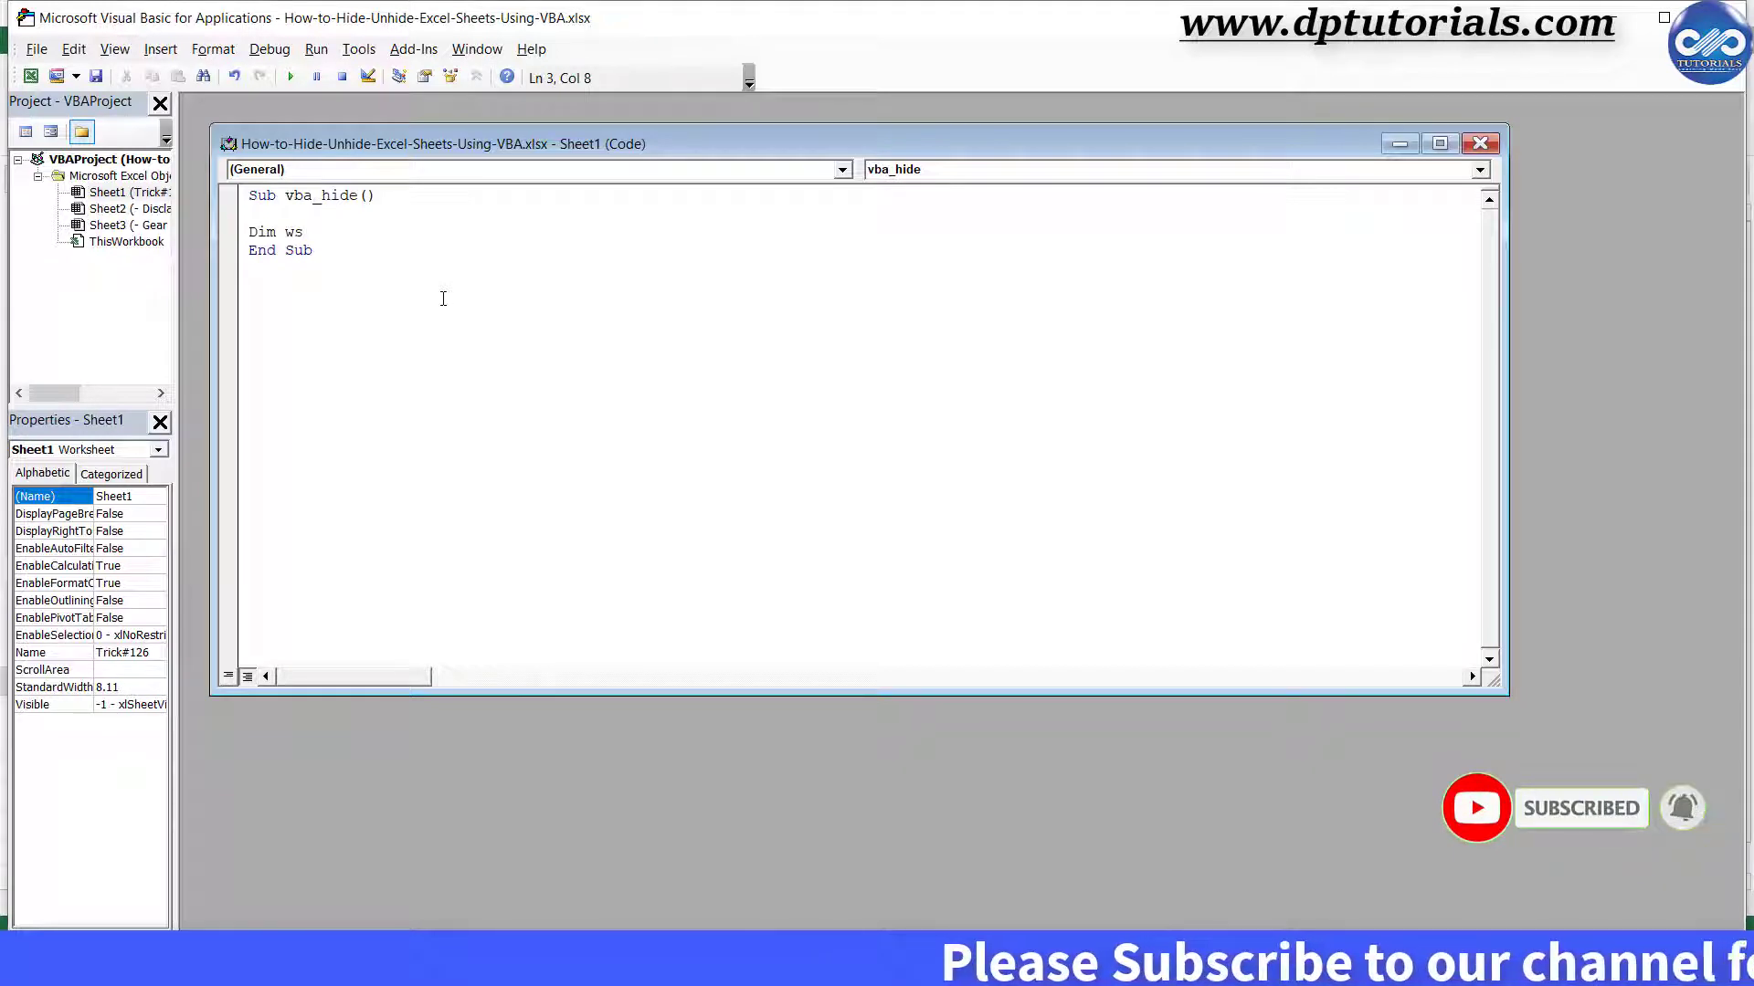
type("As")
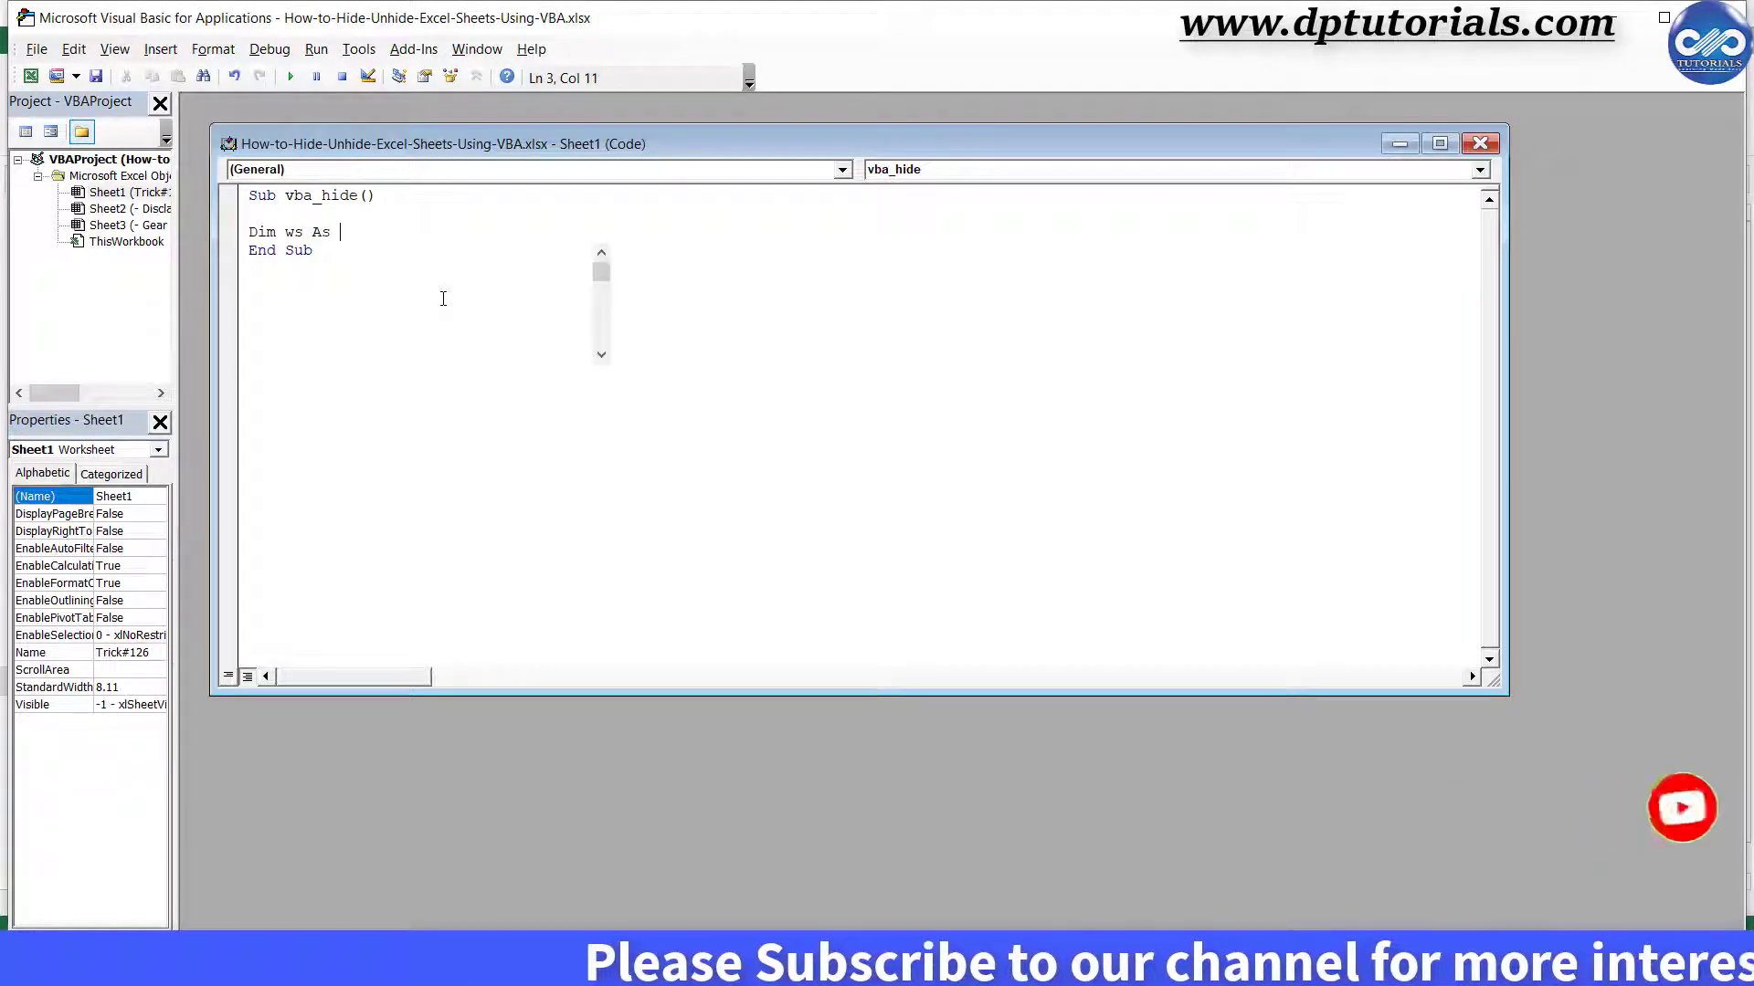
type("Worksheet")
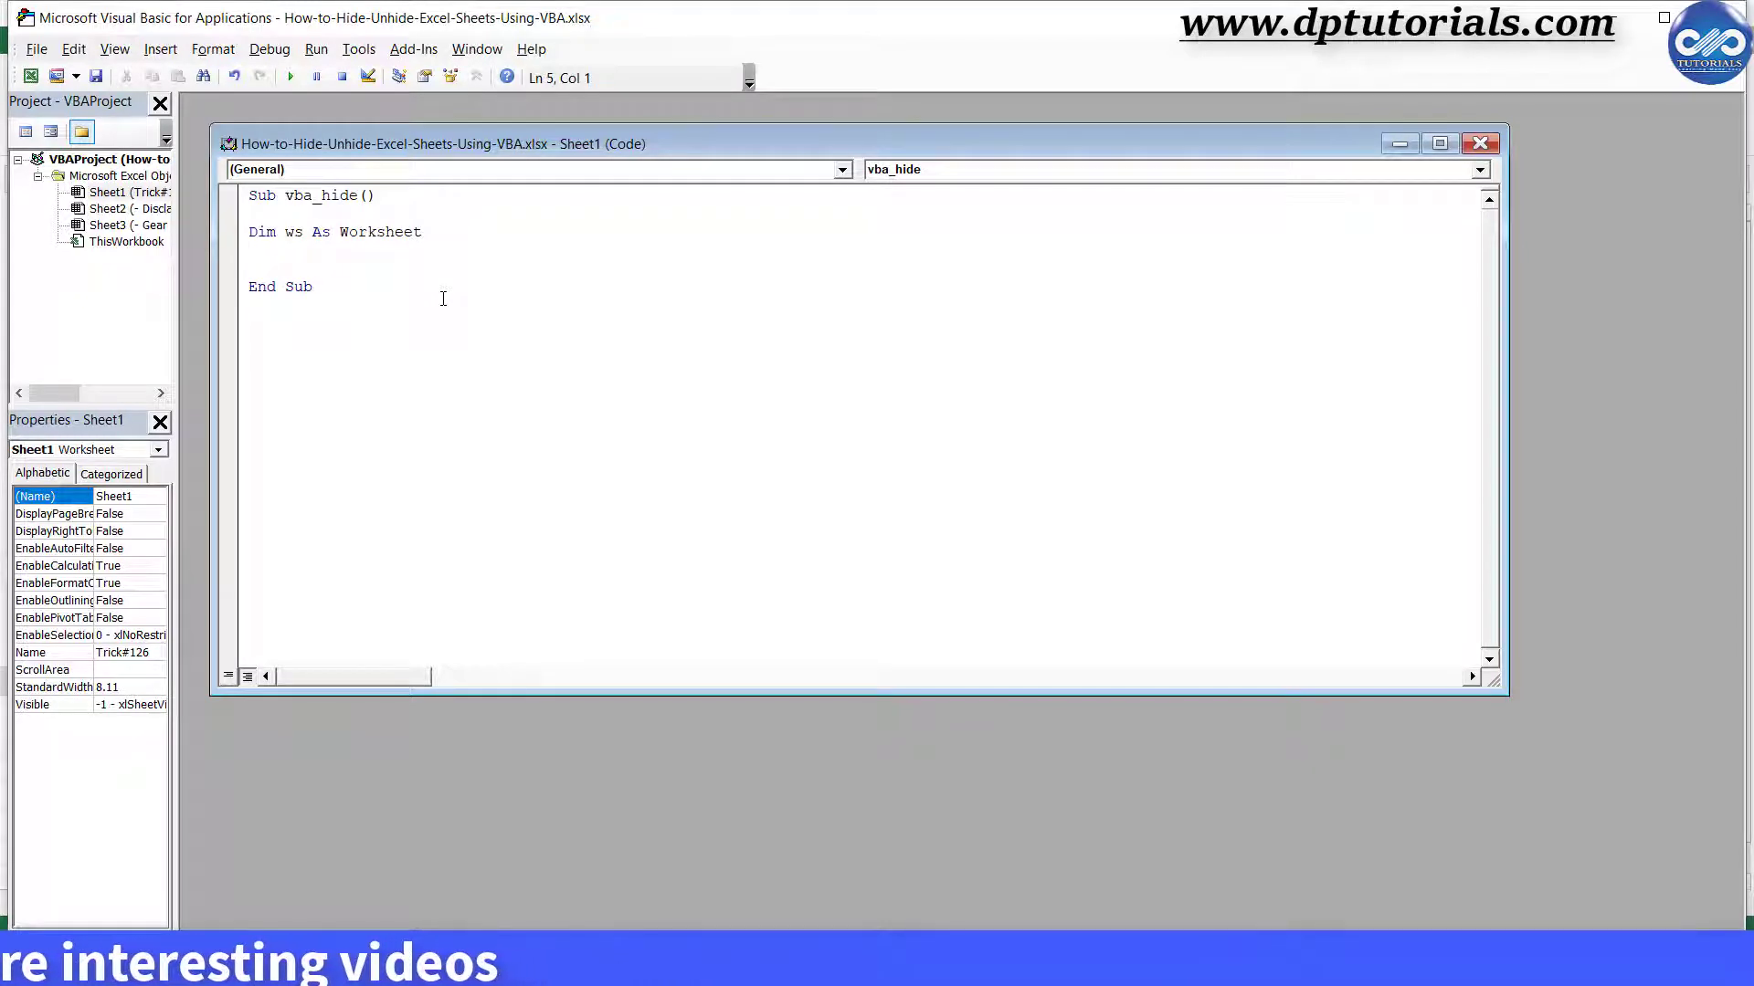
- Add the loop For Each ws In ThisWorkbook.Sheets
type("For E")
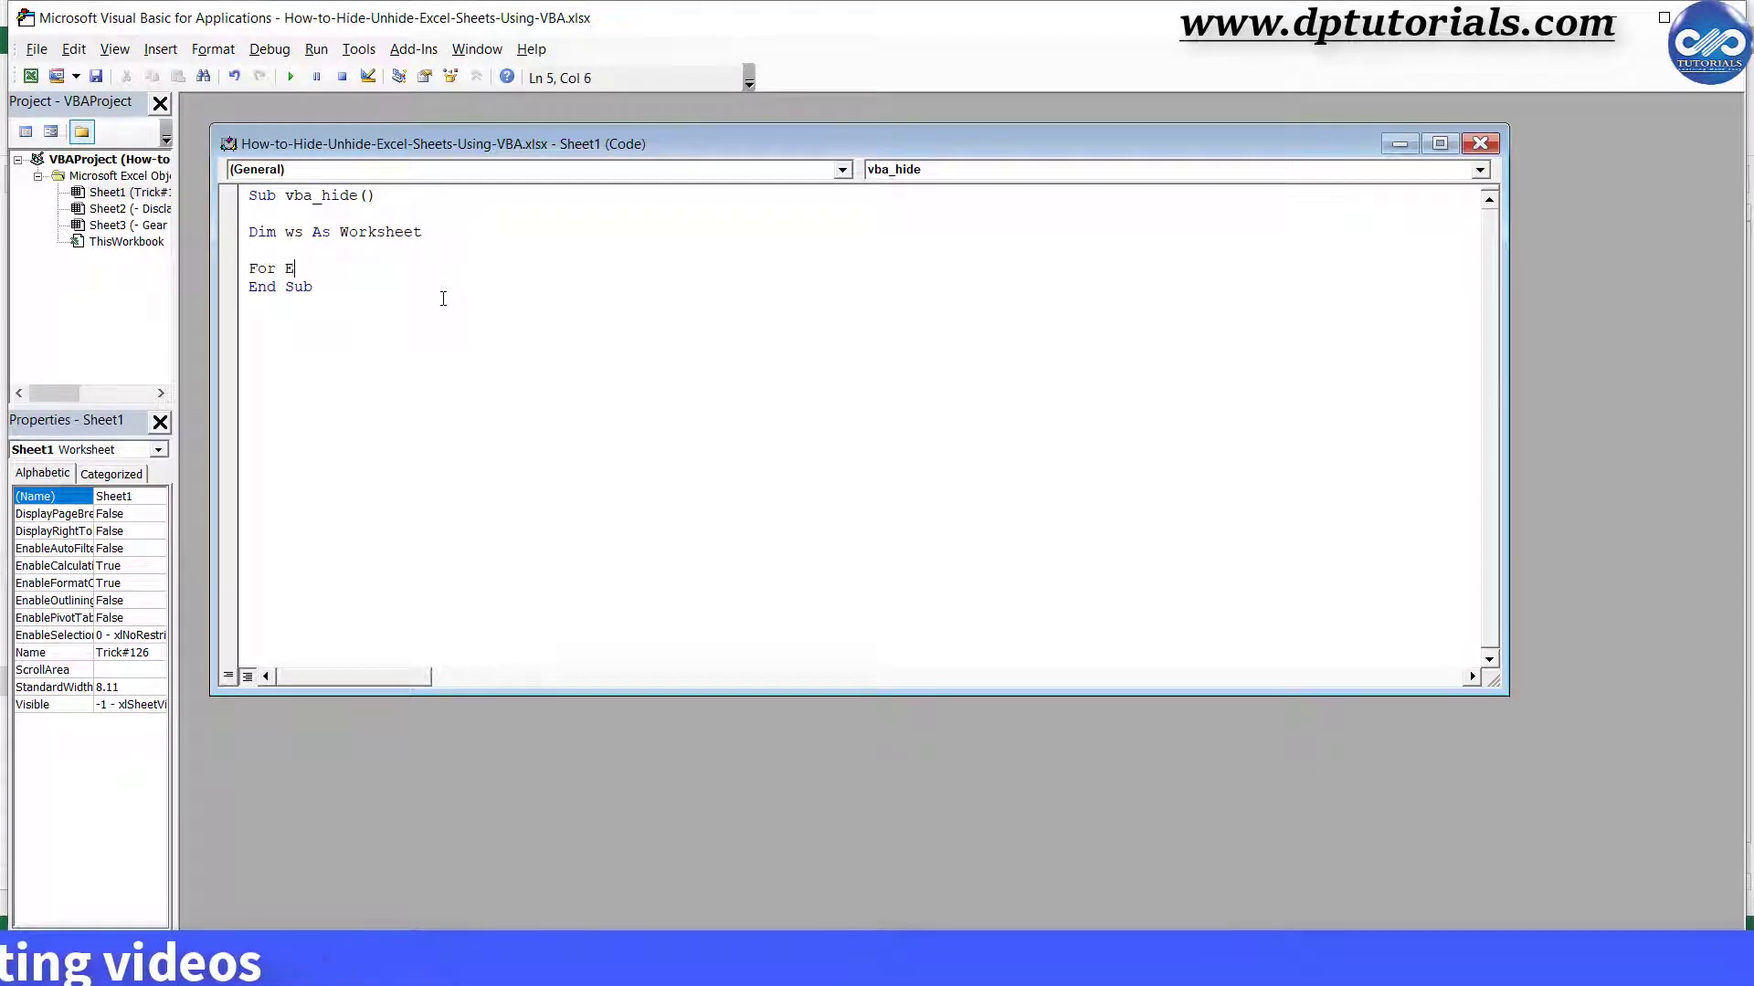
type("ach")
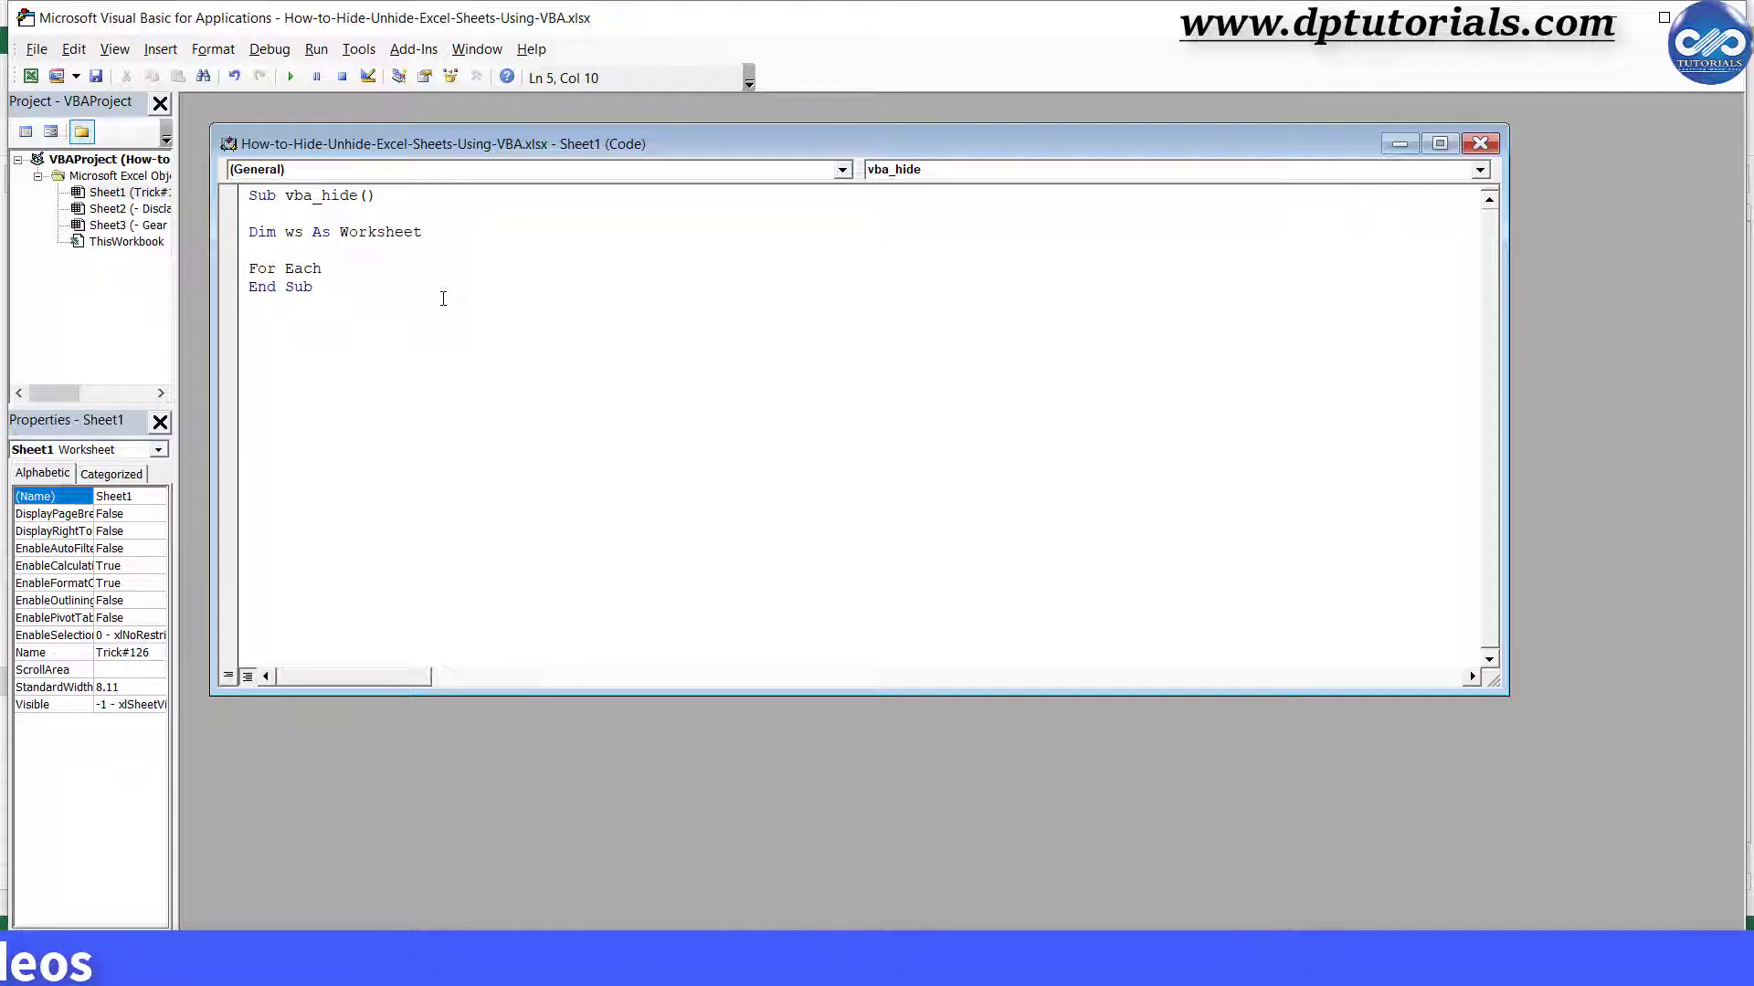
type("ws")
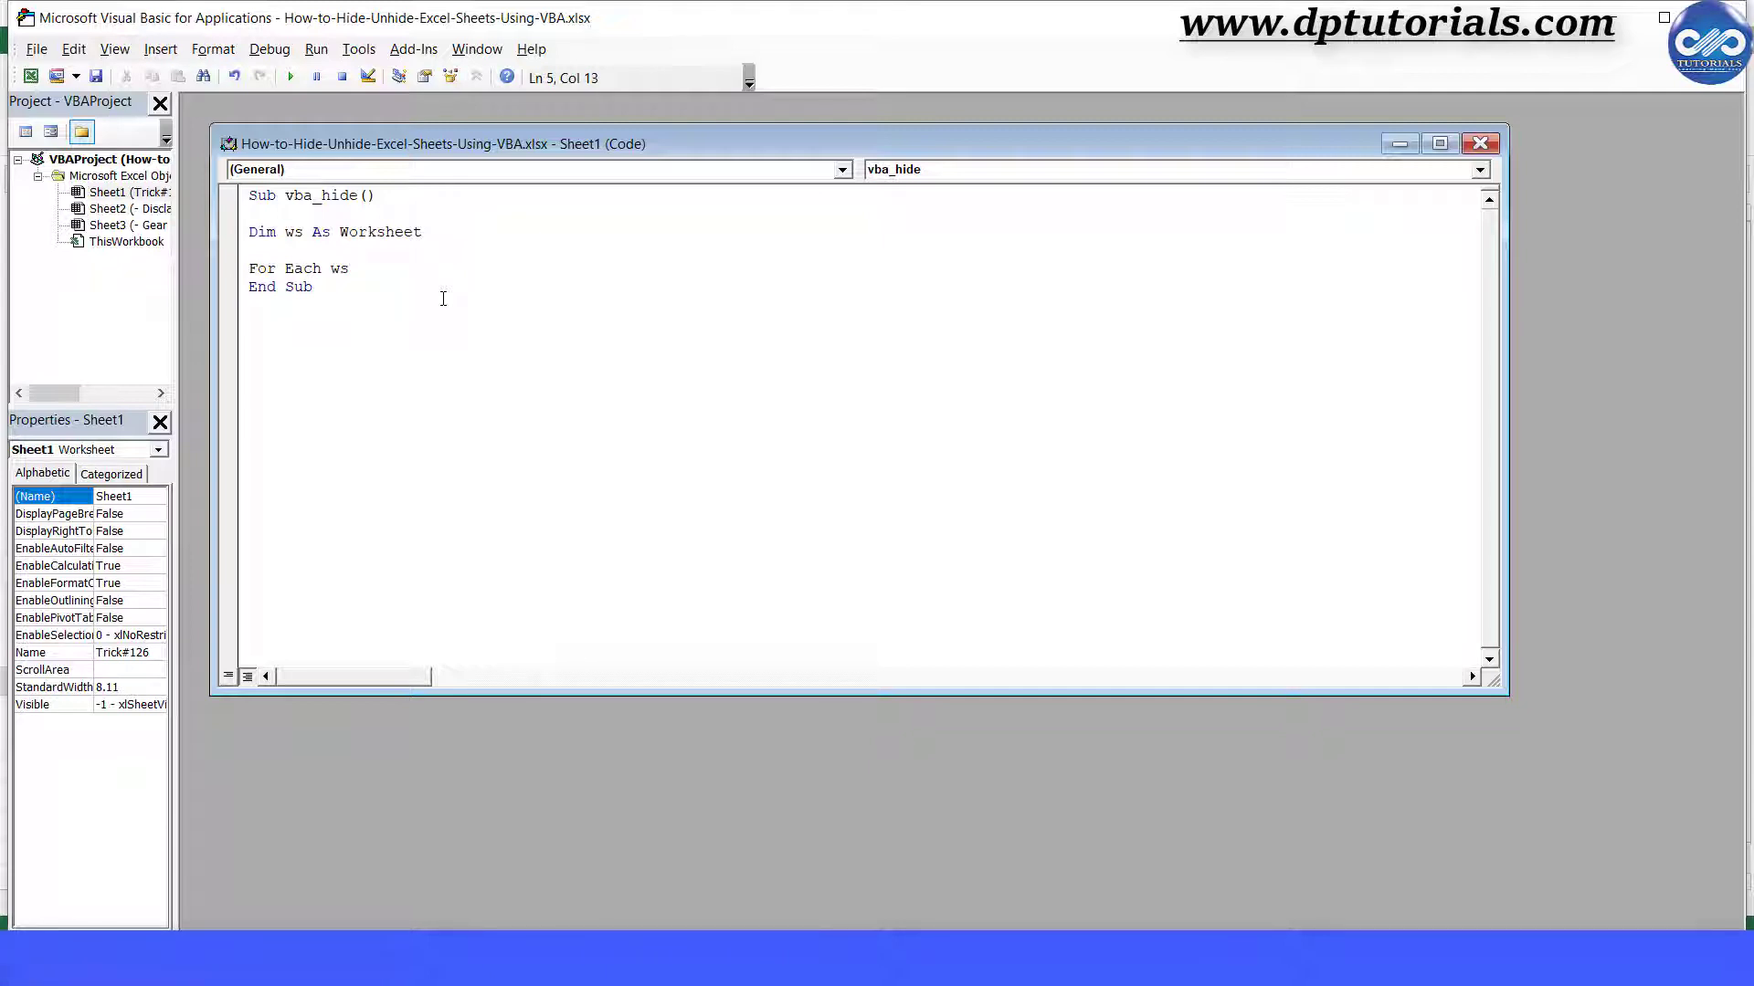
type("In thi")
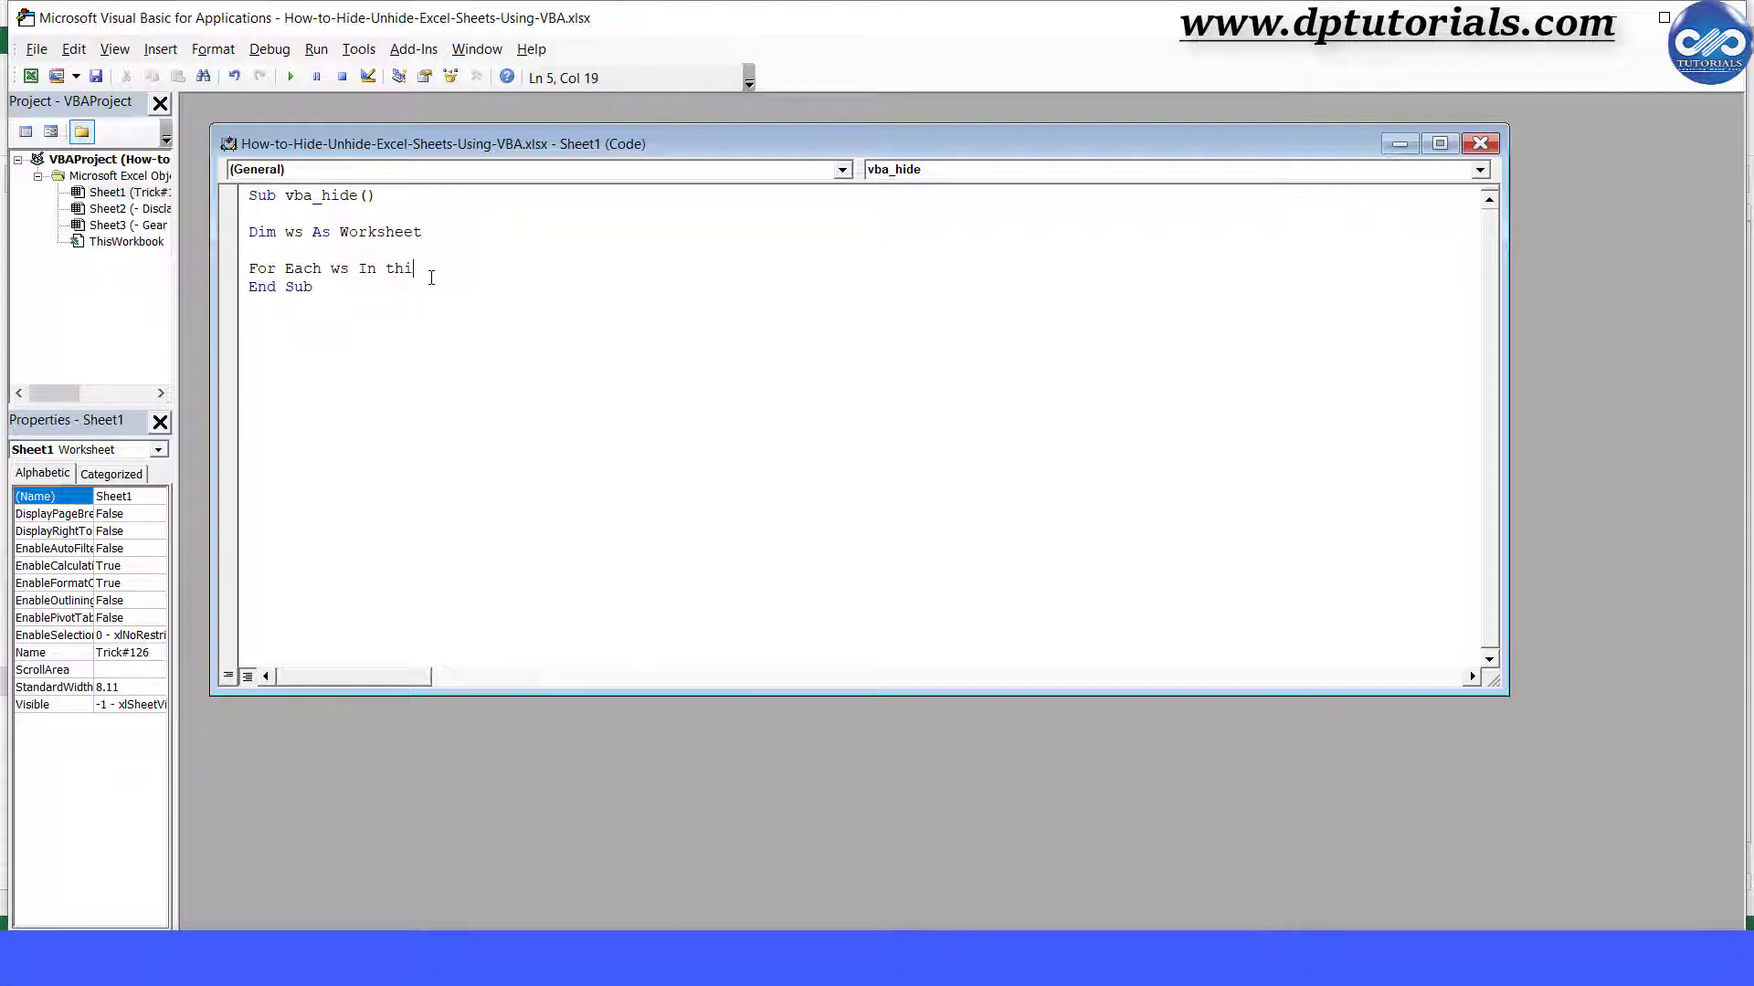
type("s")
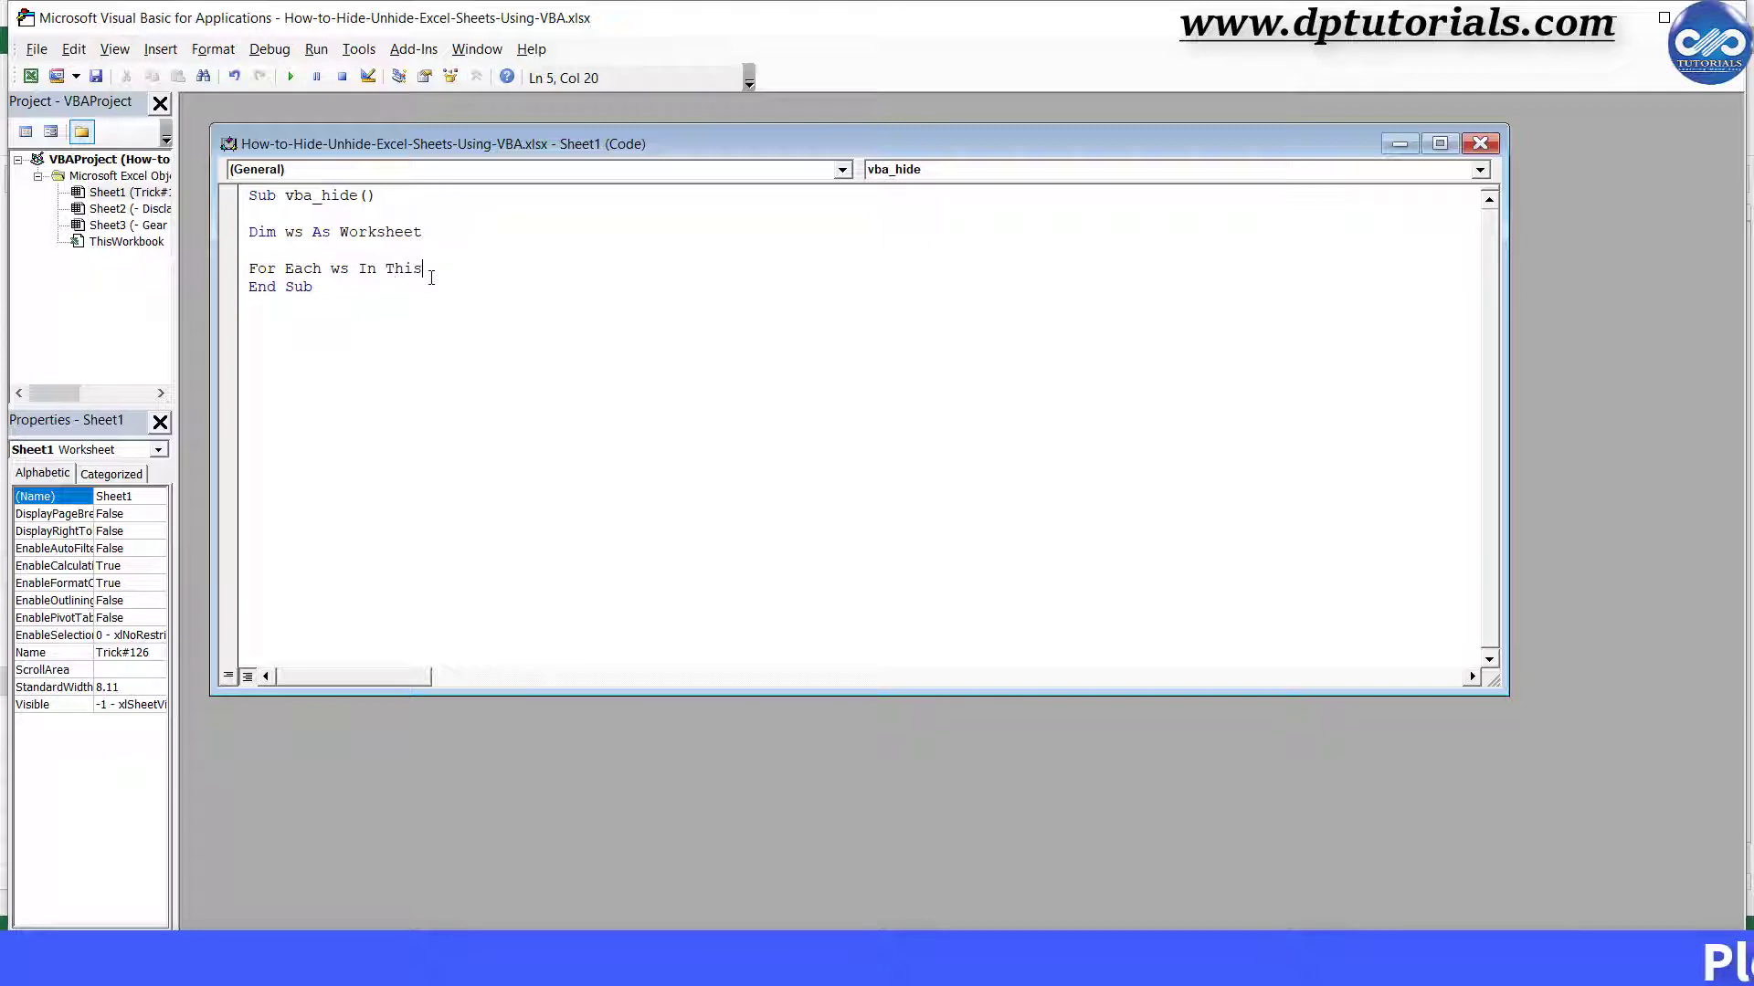
type("Workboo")
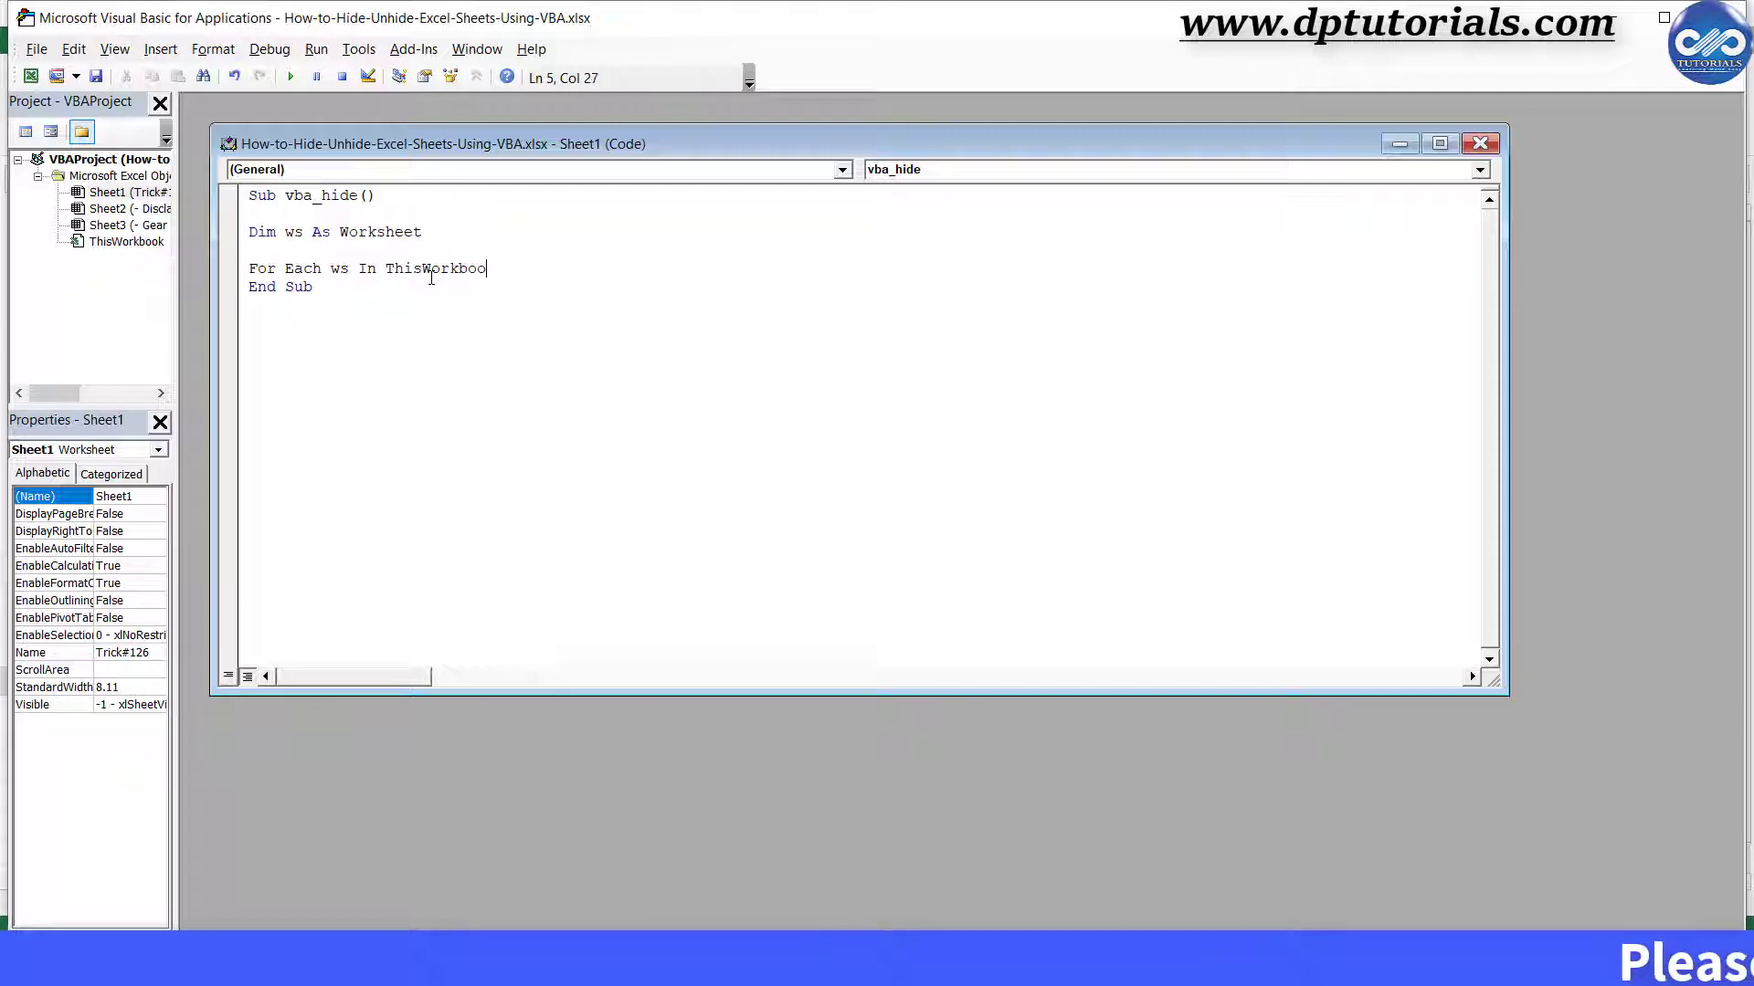
type(".Sheets")
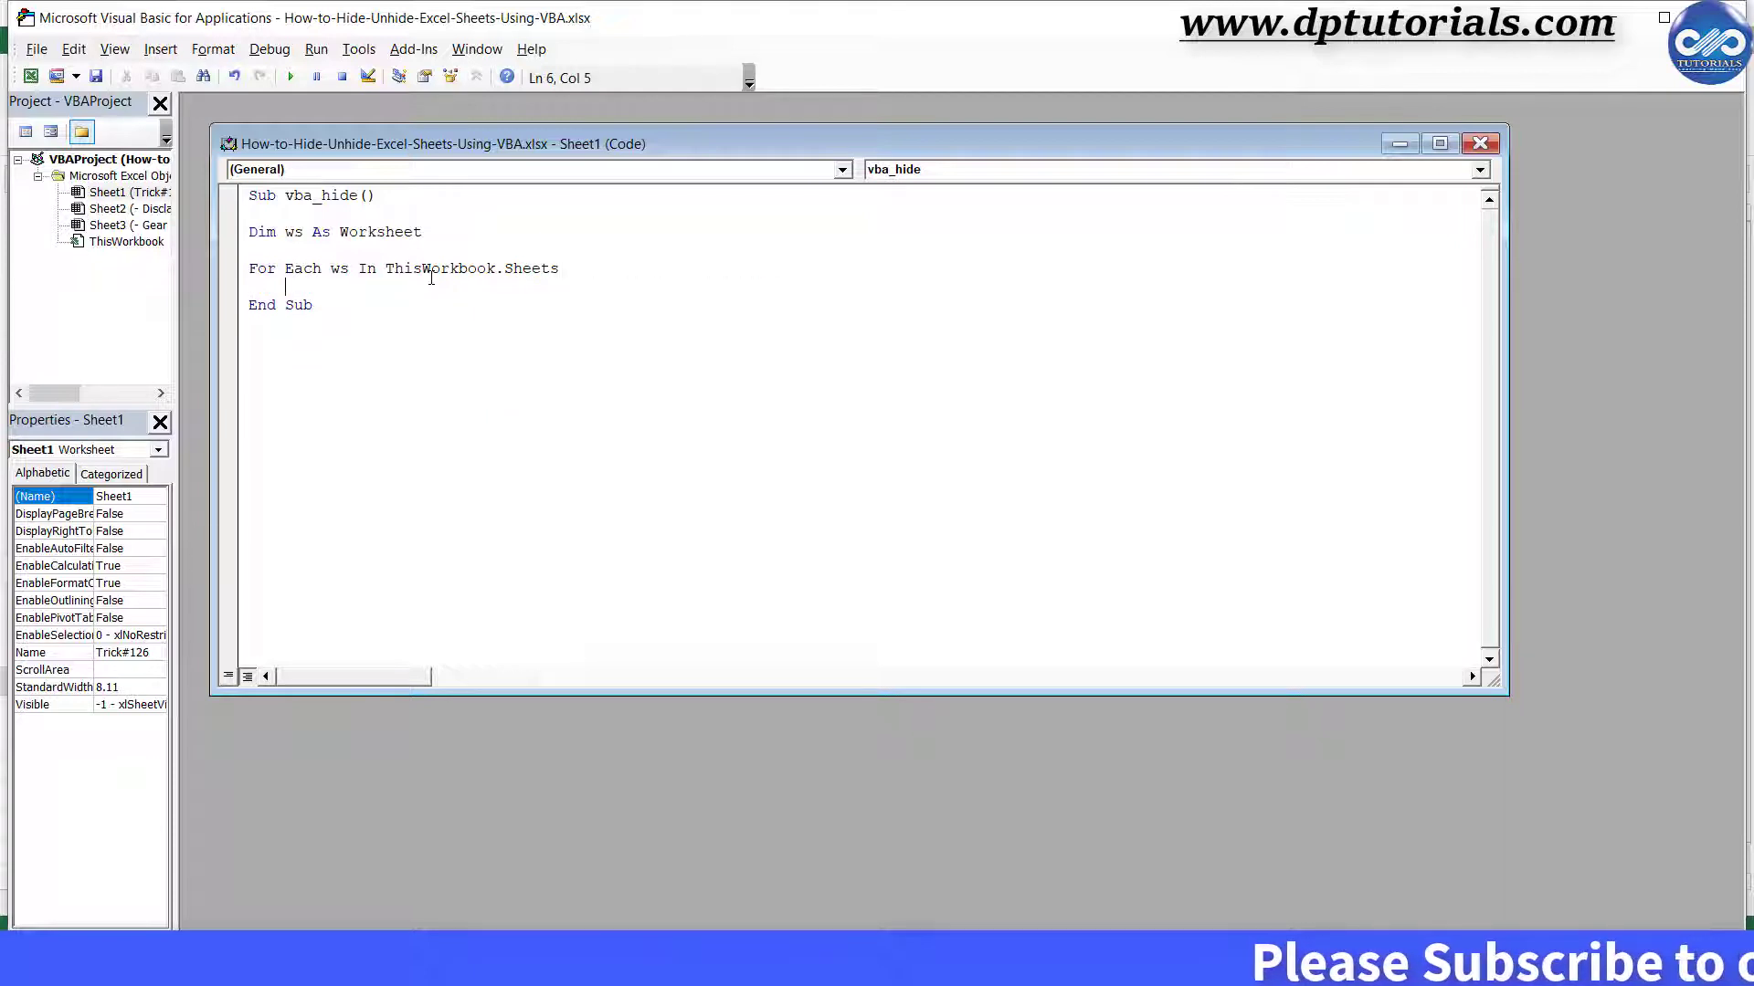
- Add If ActiveSheet.Name <> ws.Name Then ws.Visible = False
type("If")
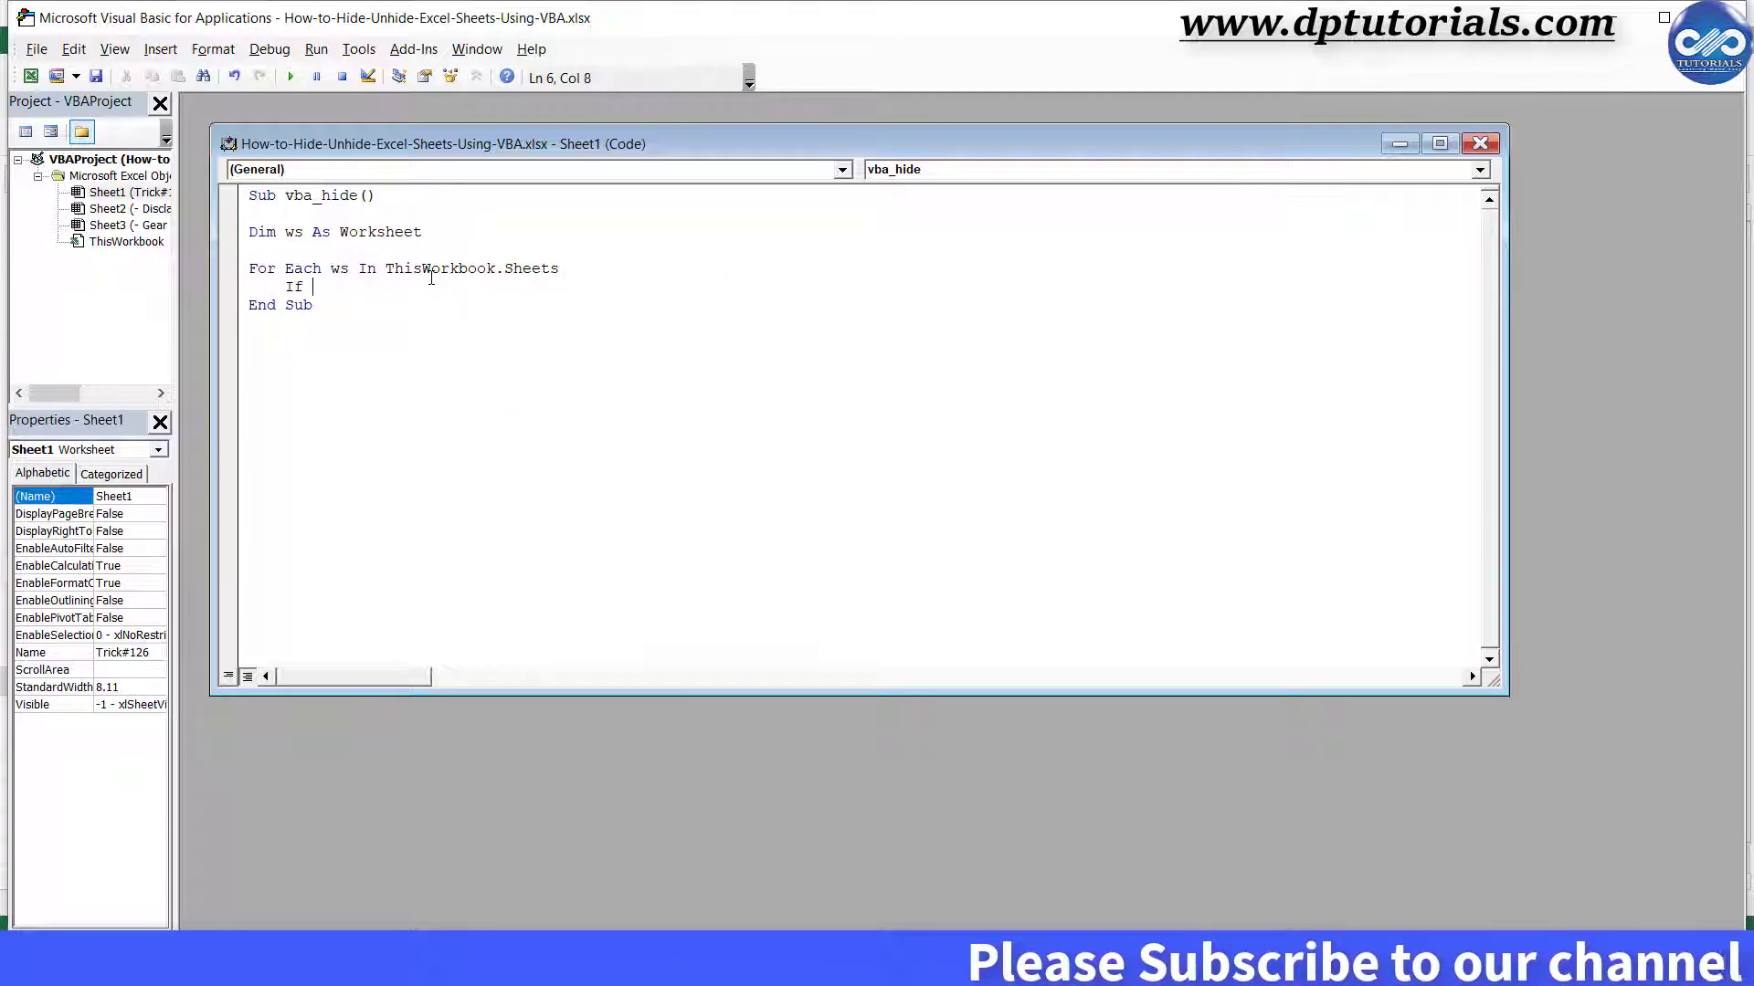
type("Active")
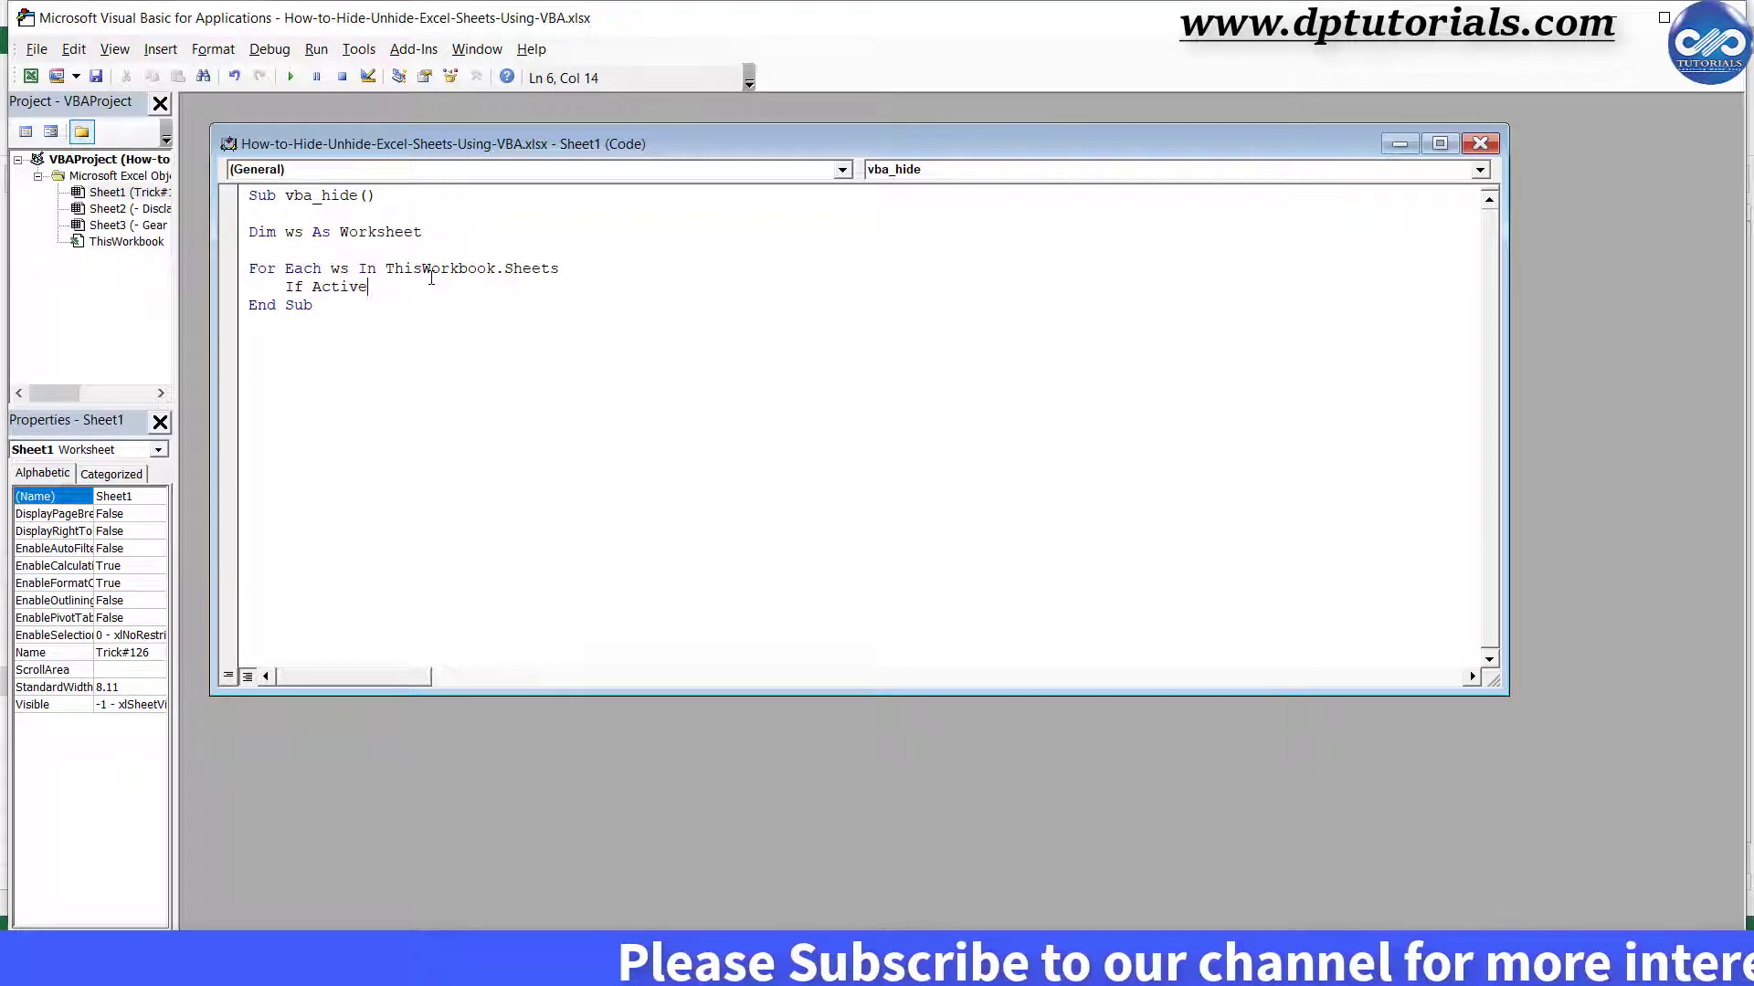
type("Sheet")
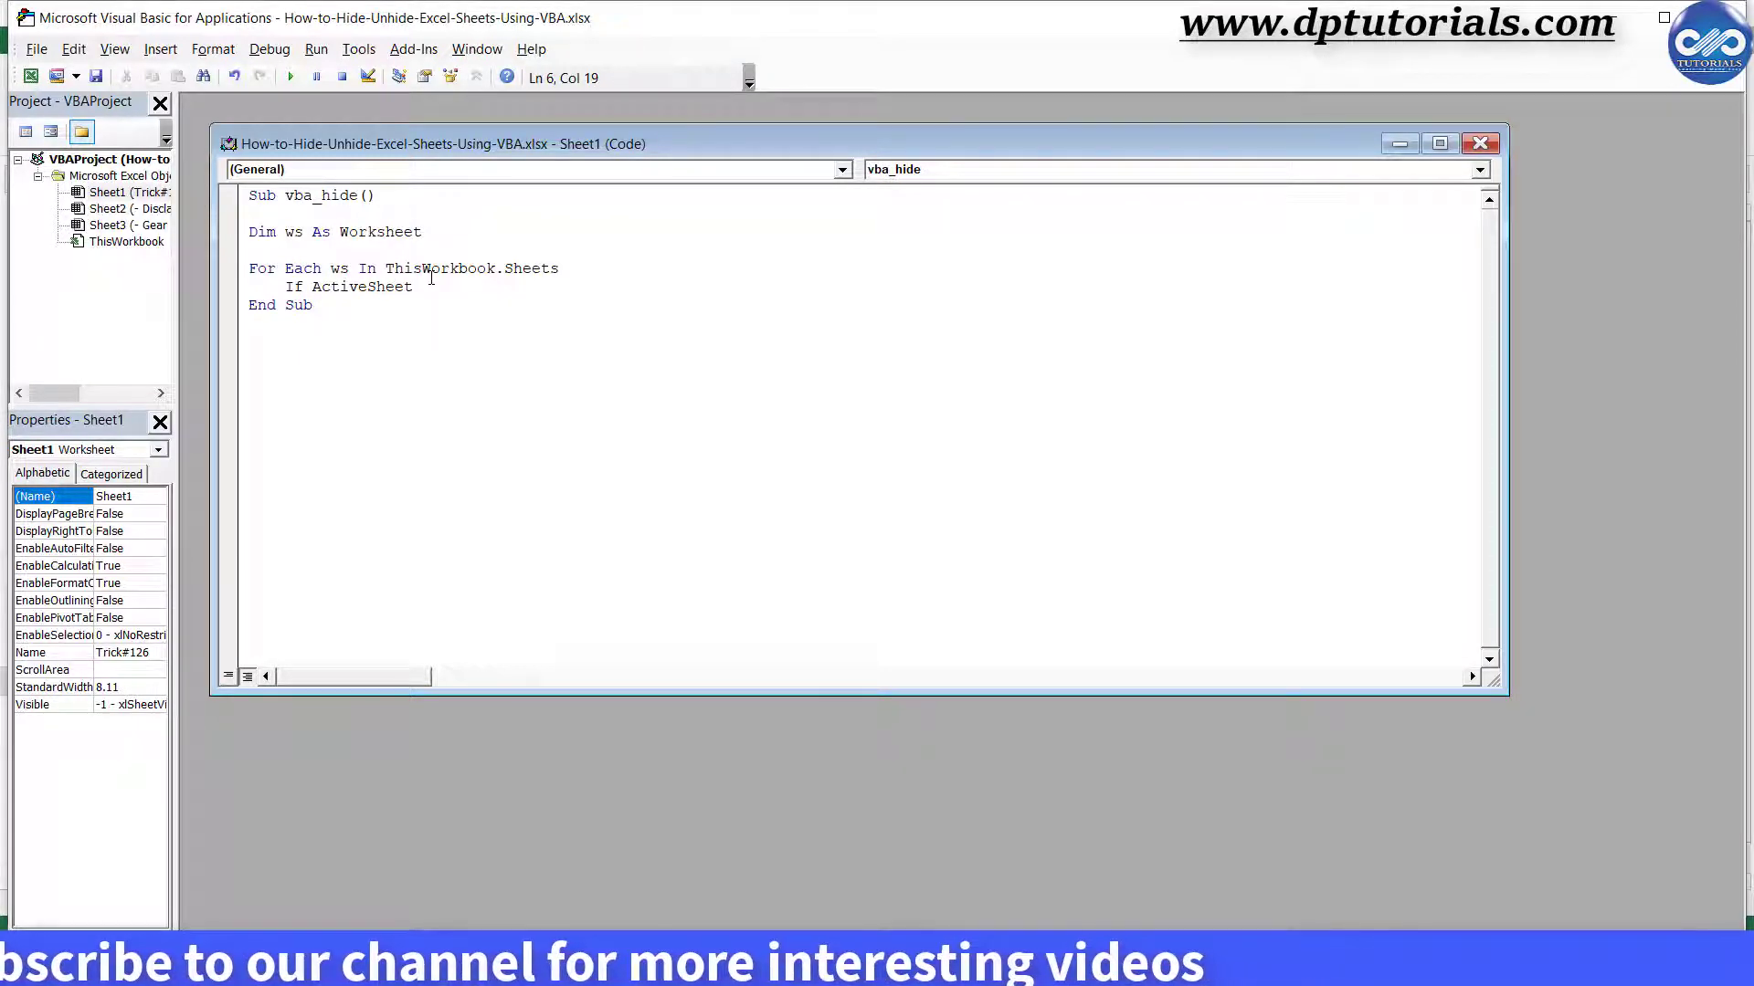
type(".Name")
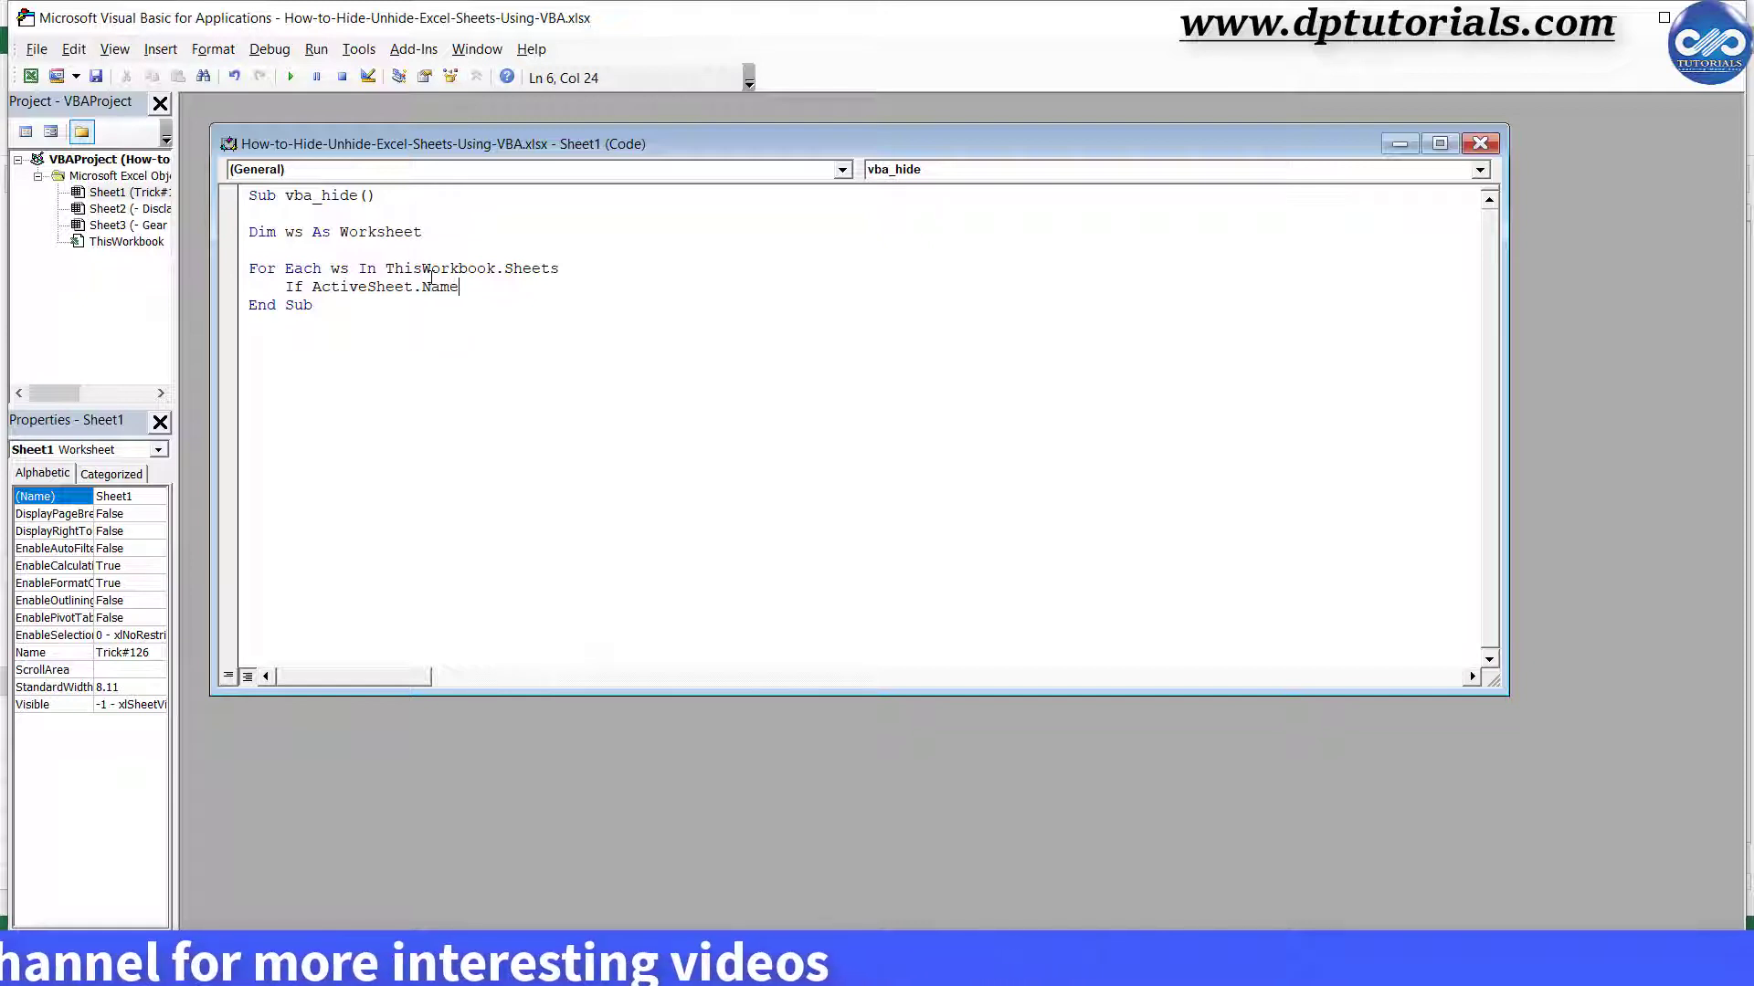
type("<>w")
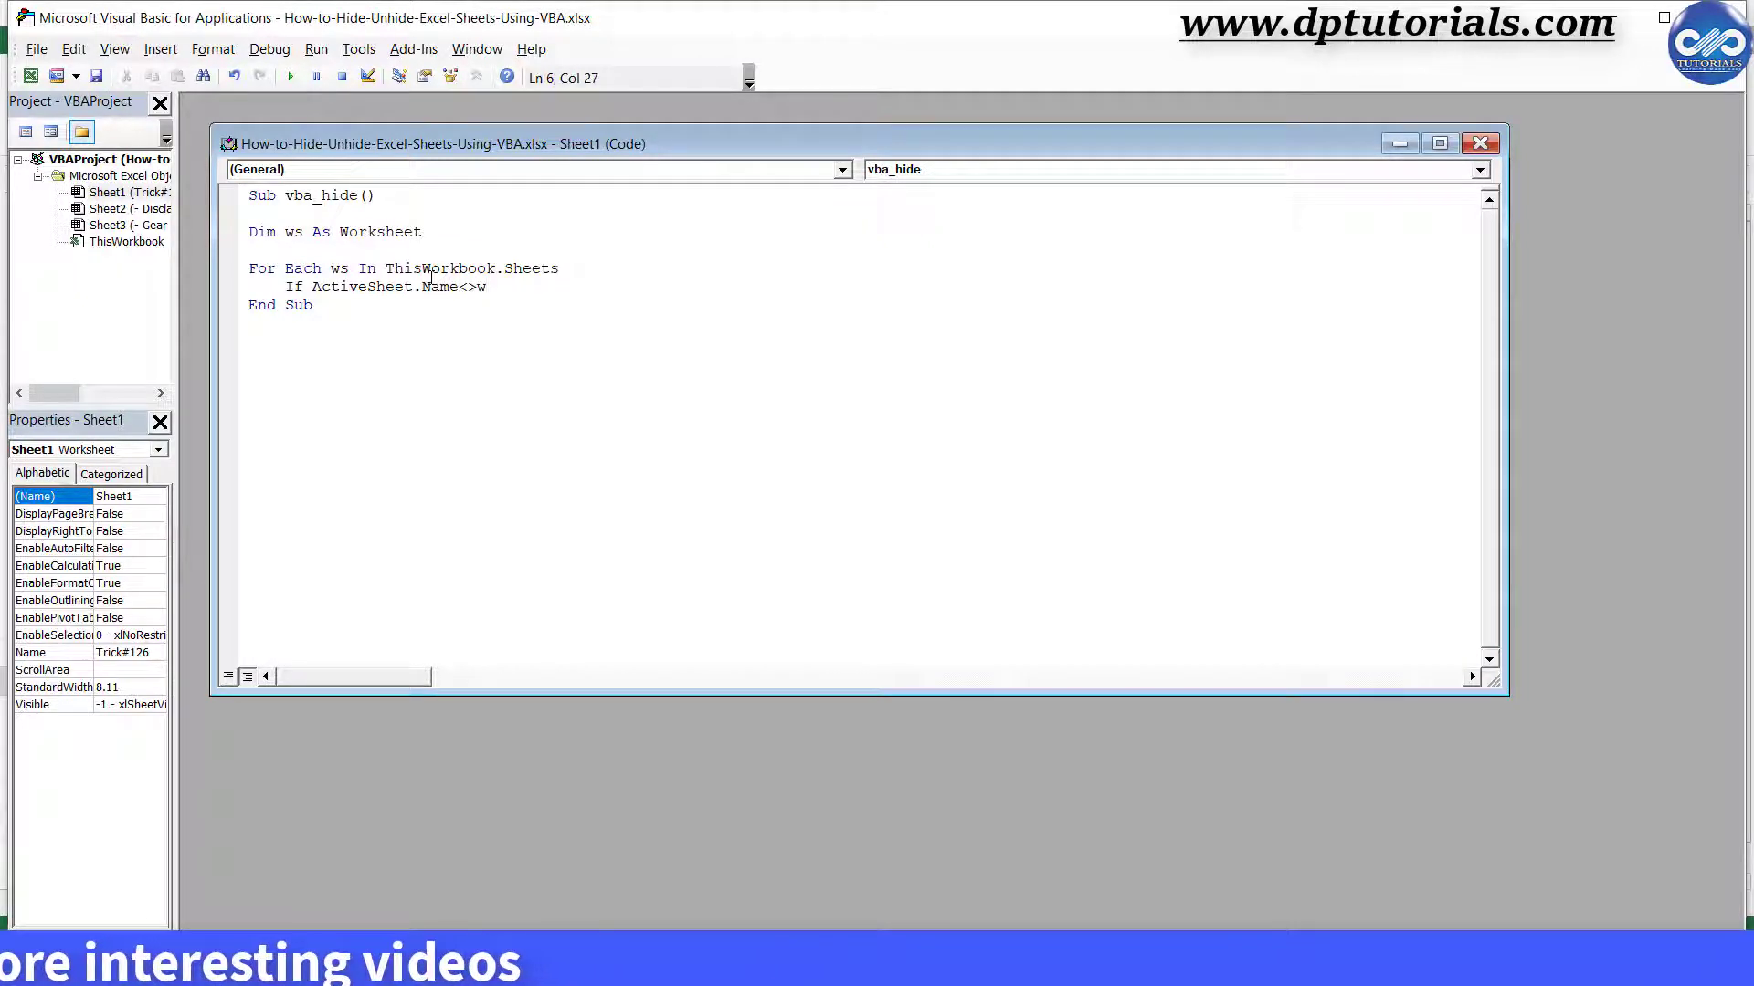
type("ws.")
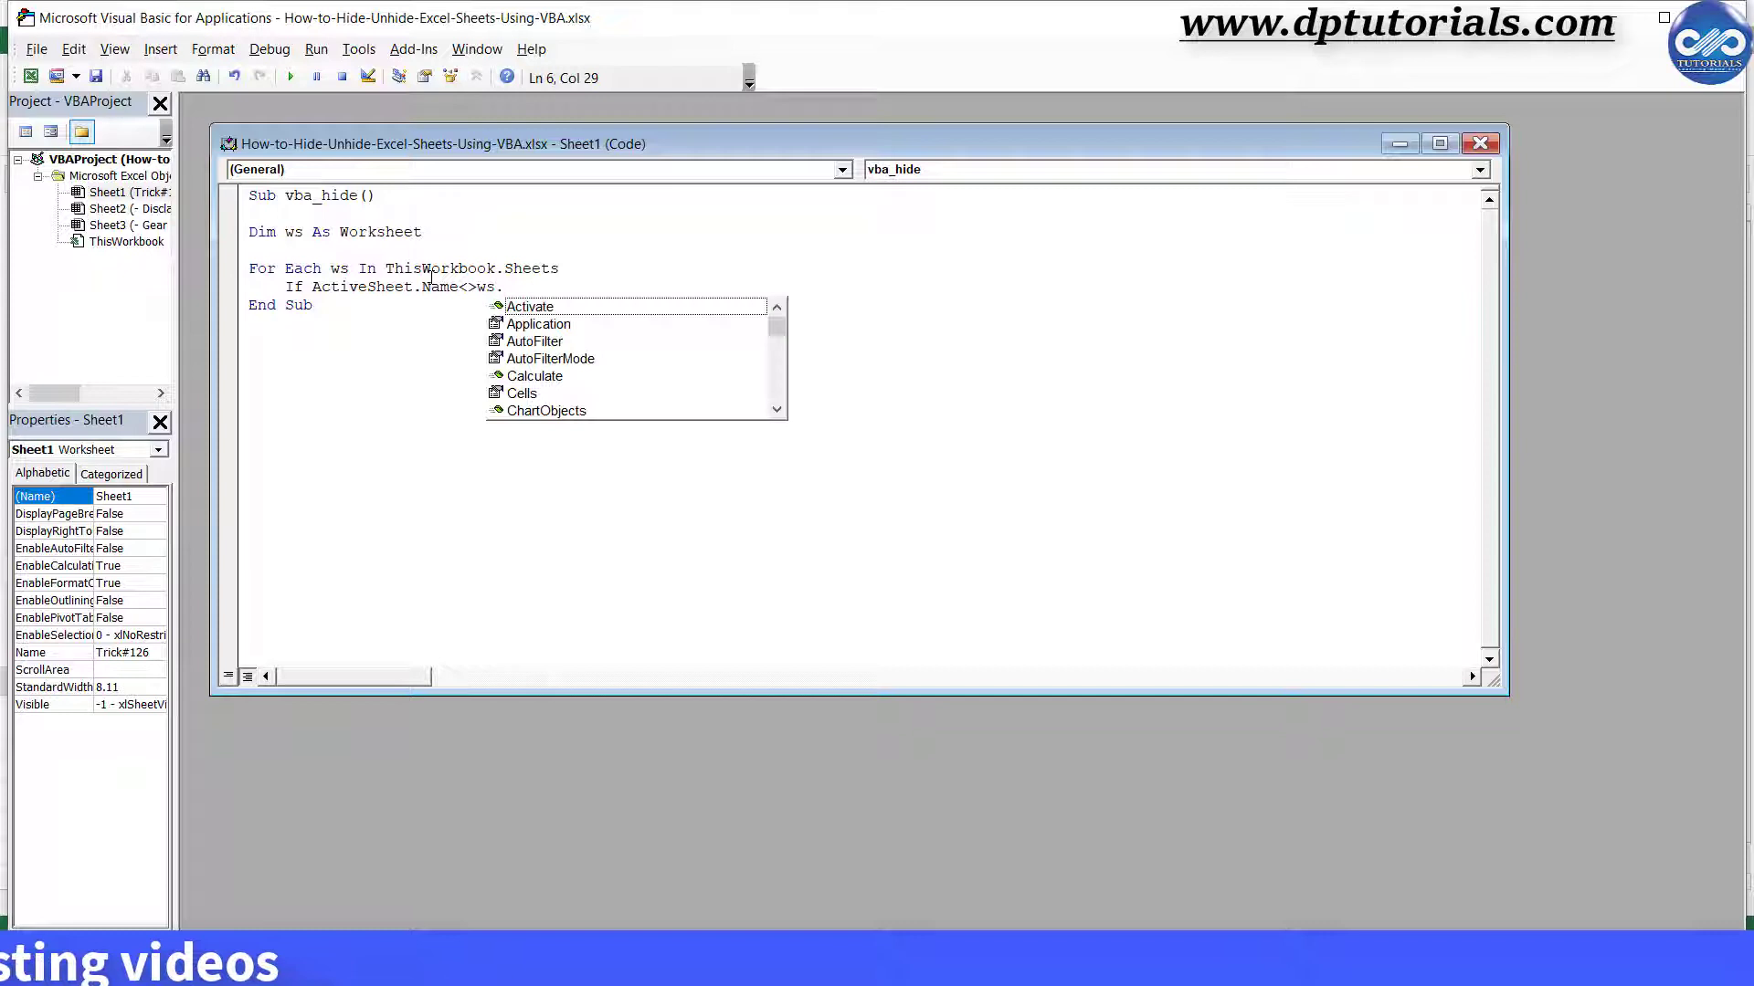
type("Name Then")
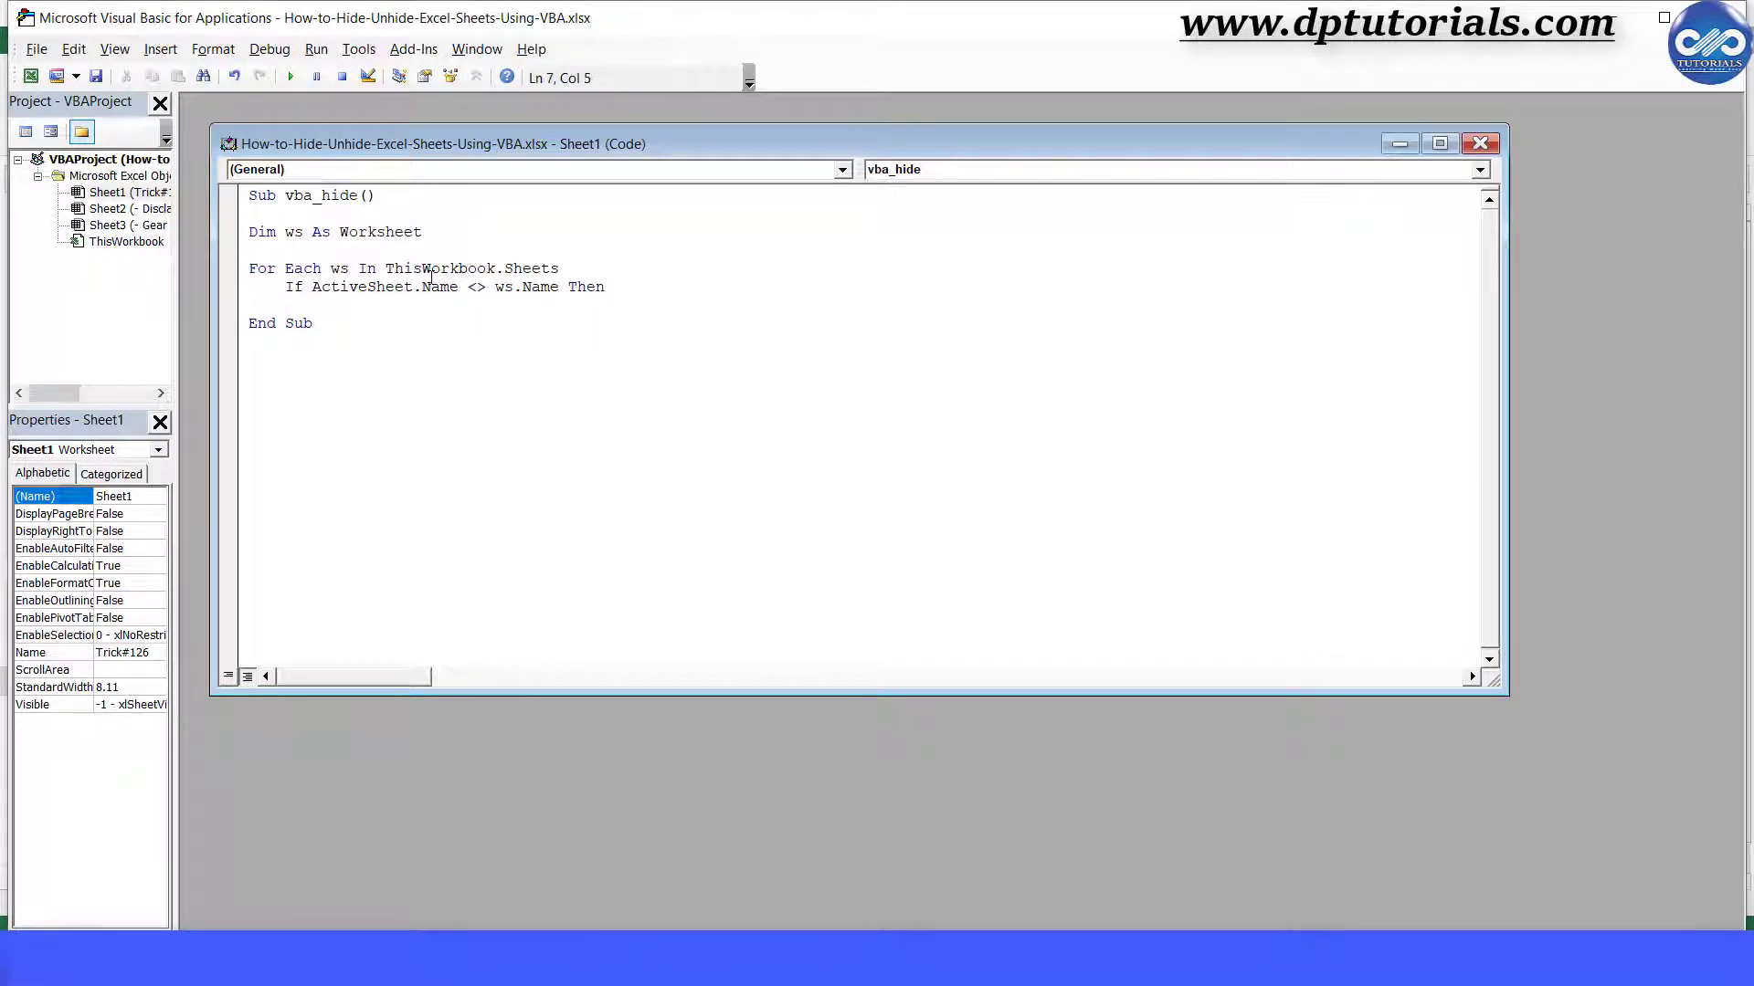
type("w")
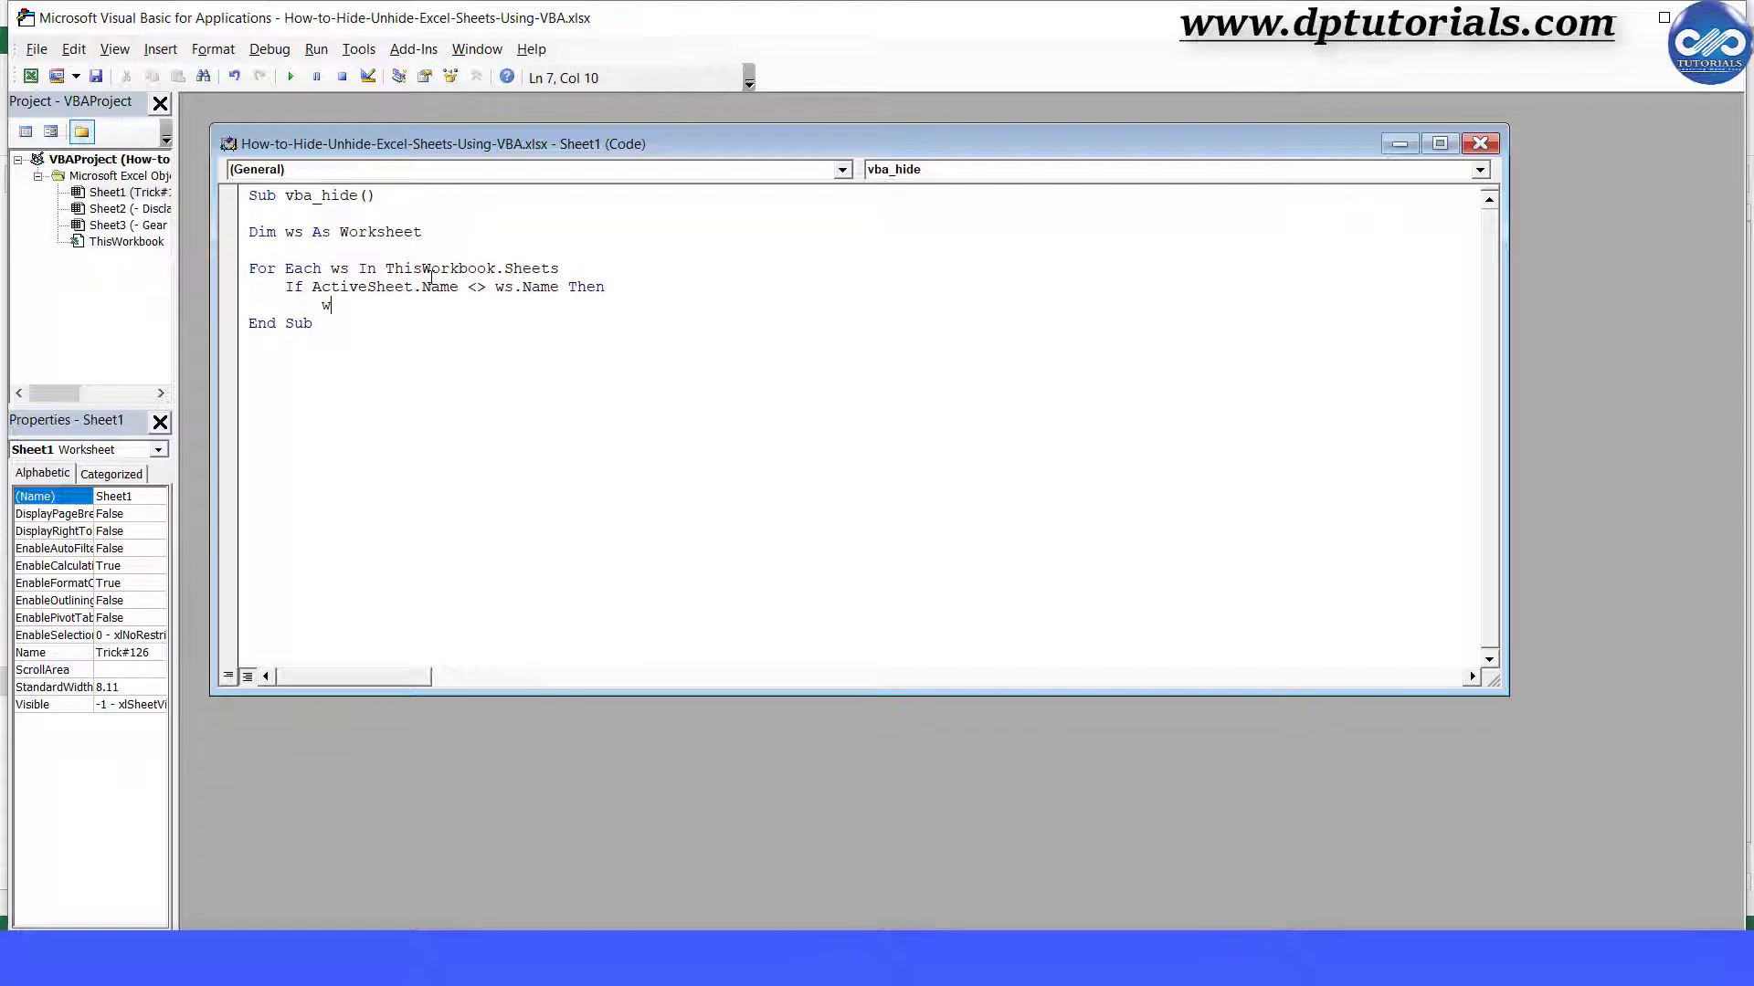
type("s.")
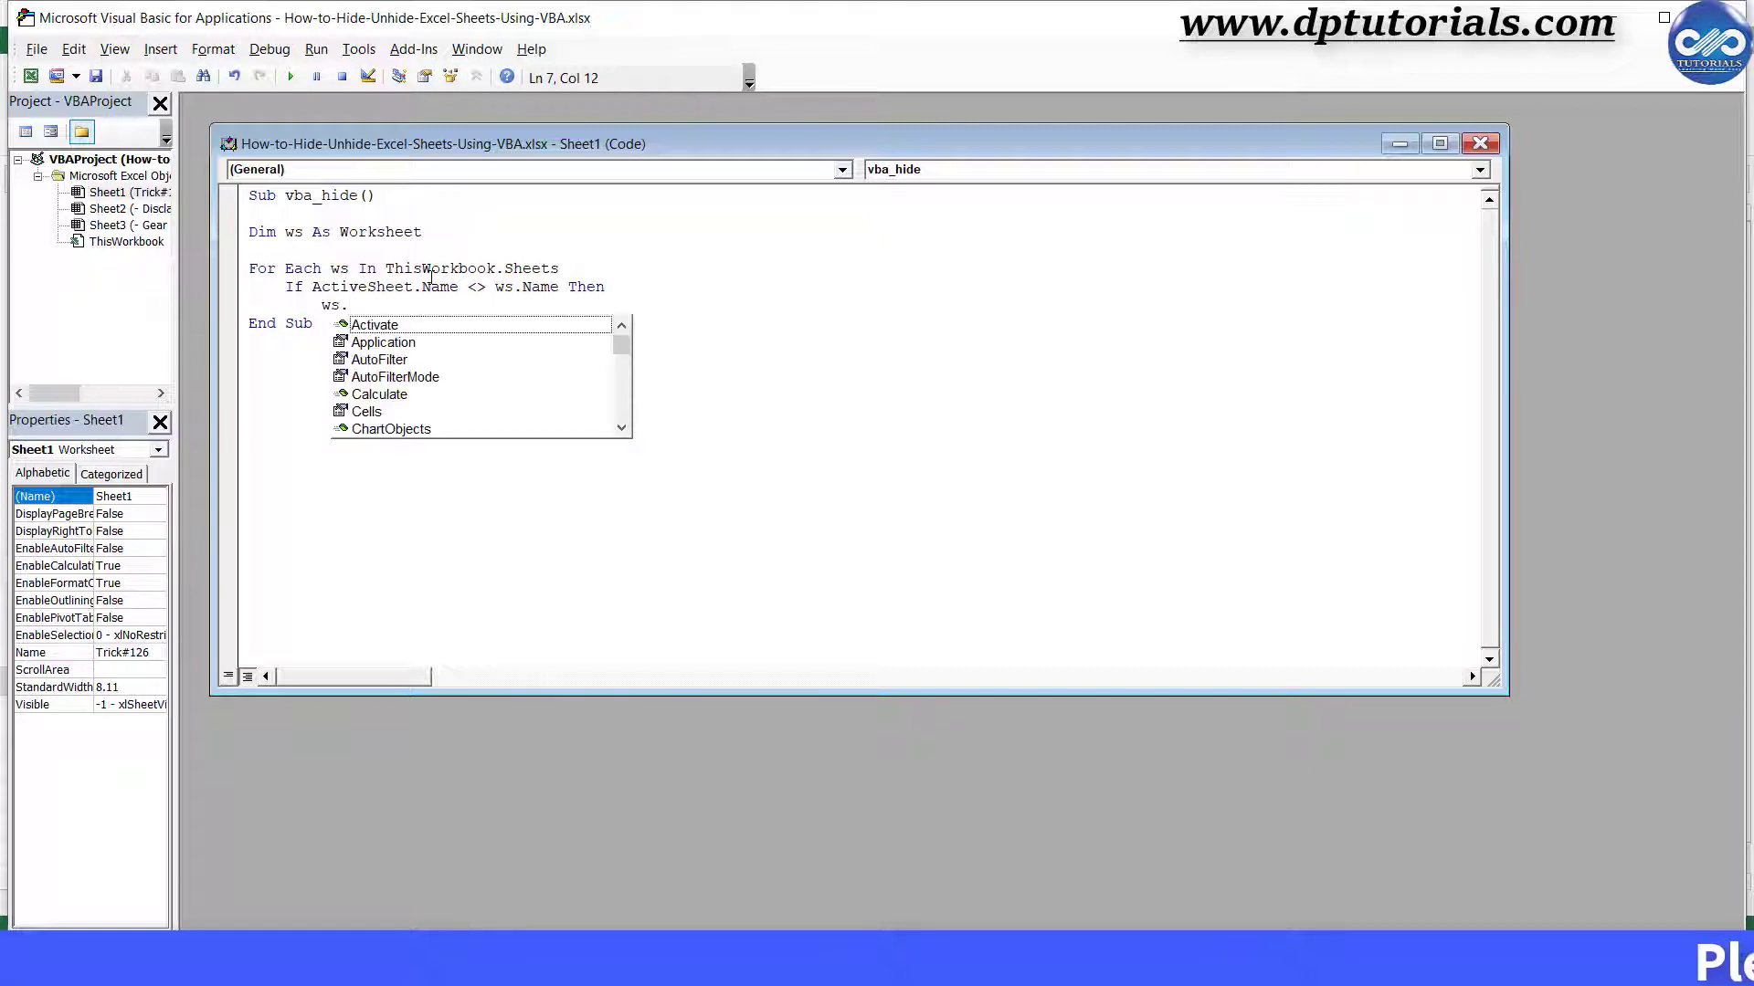
type("Visib")
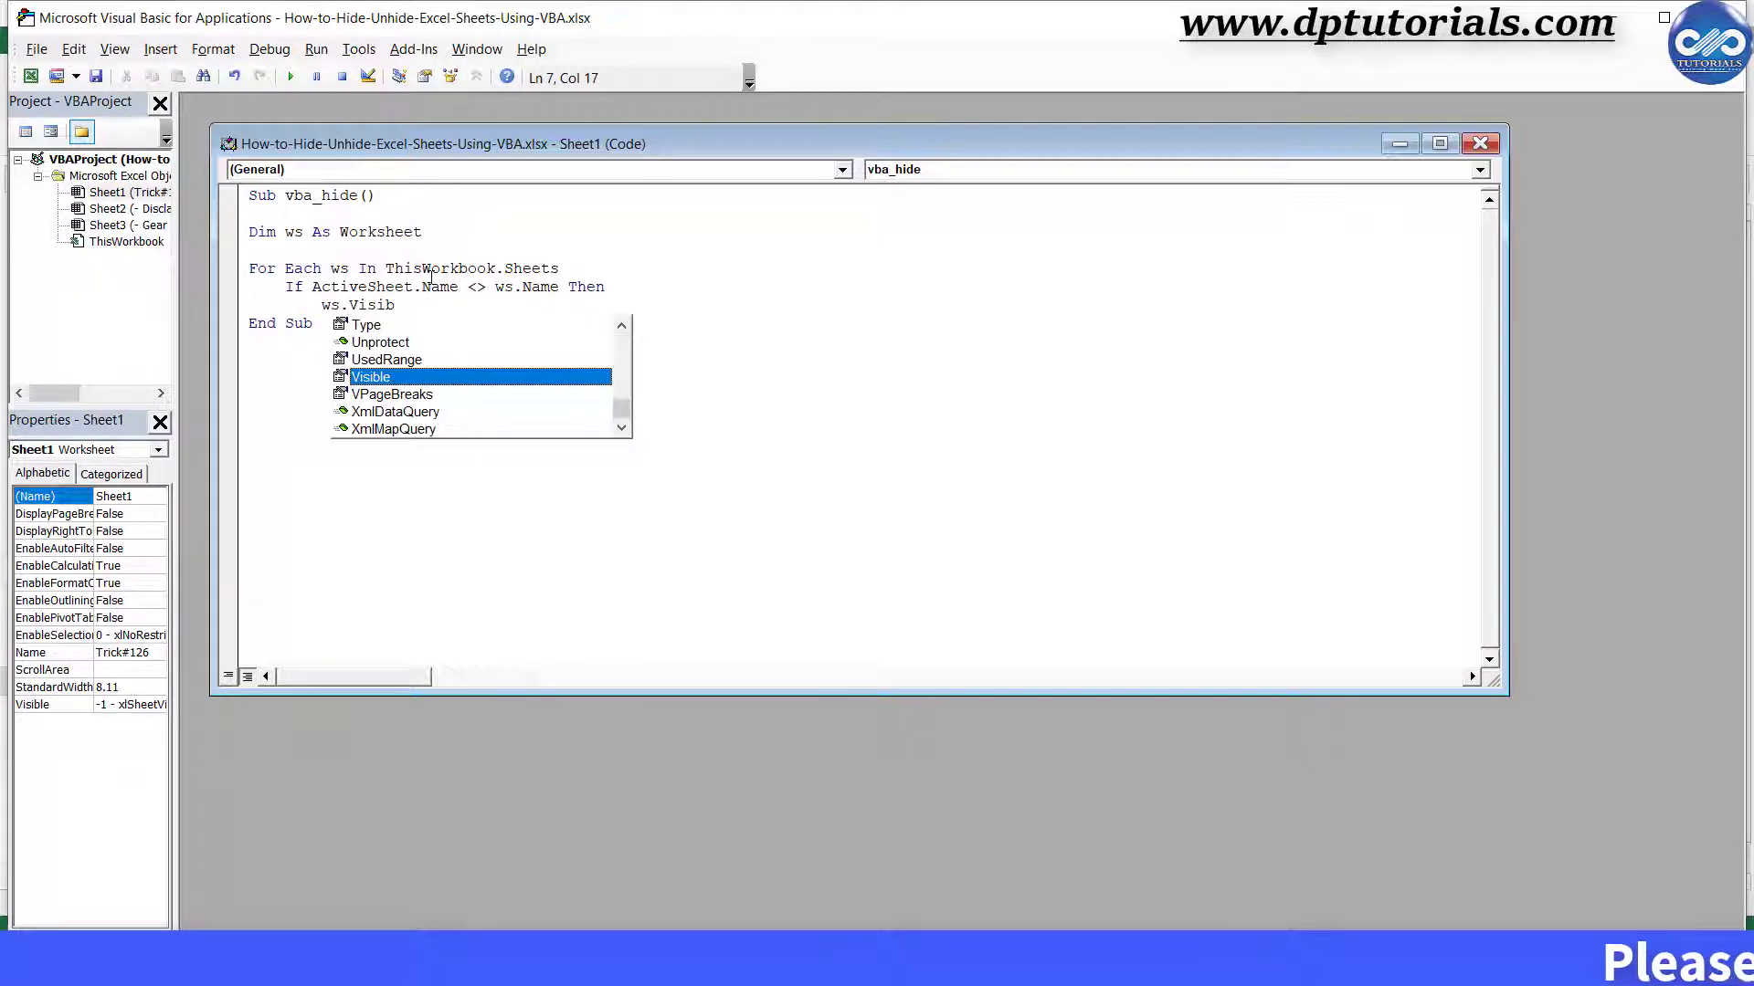
type("ble=")
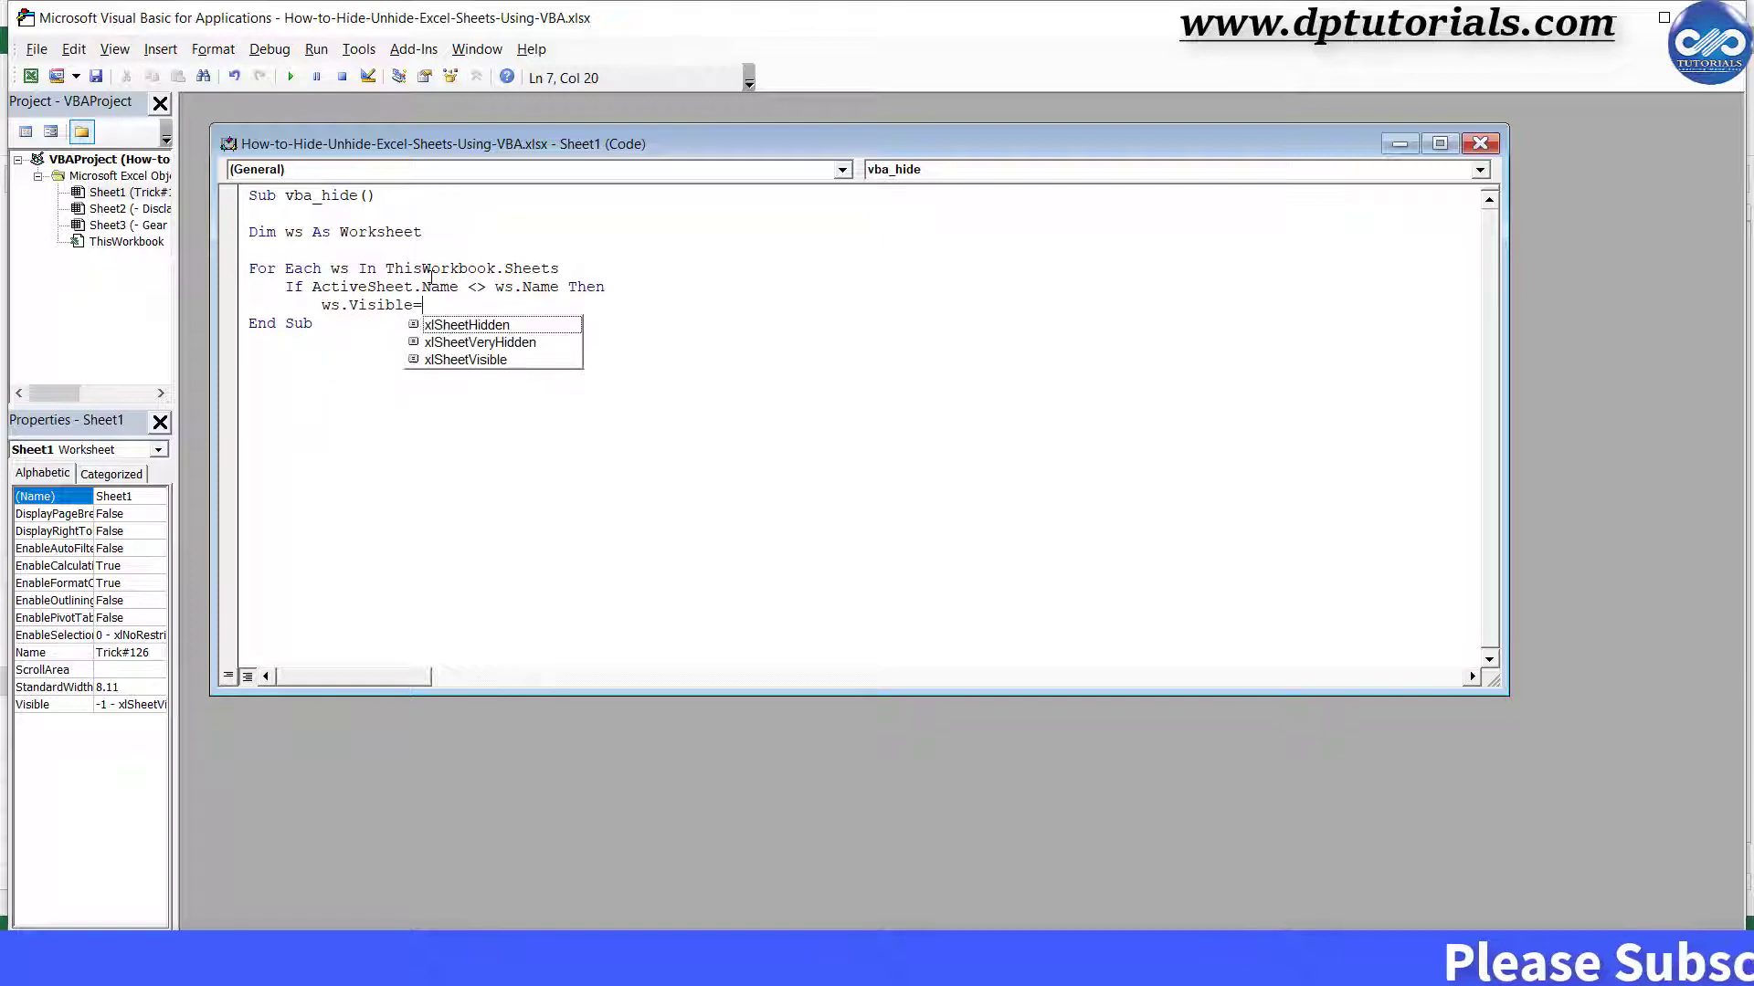
type("False")
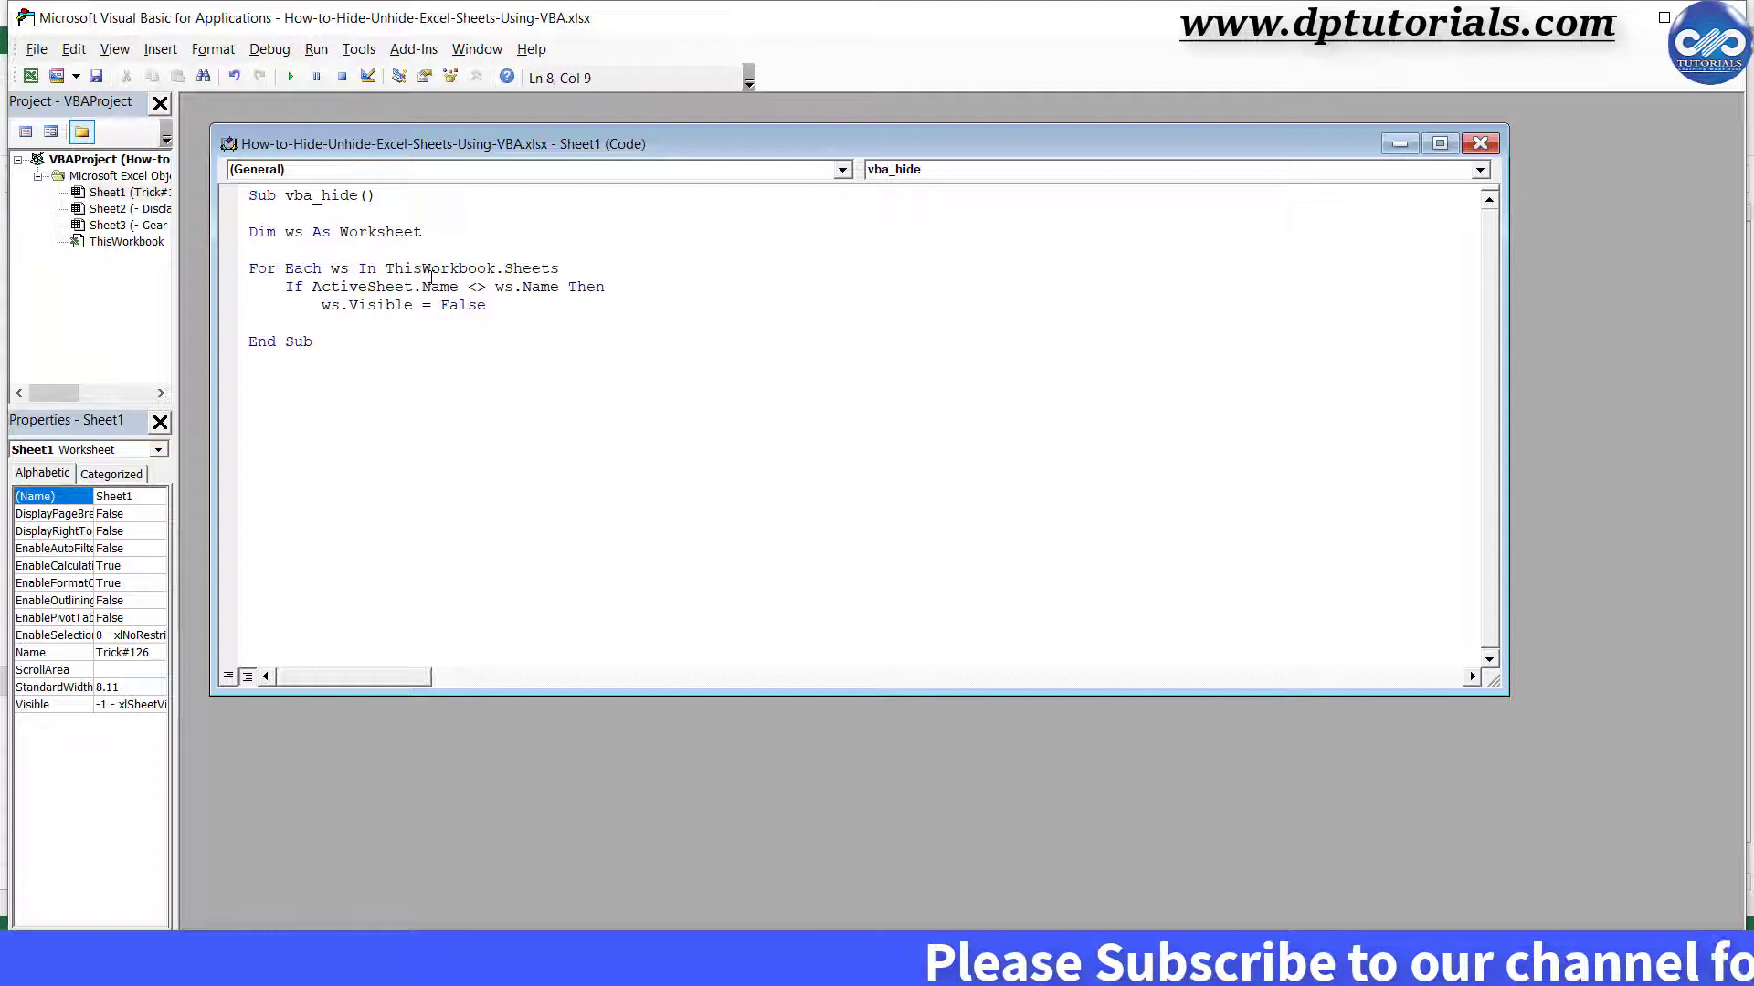
- Close the block with End If and Next ws
type("End")
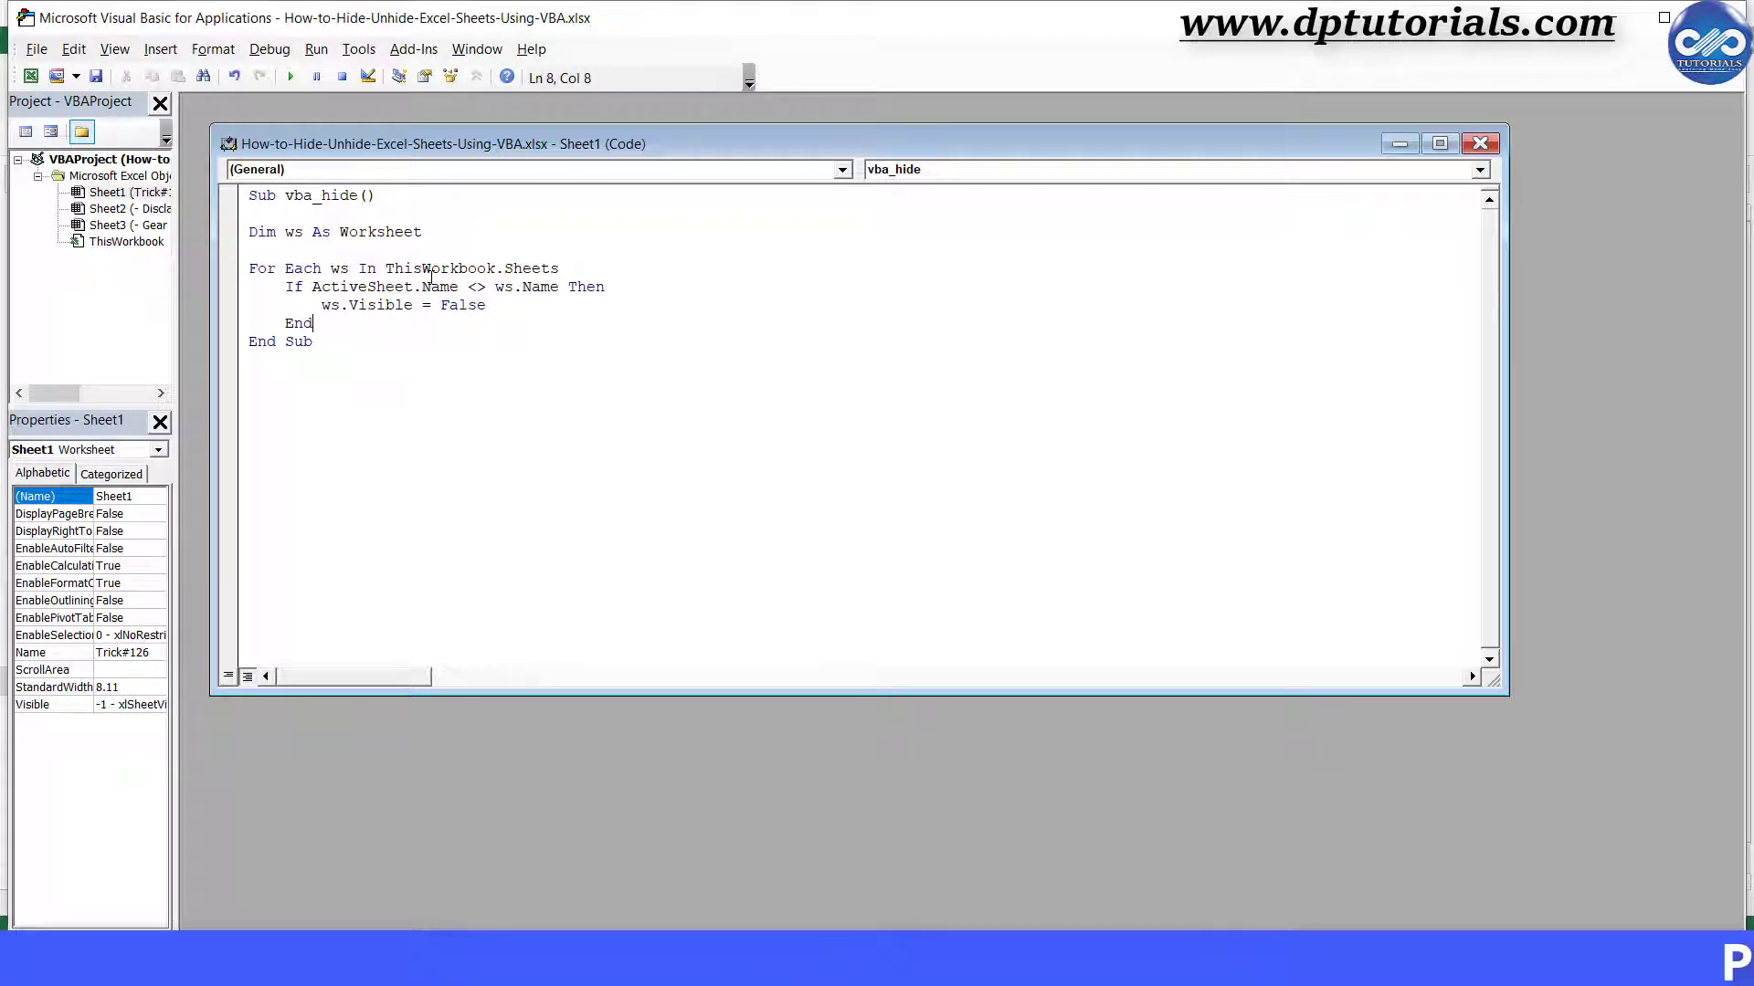
type("If")
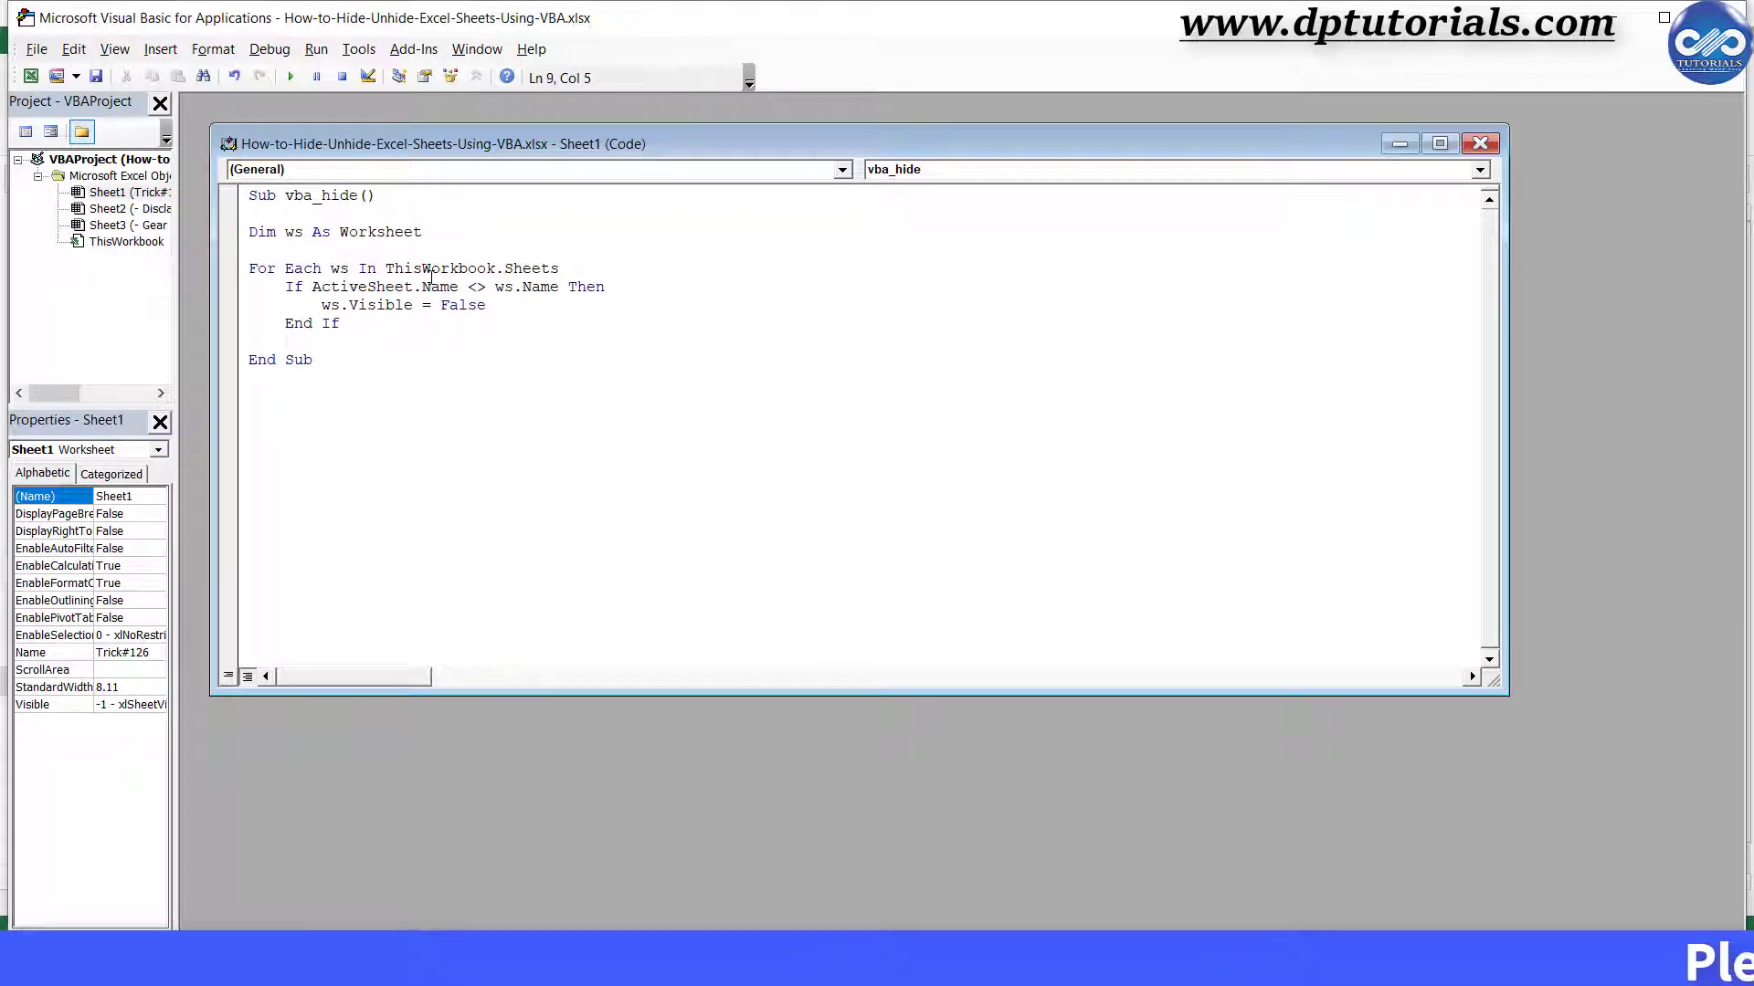
type("Next")
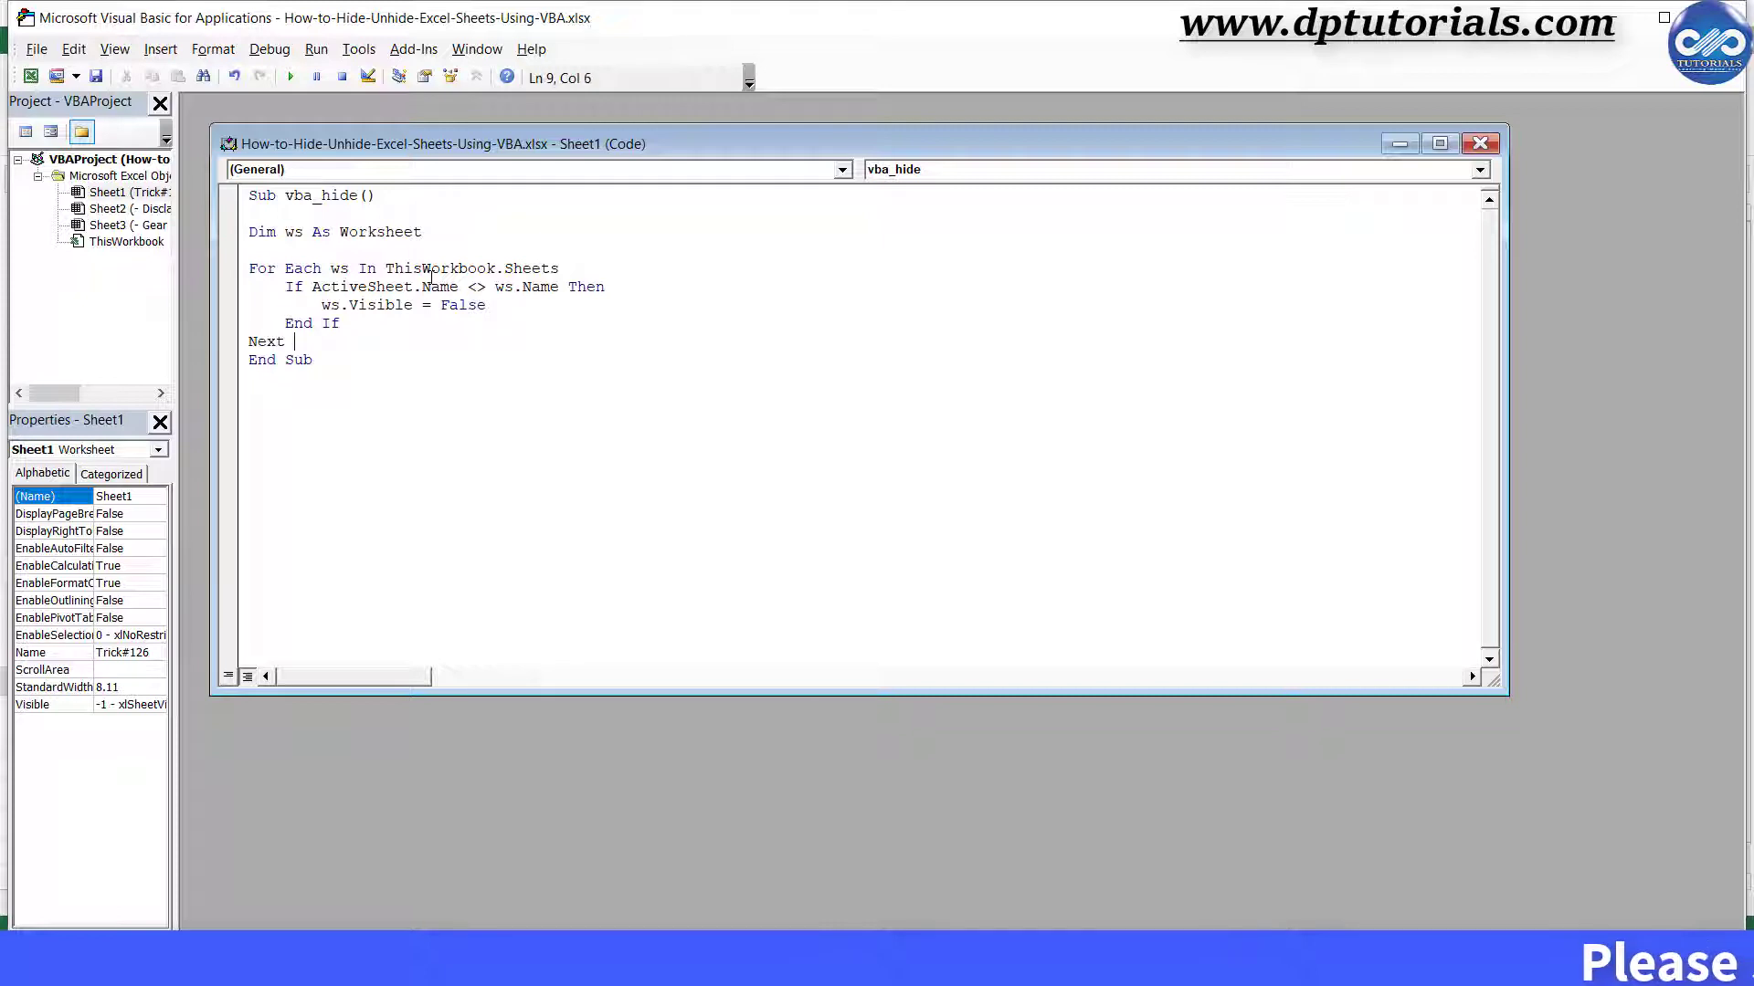
type("ws")
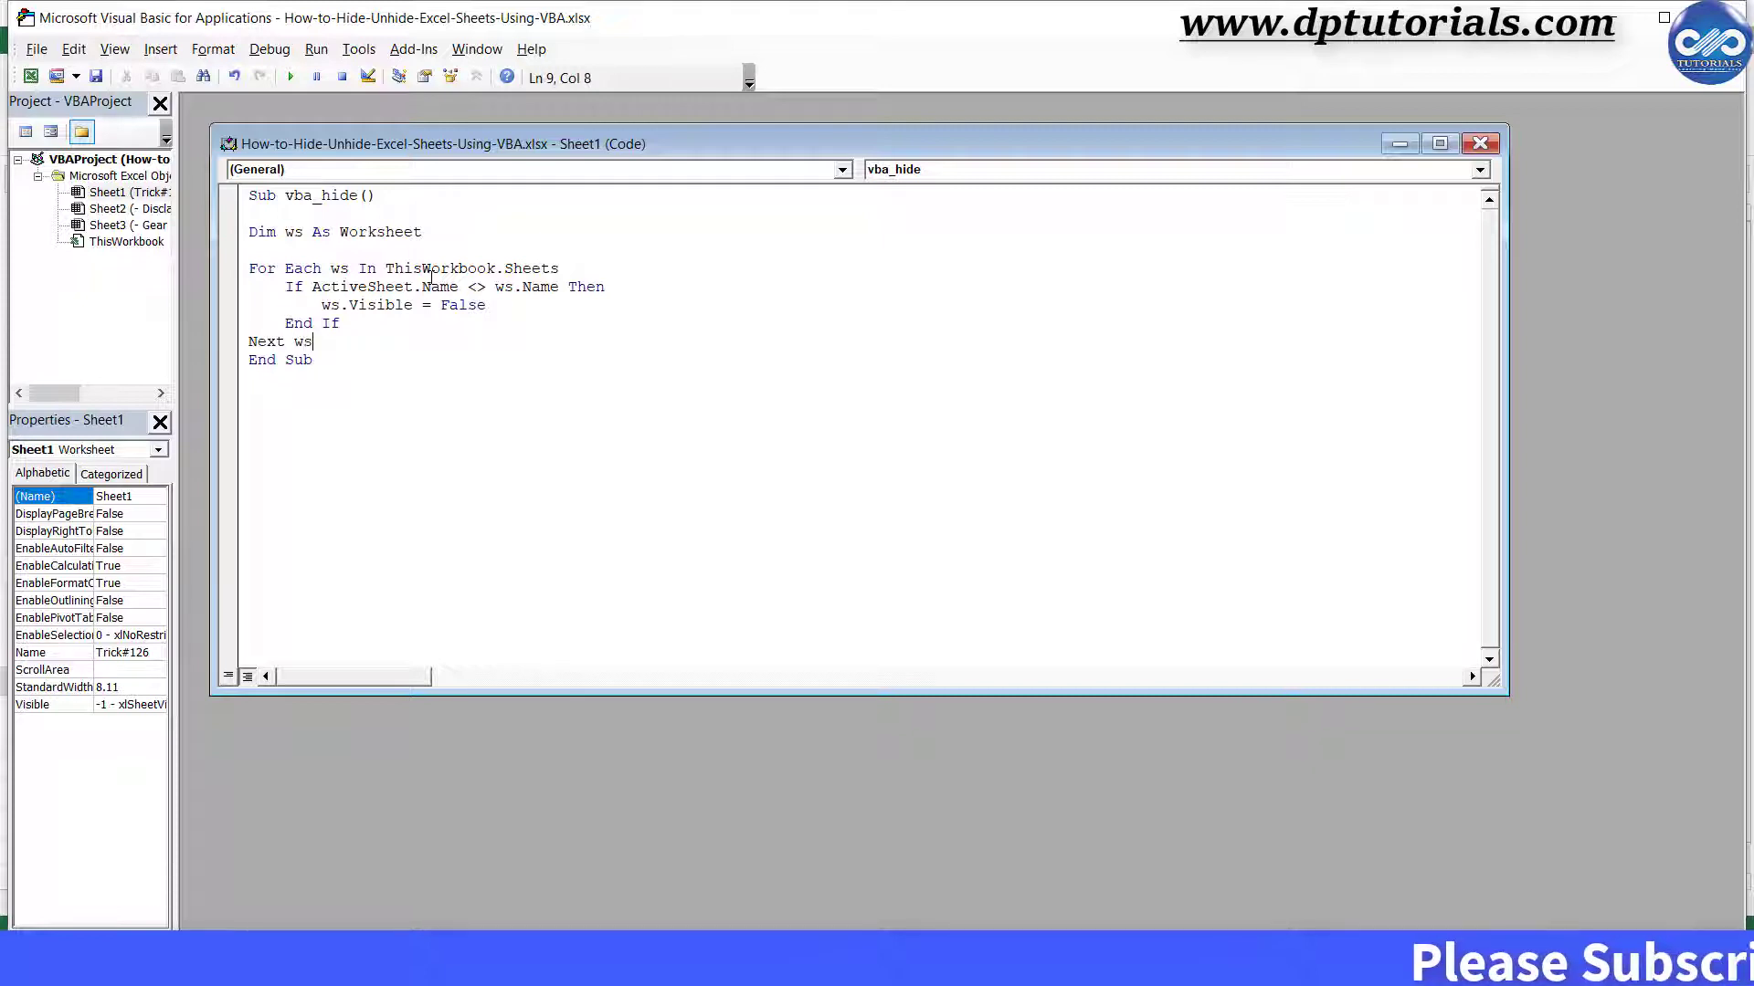
key("enter")
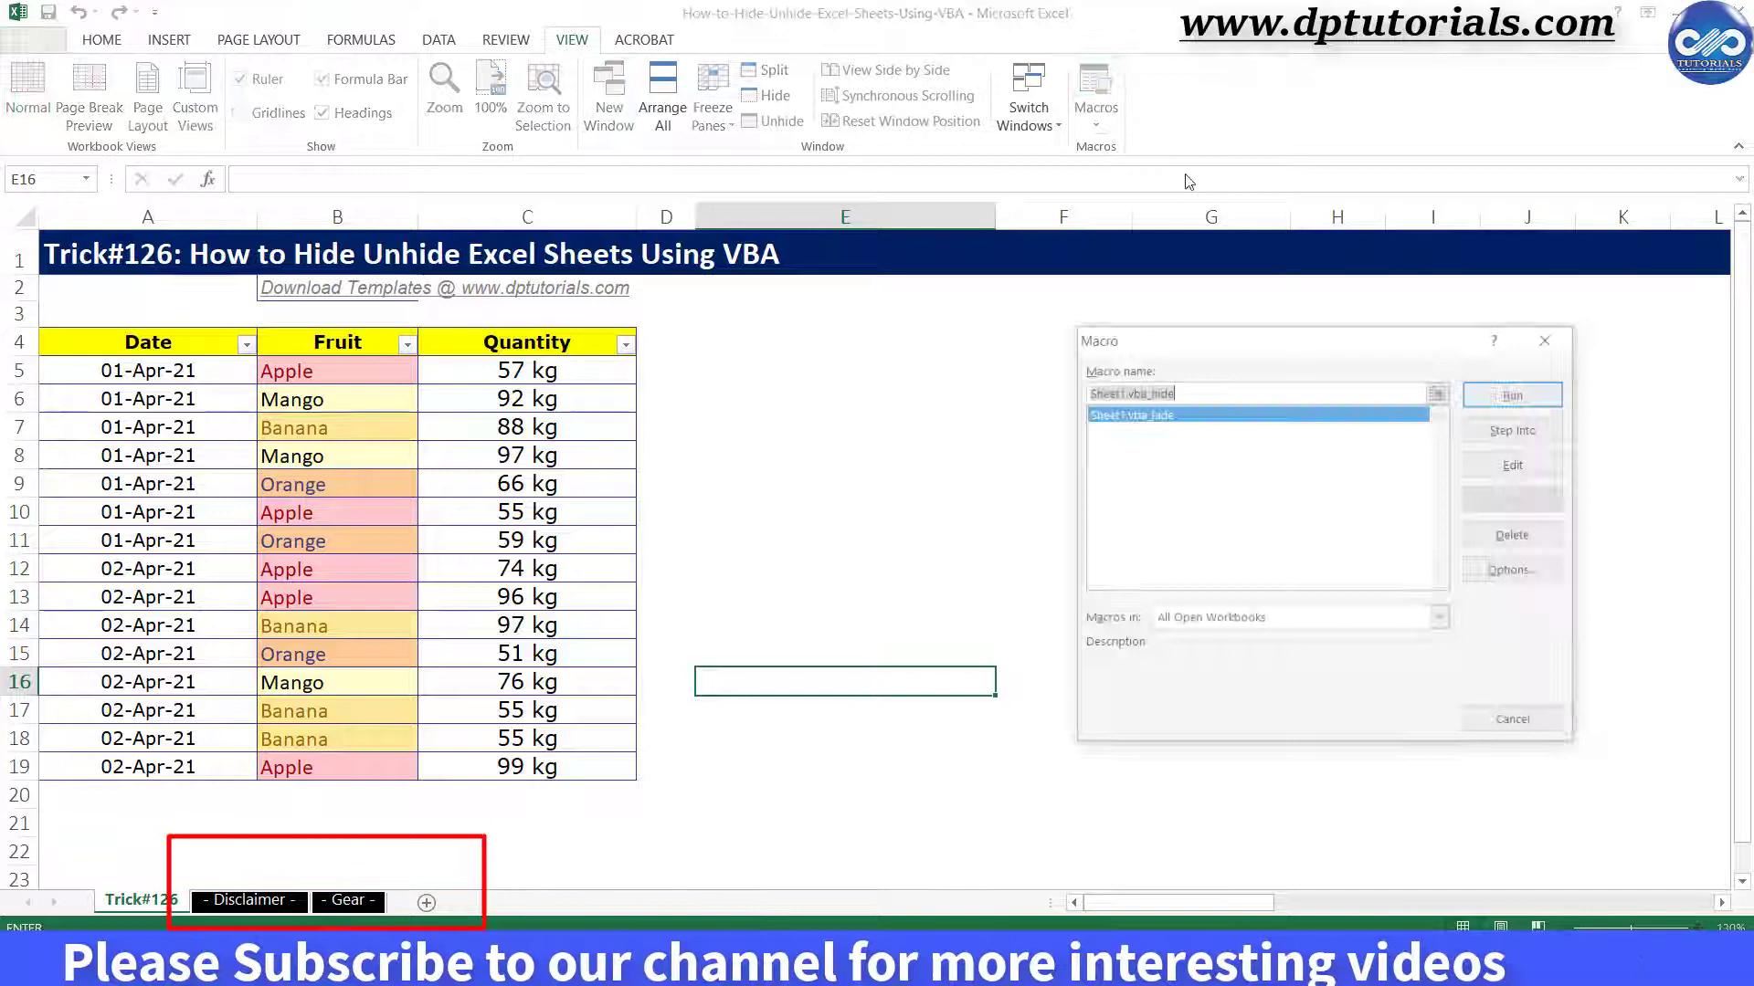
- Run vba_hide to hide Disclaimer and Gear, then set the macro's Visible value to True
left_click(1511, 395)
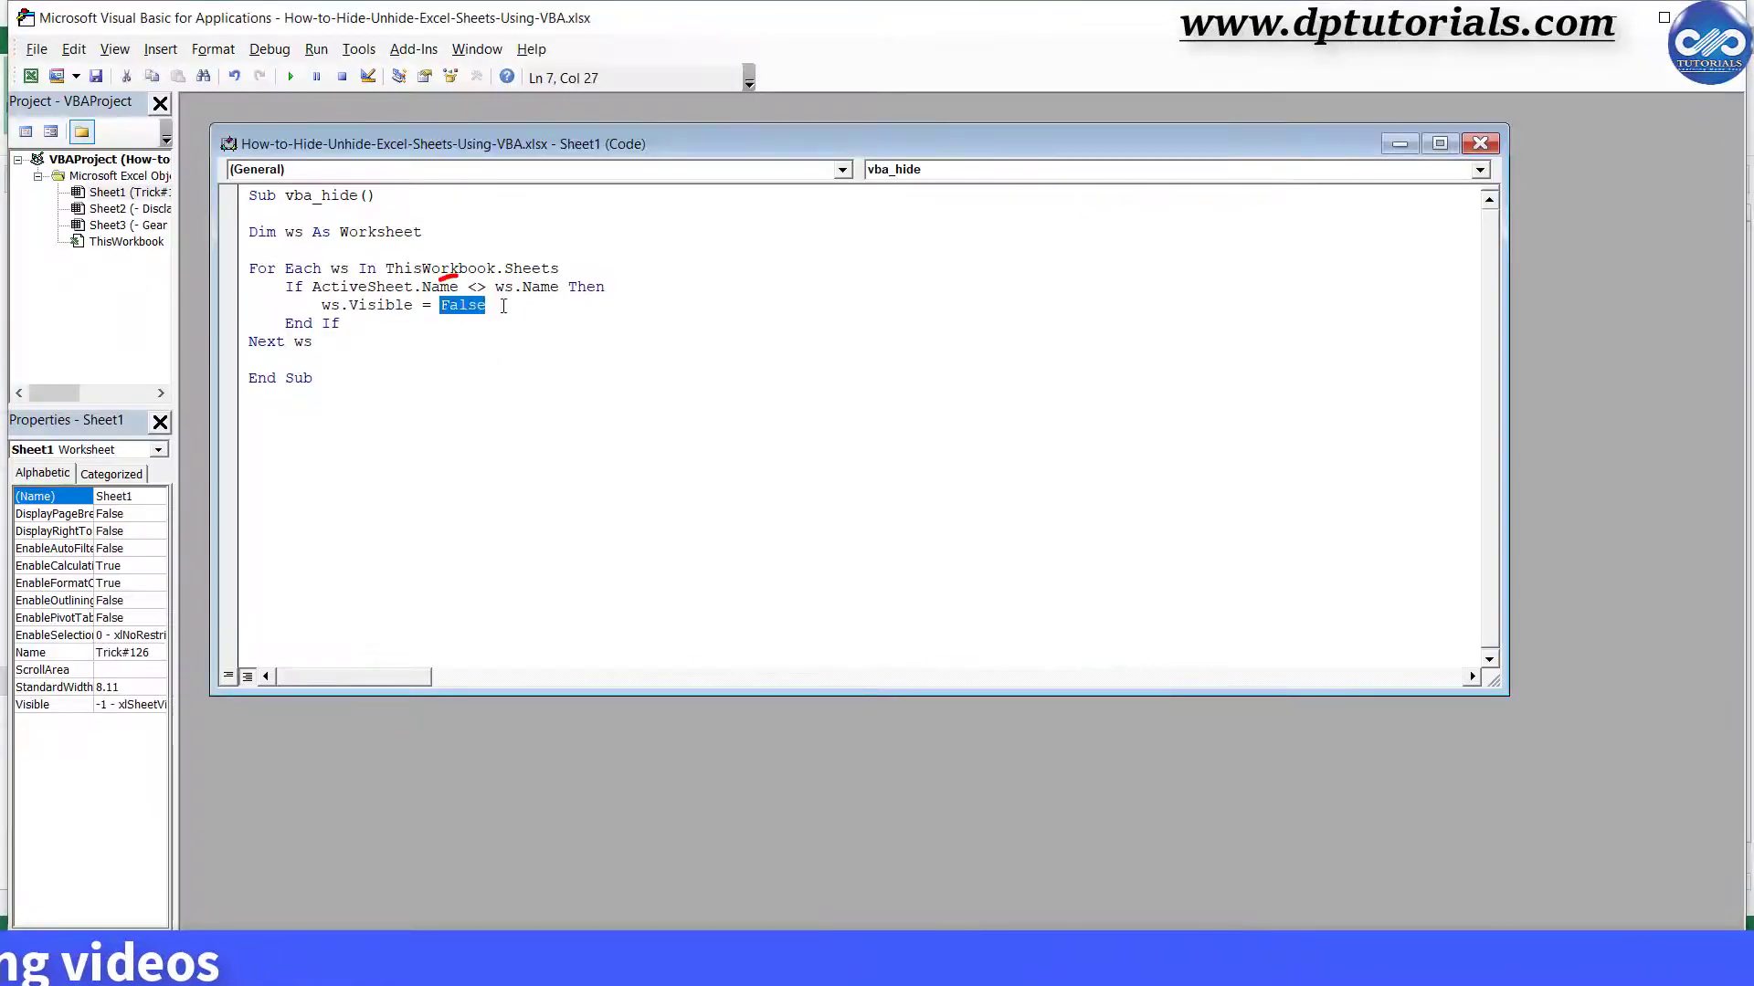
type("True")
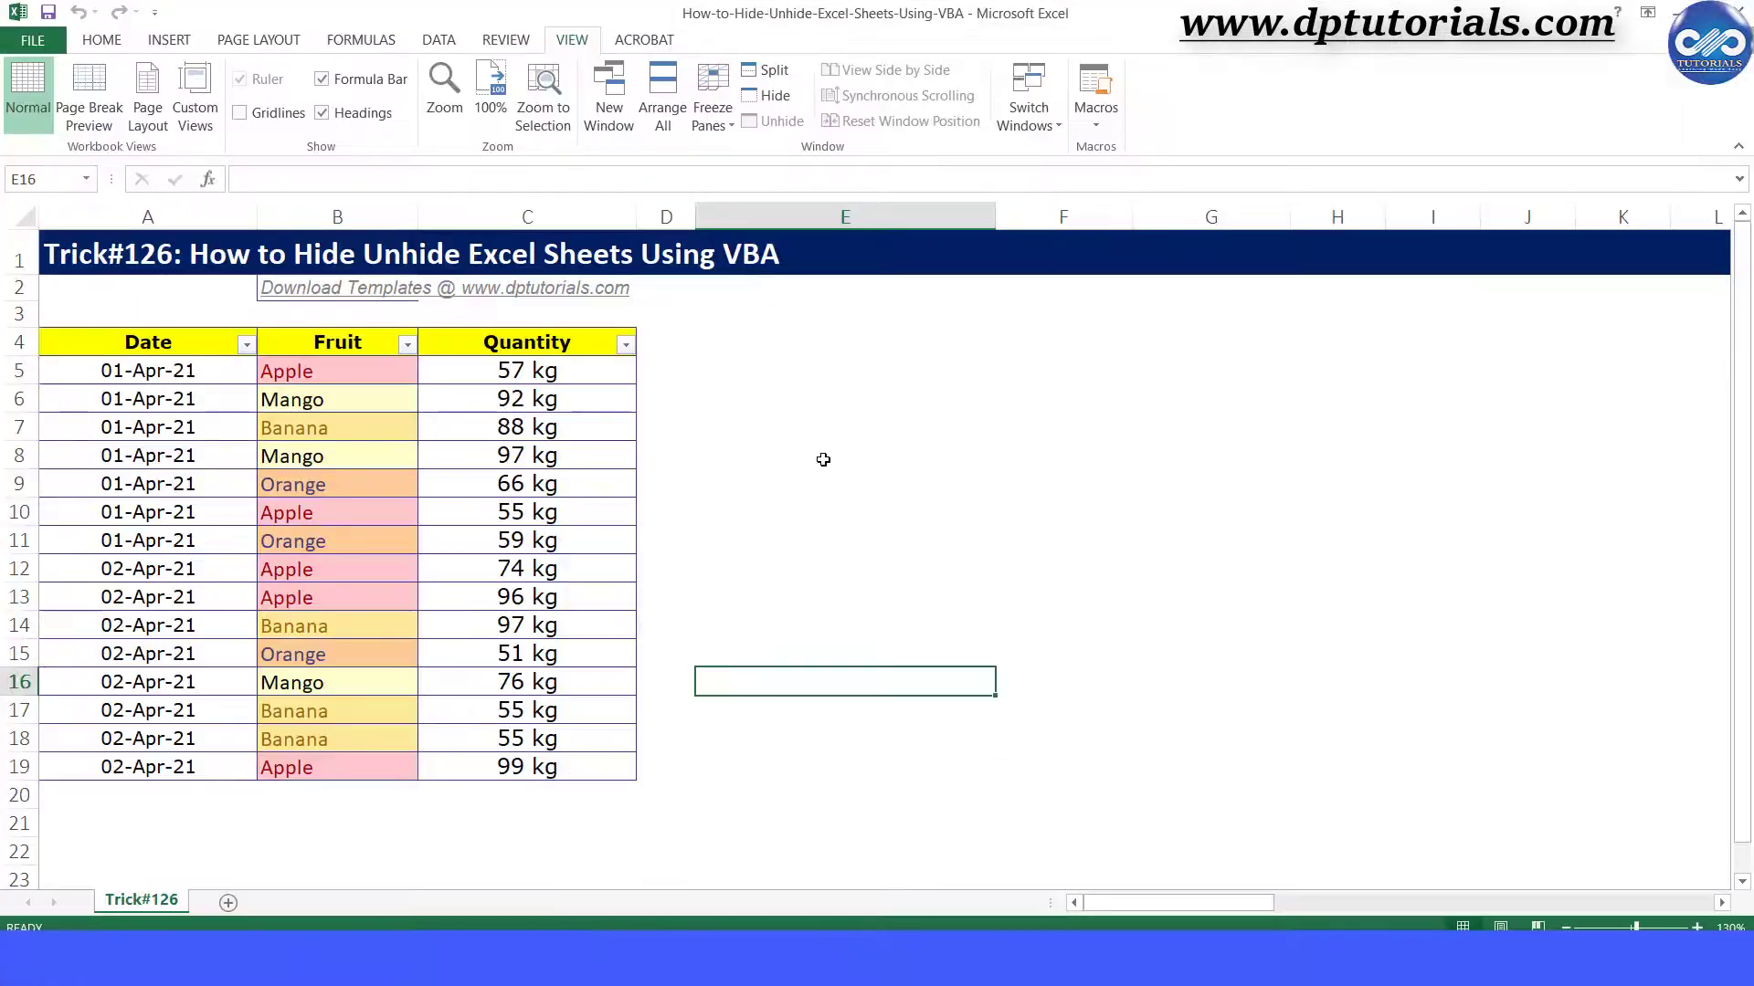
- Draw a rounded rectangle to the right of the fruit table labelled Unhide
left_click(168, 39)
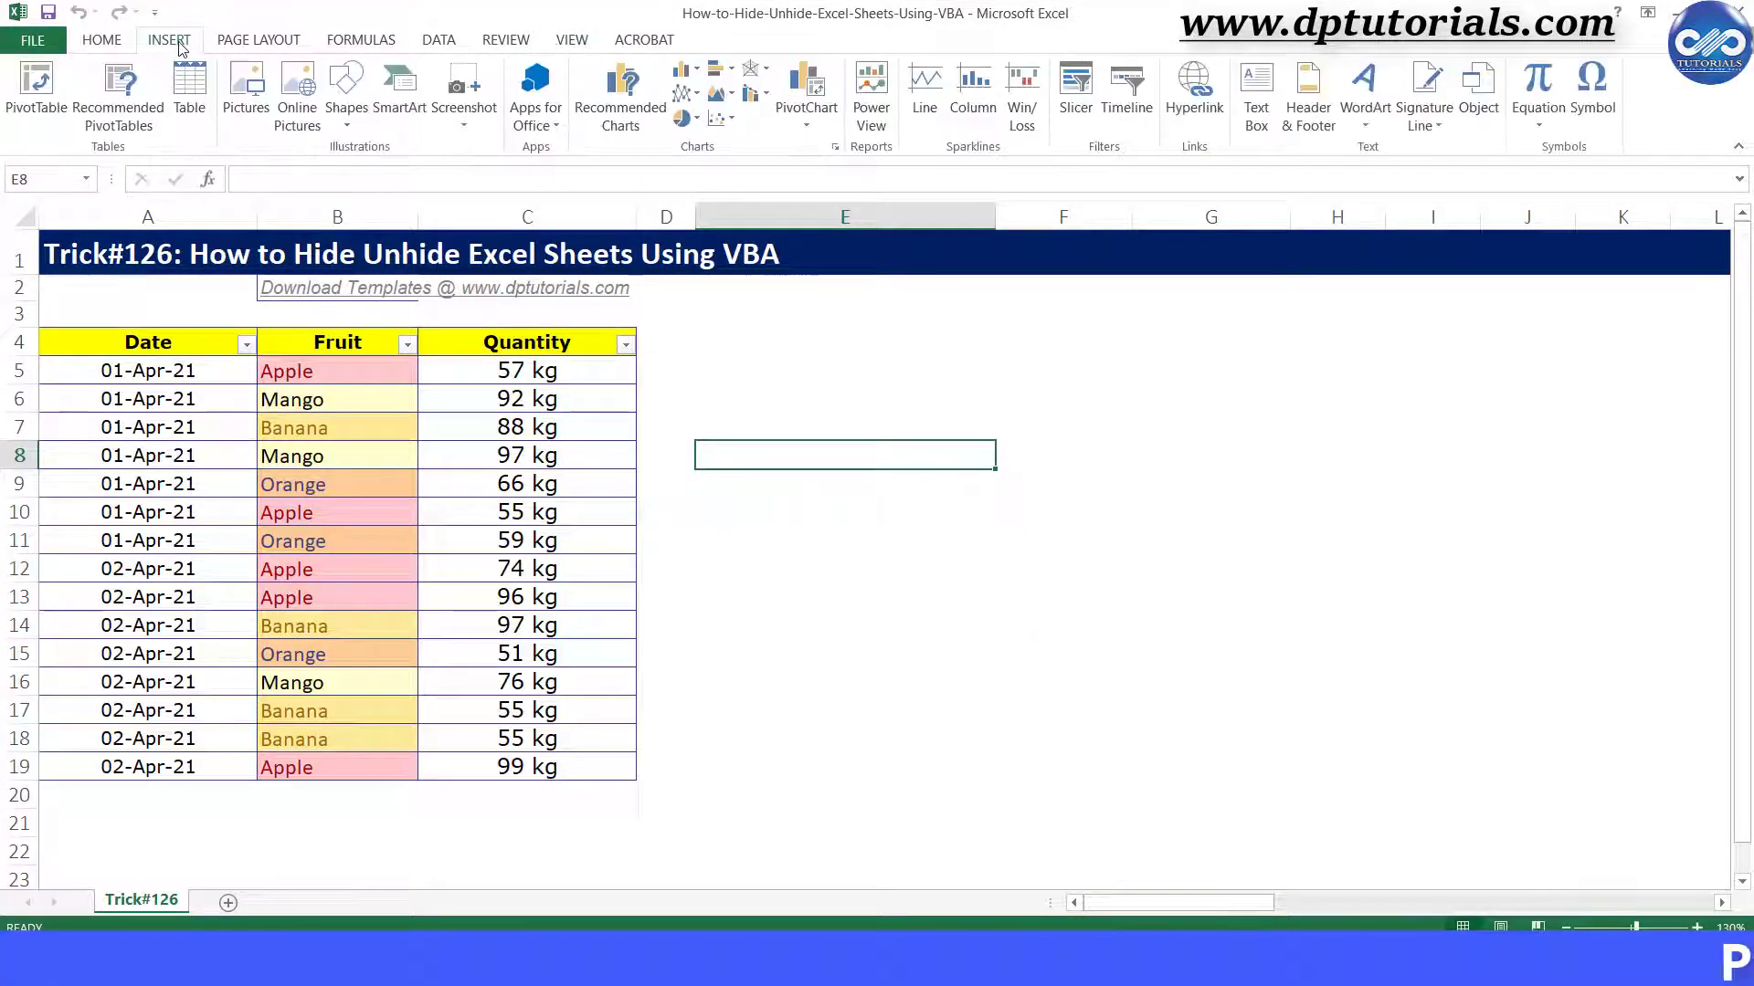
left_click(346, 91)
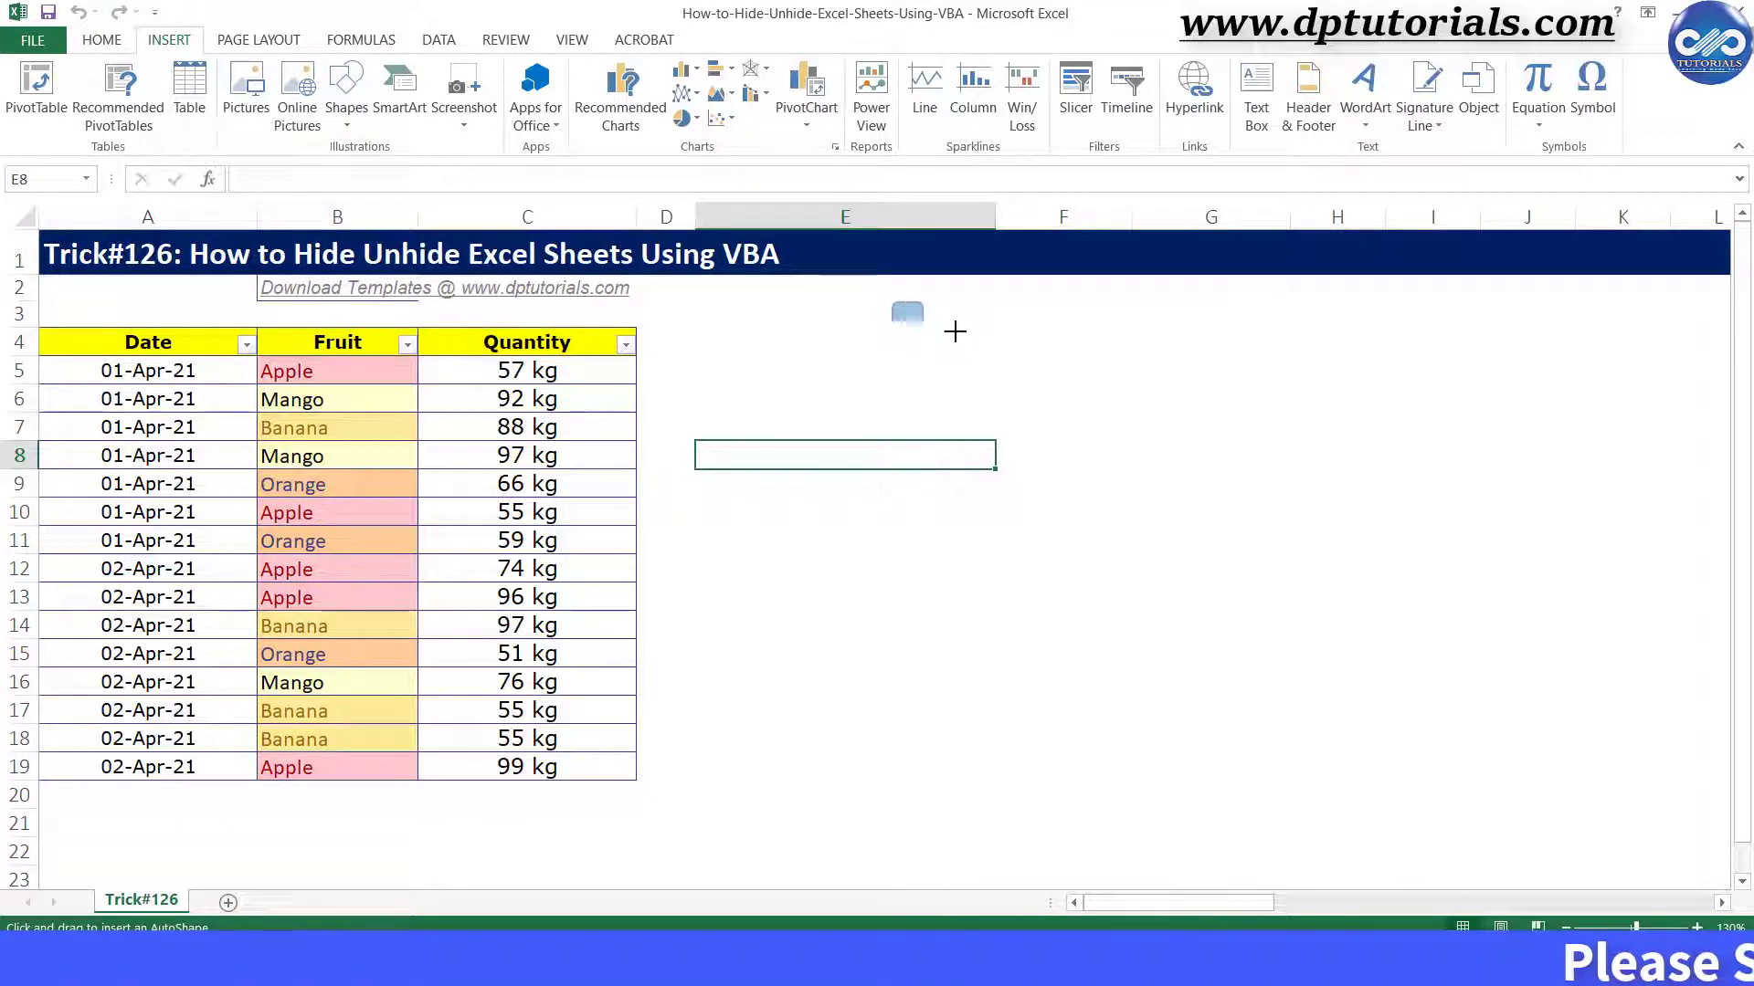
left_click_drag(895, 302, 1034, 356)
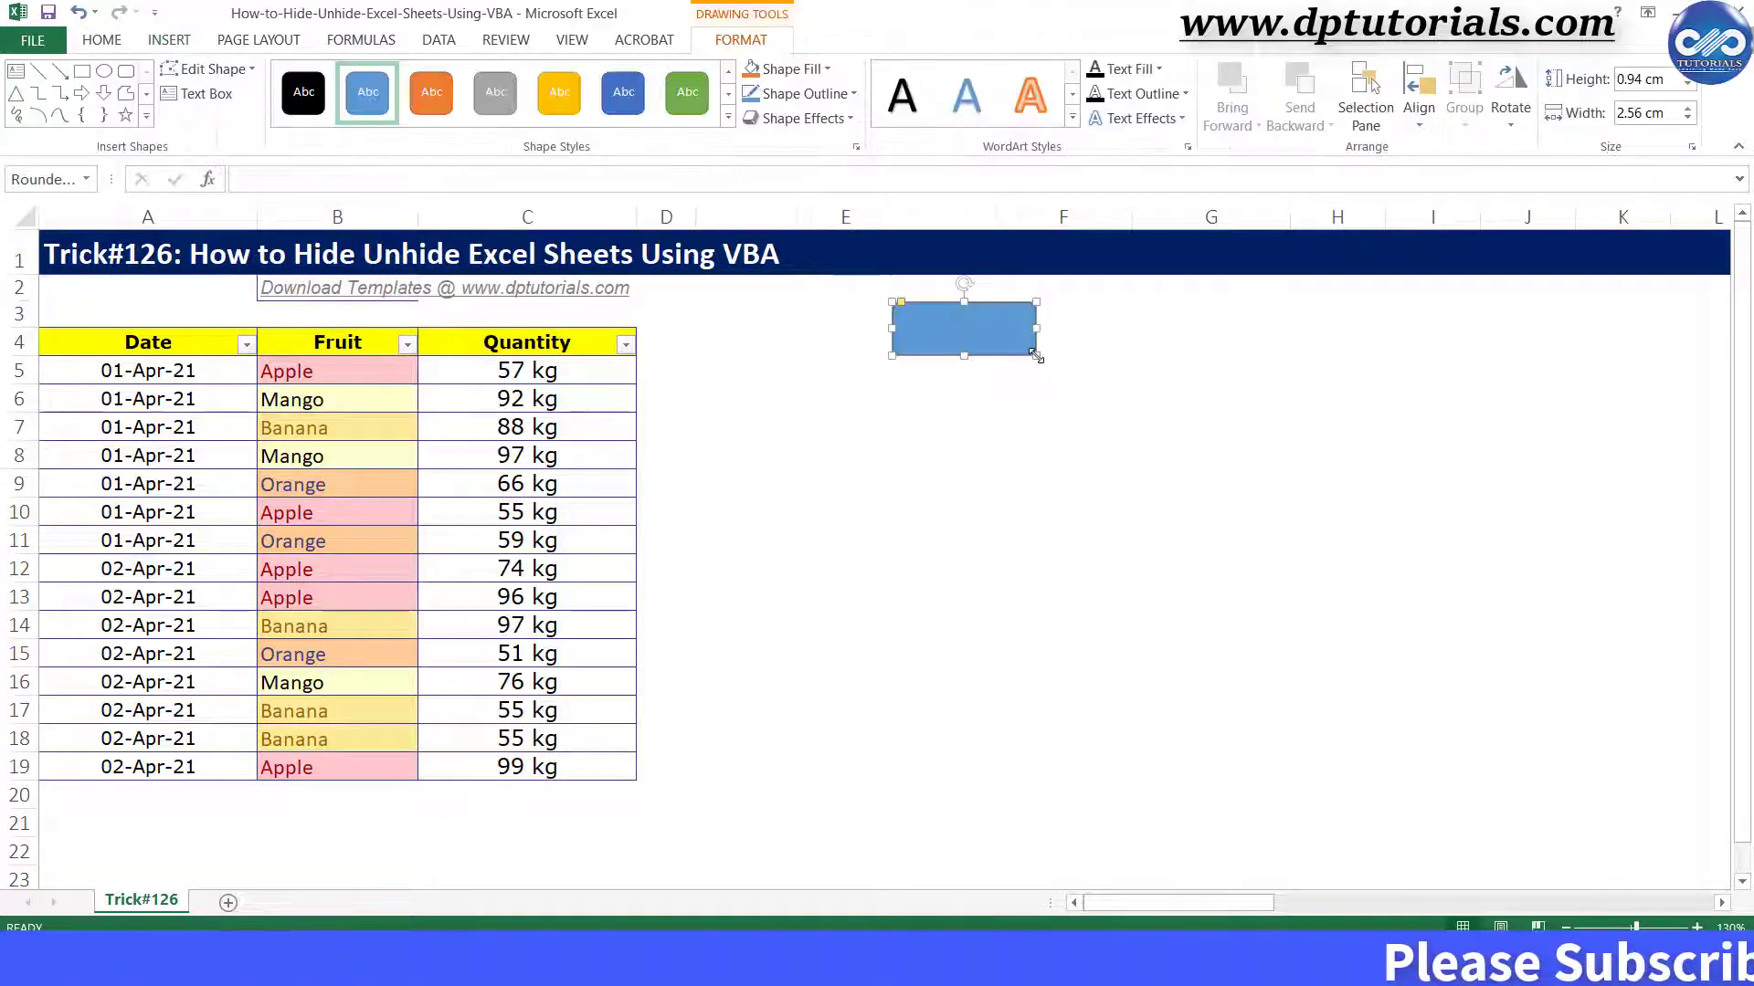
type("Unhide")
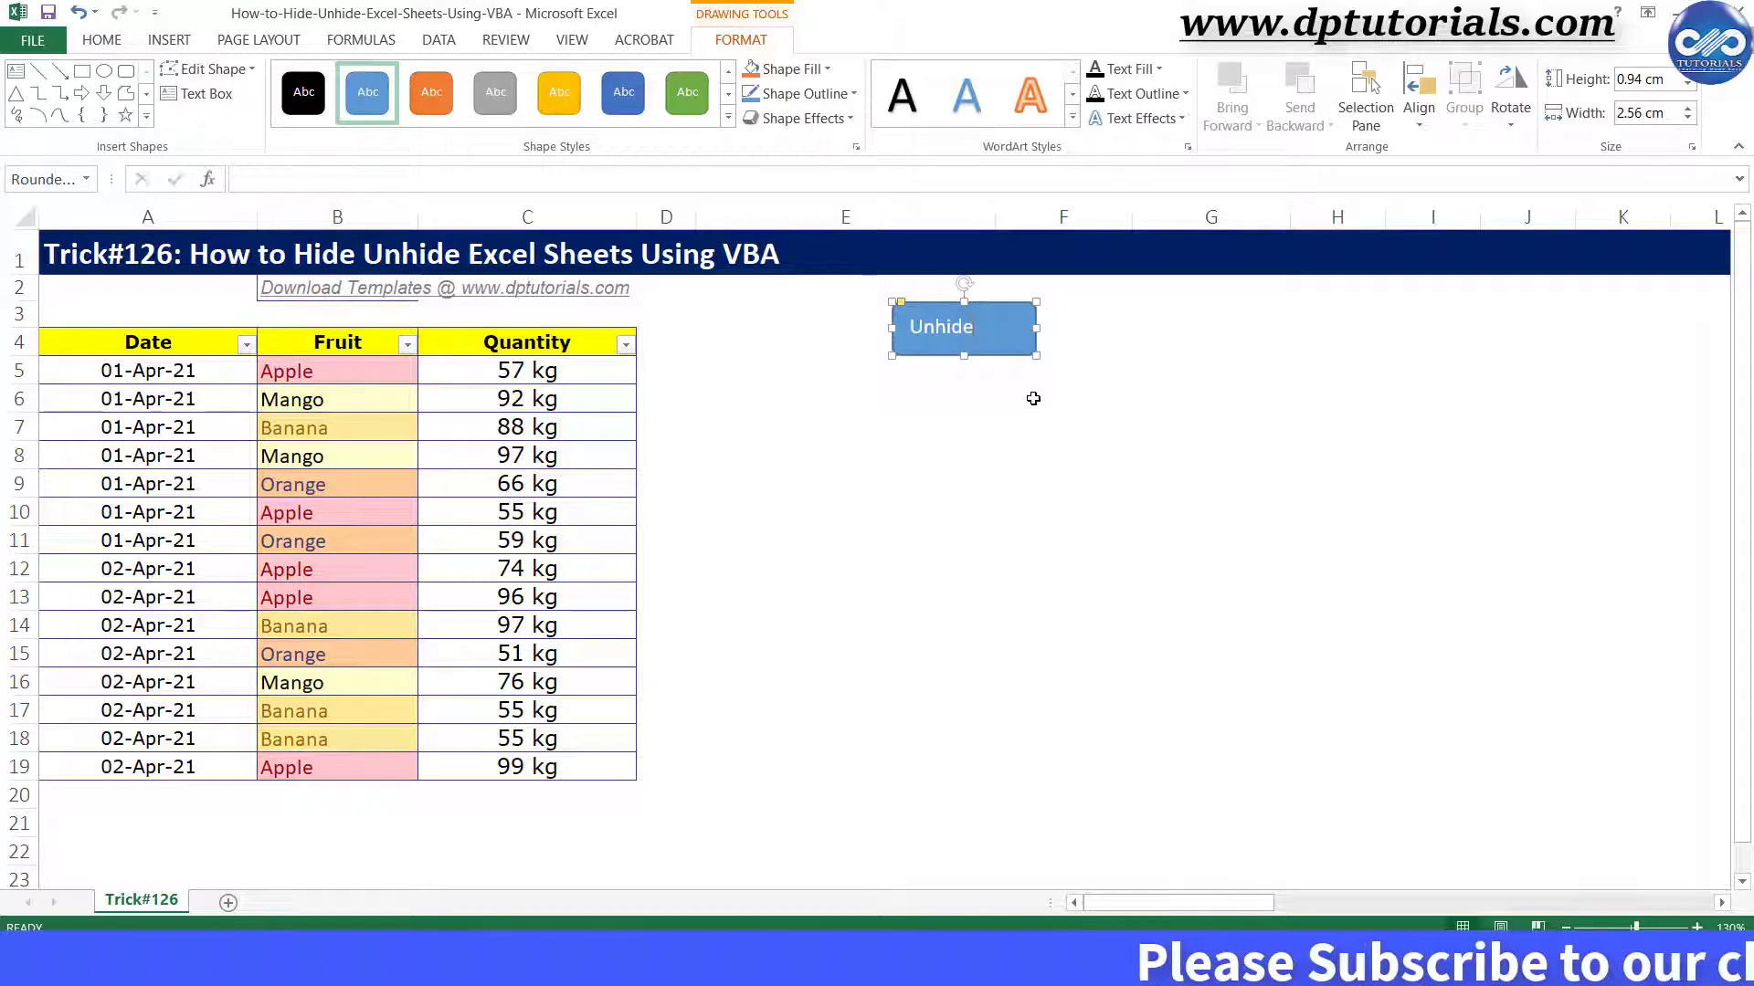
- Assign the Sheet1.vba_hide macro to the Unhide shape
right_click(941, 327)
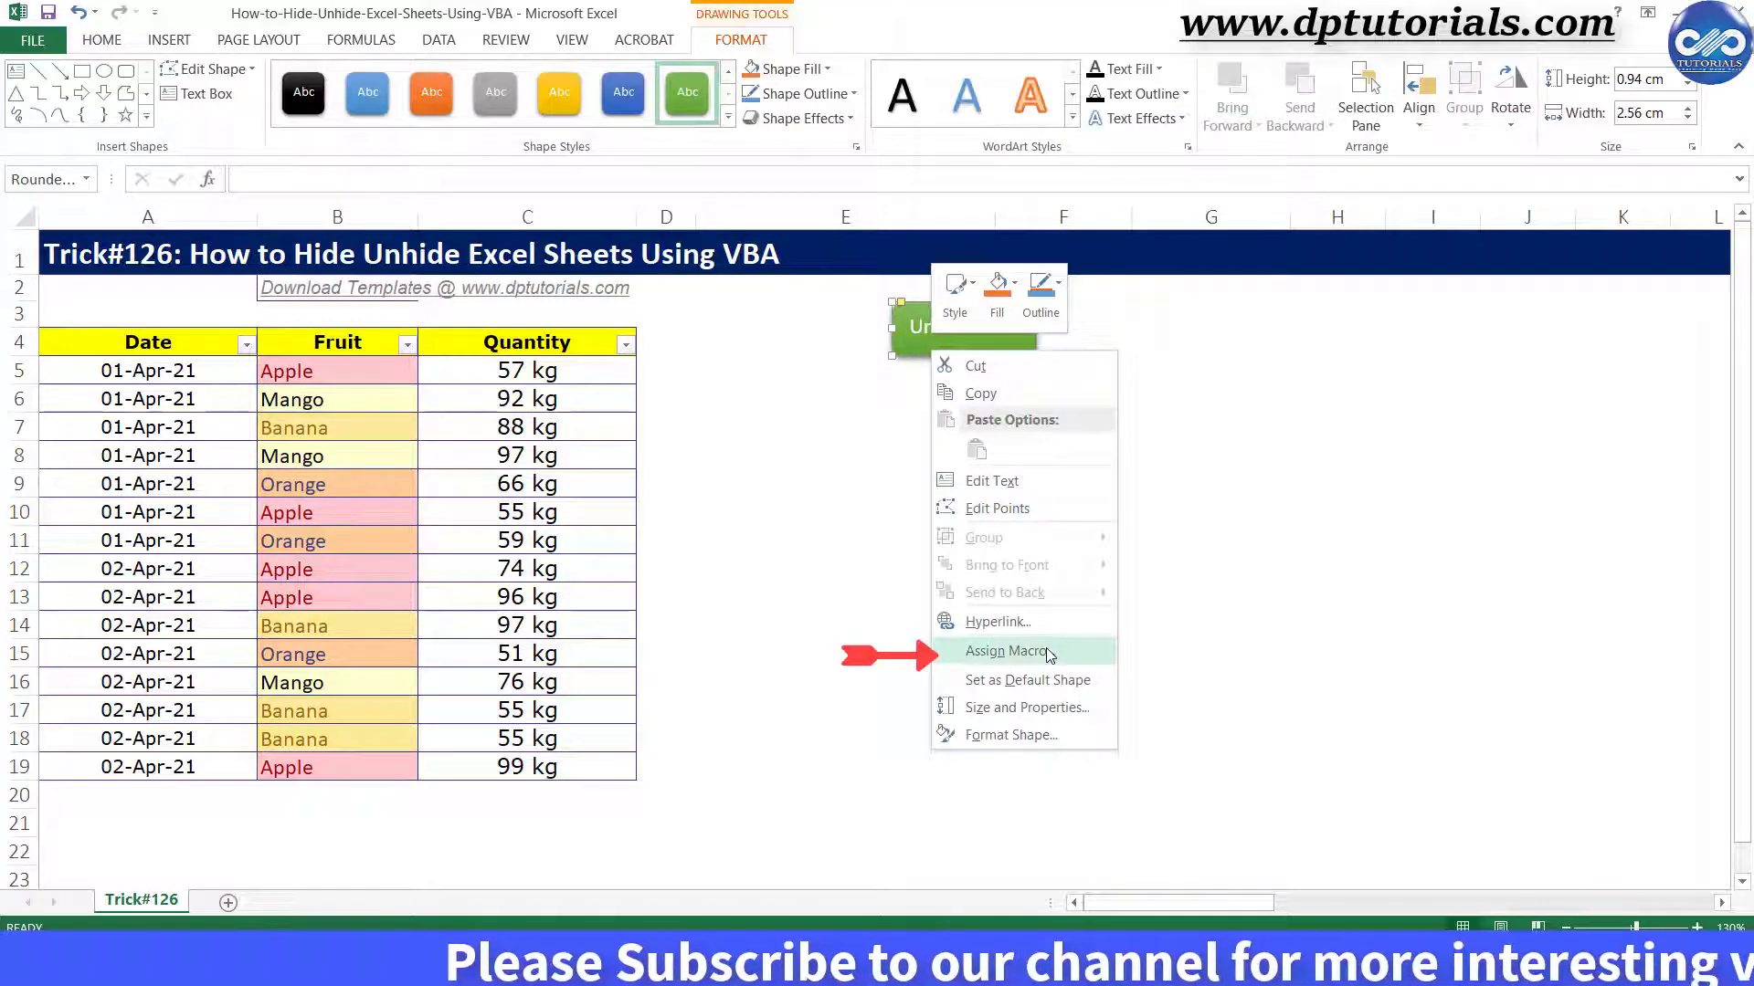
left_click(1008, 650)
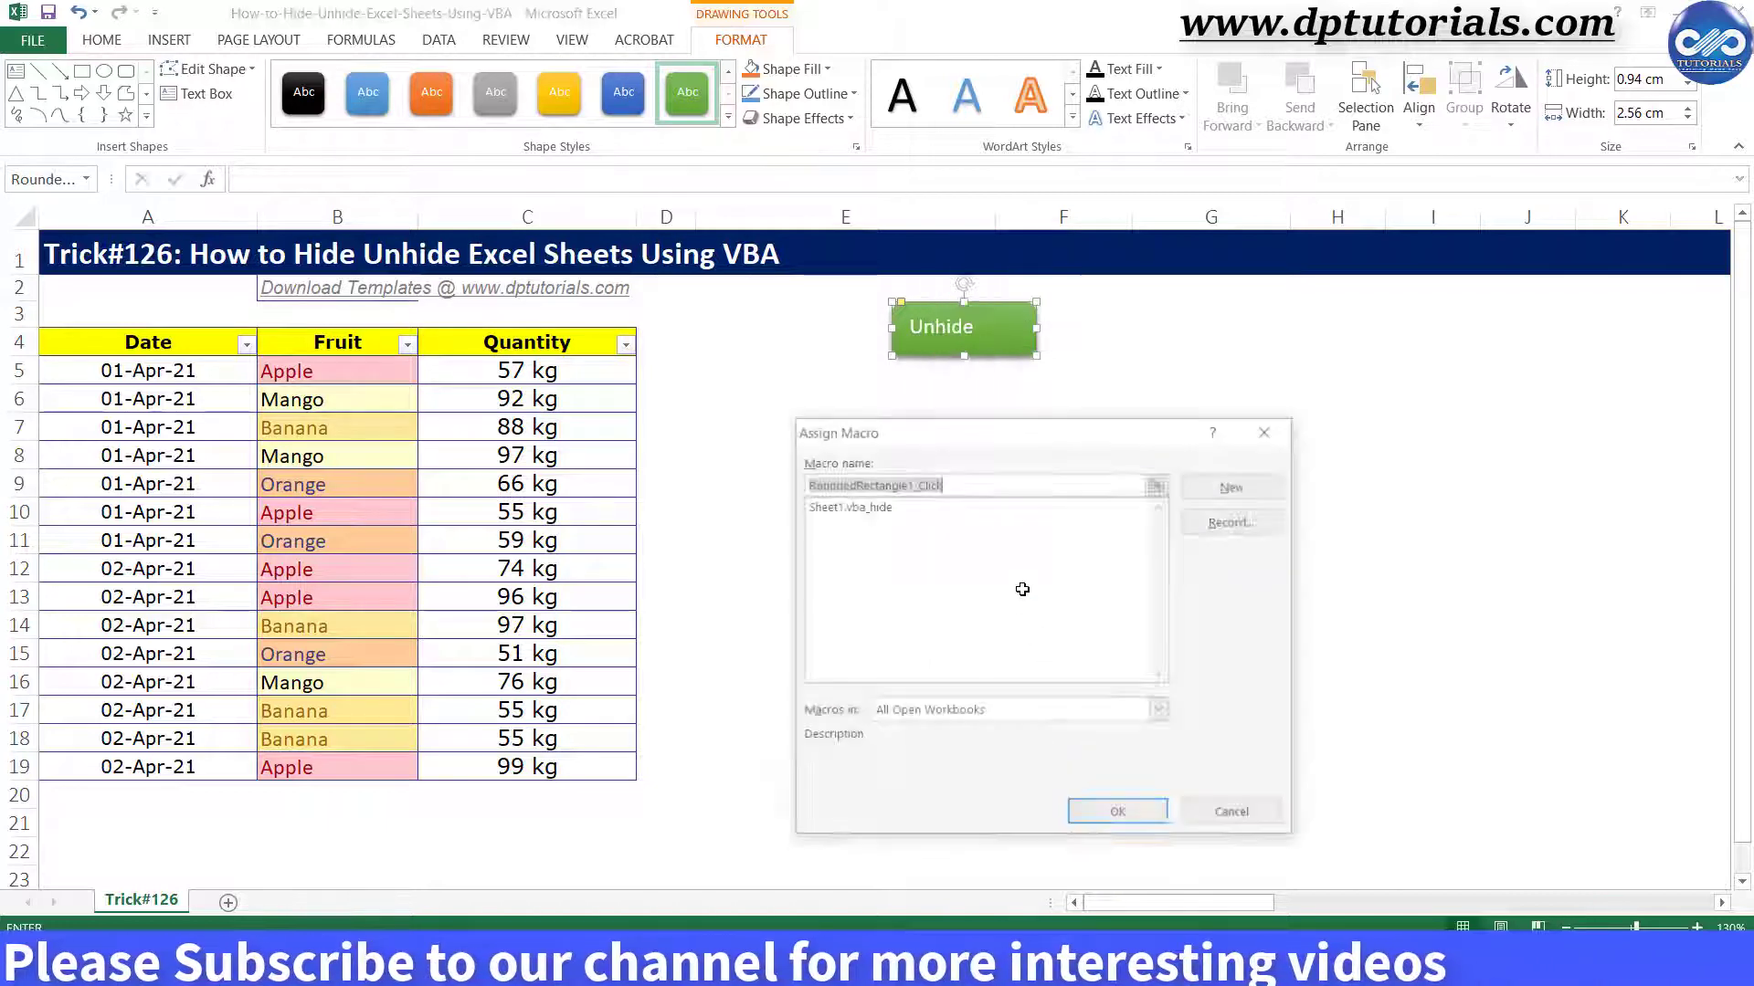
left_click(846, 505)
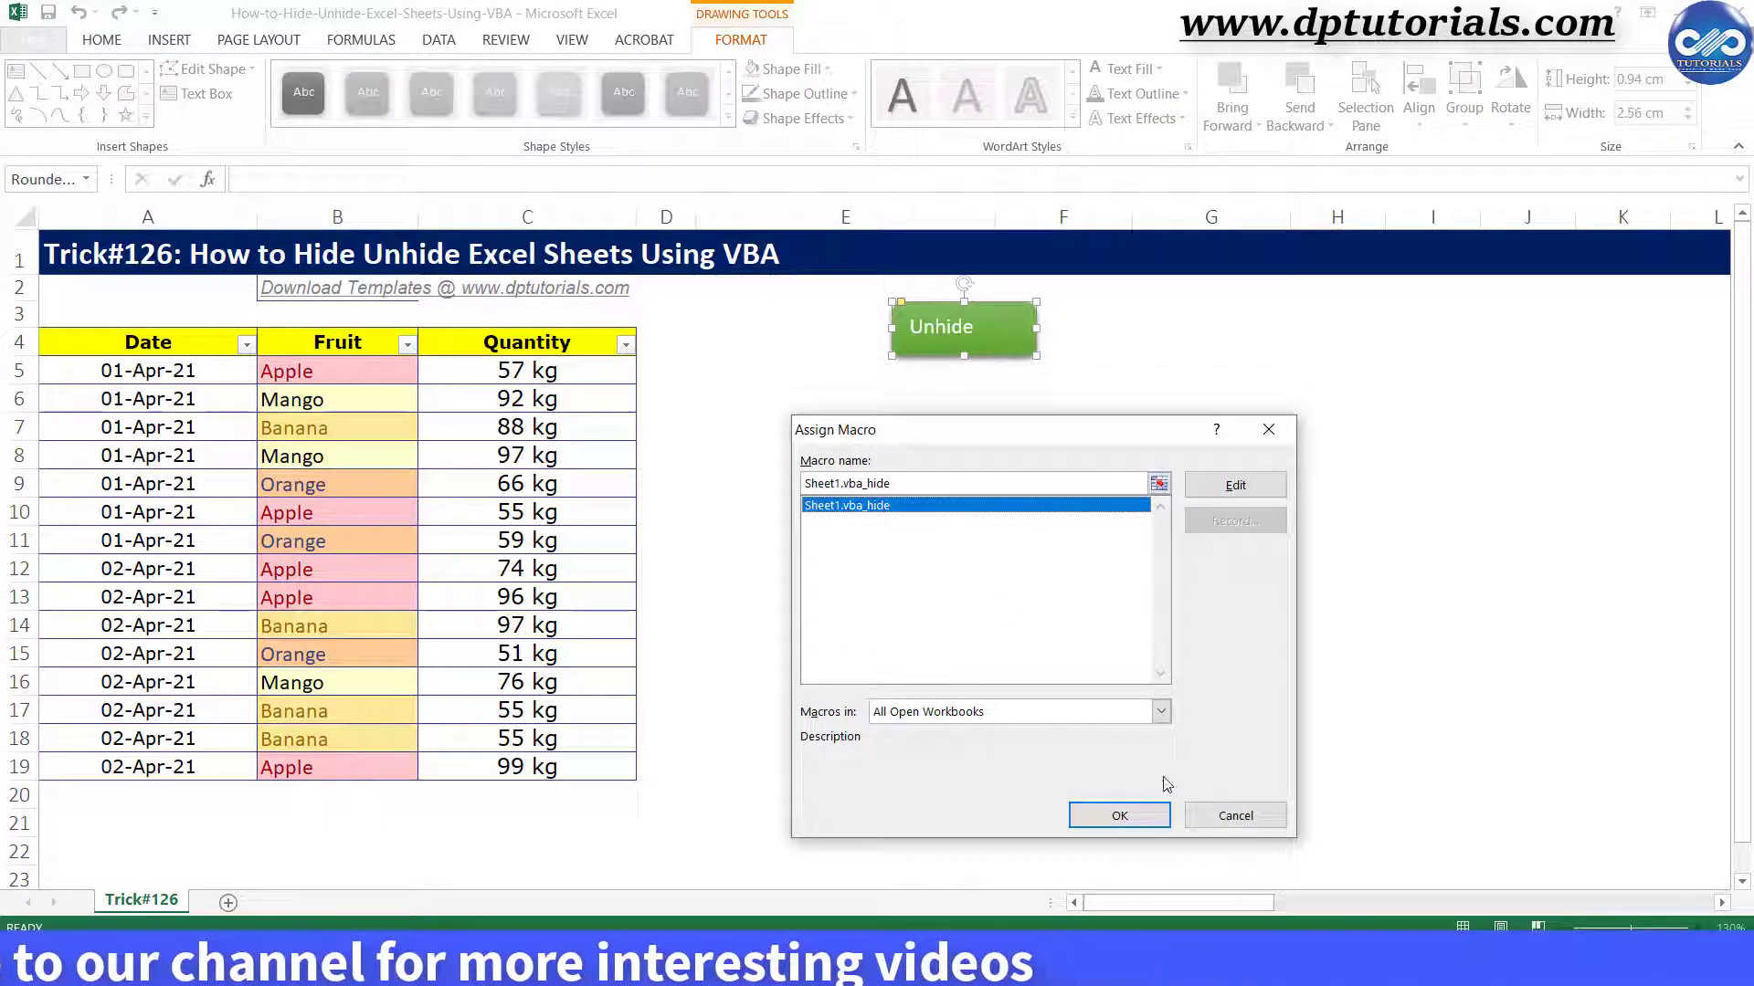
left_click(1118, 815)
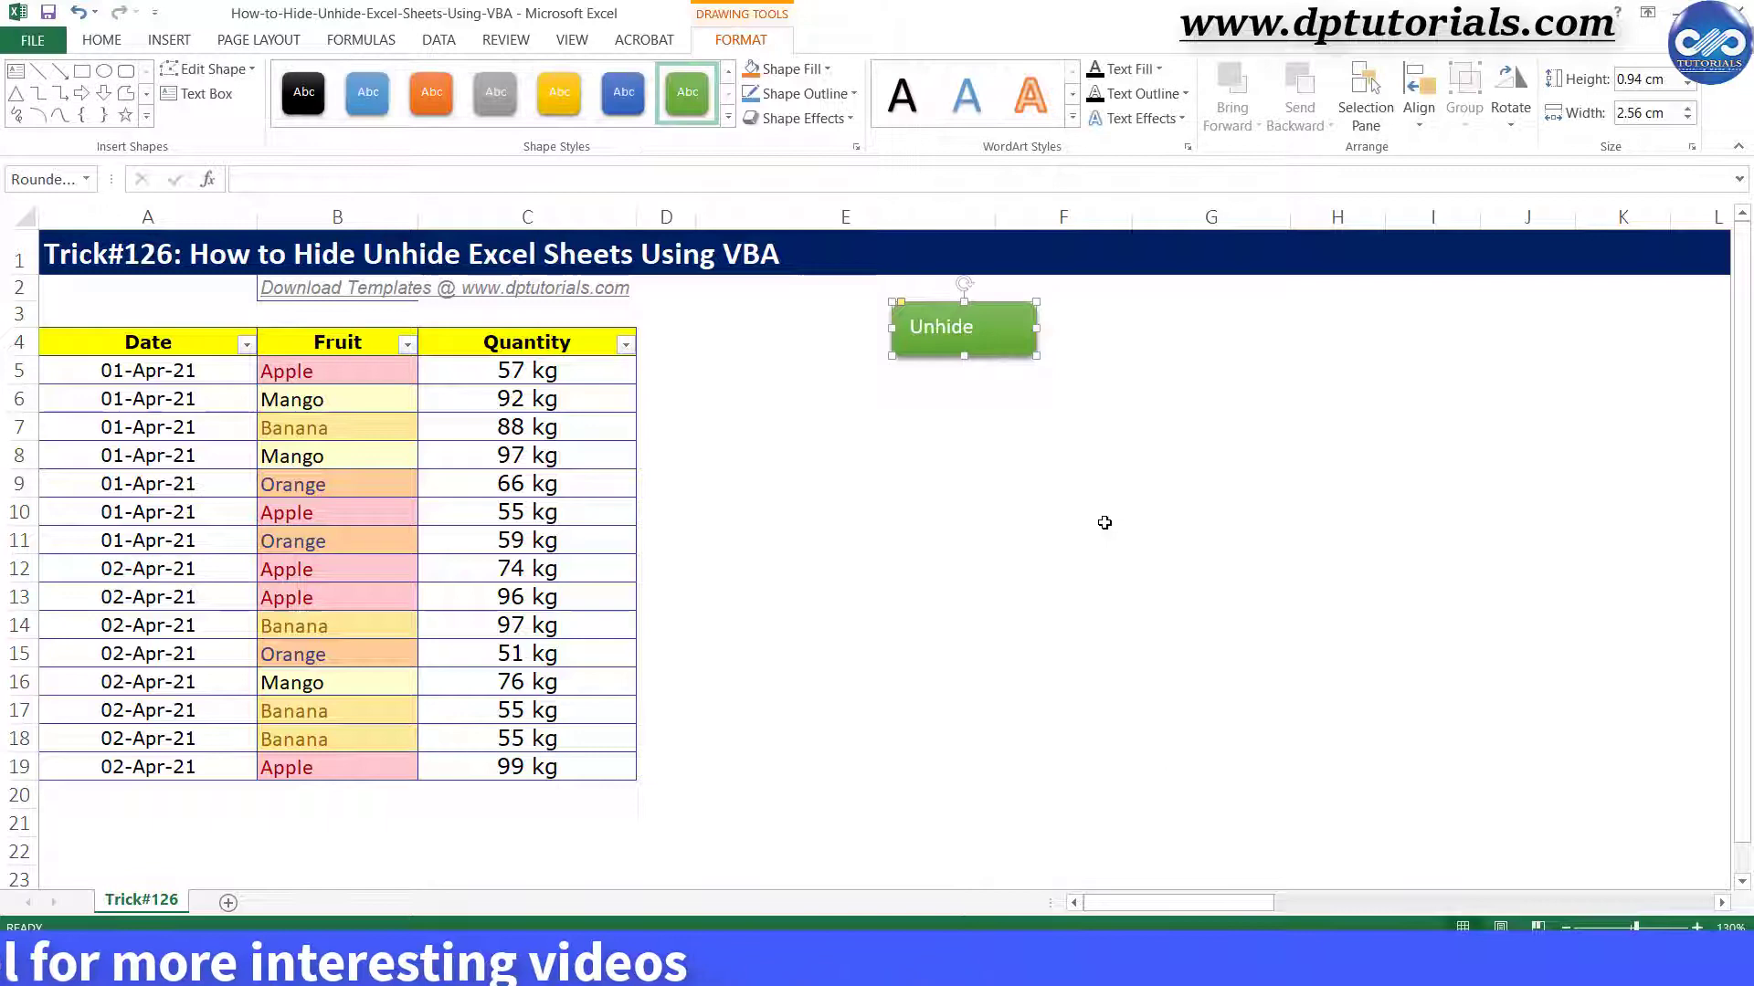
left_click(1061, 511)
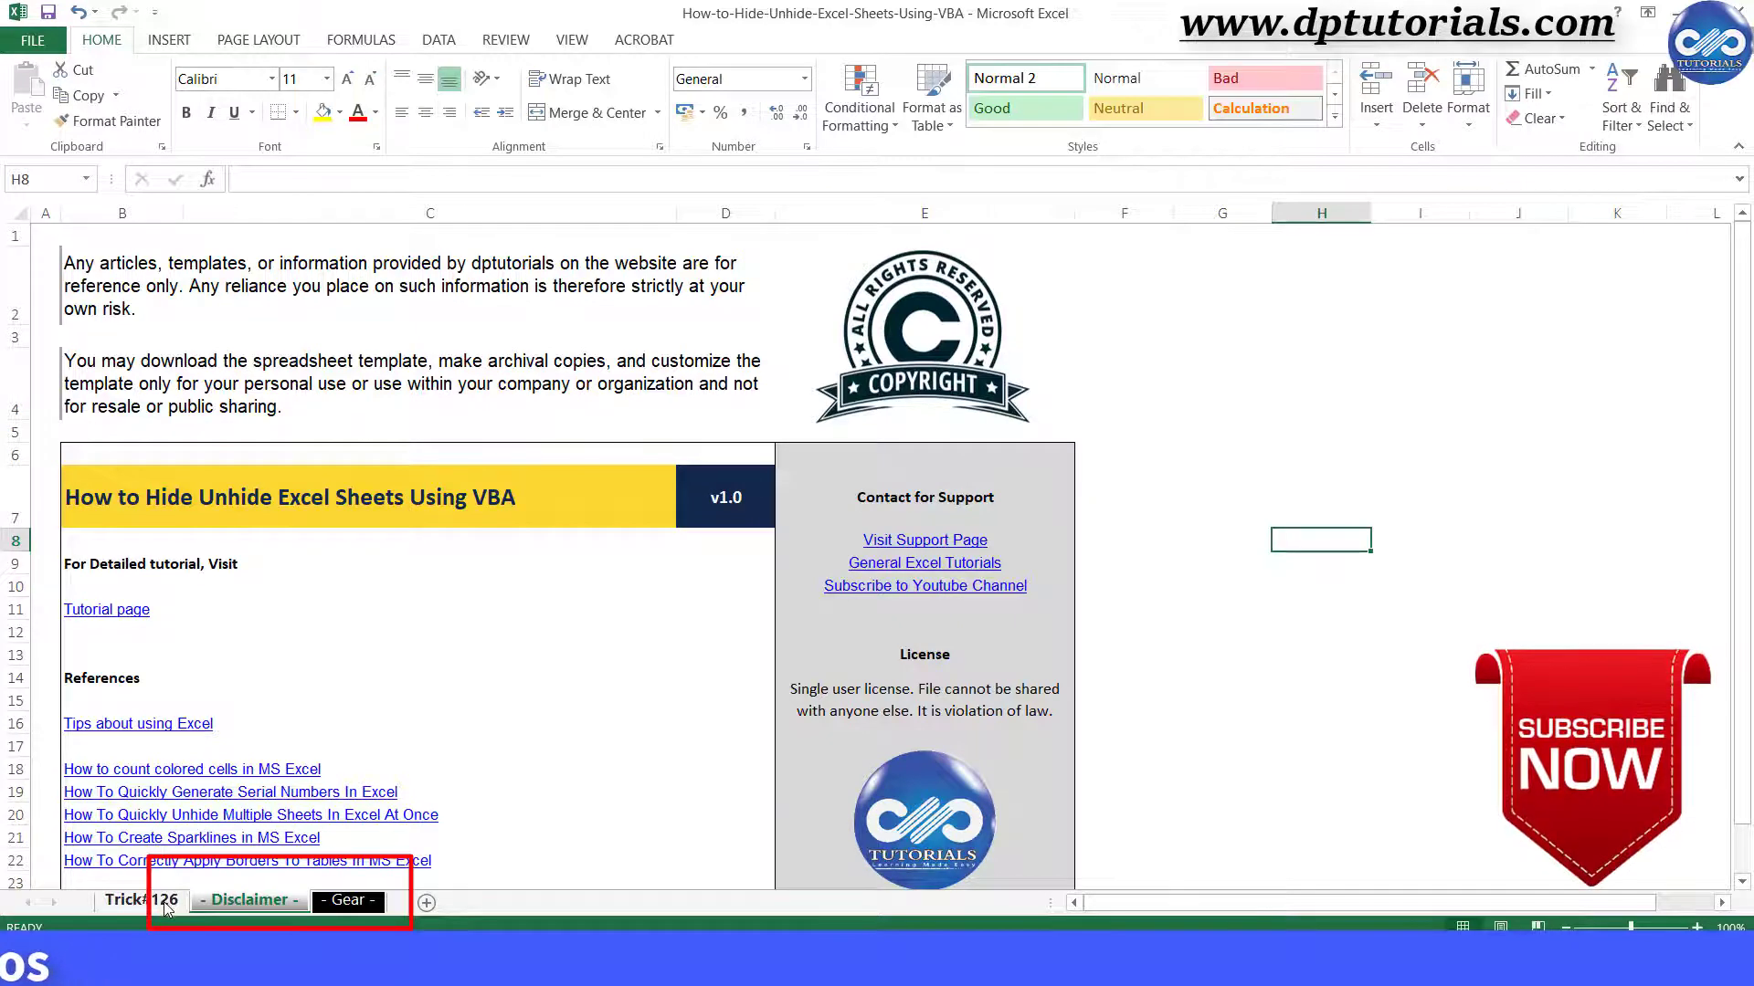
- Insert Module1 for a vba_unhide macro and set vba_hide back to Visible = False
left_click(141, 901)
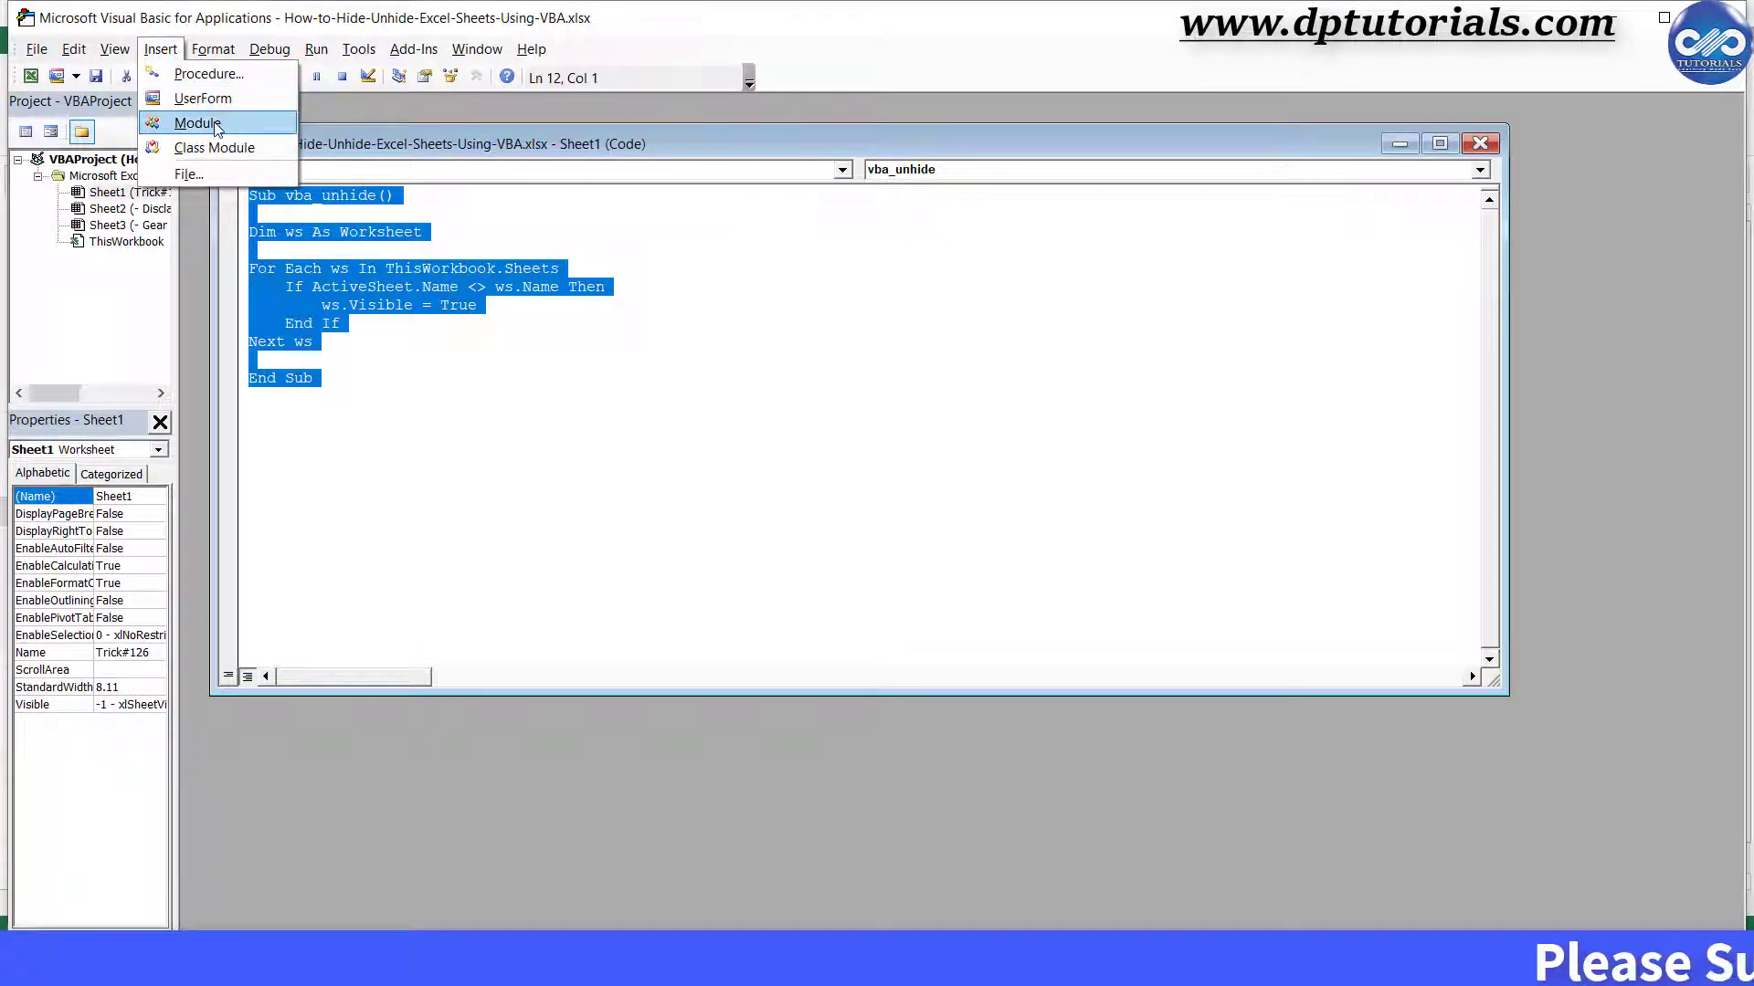
left_click(195, 122)
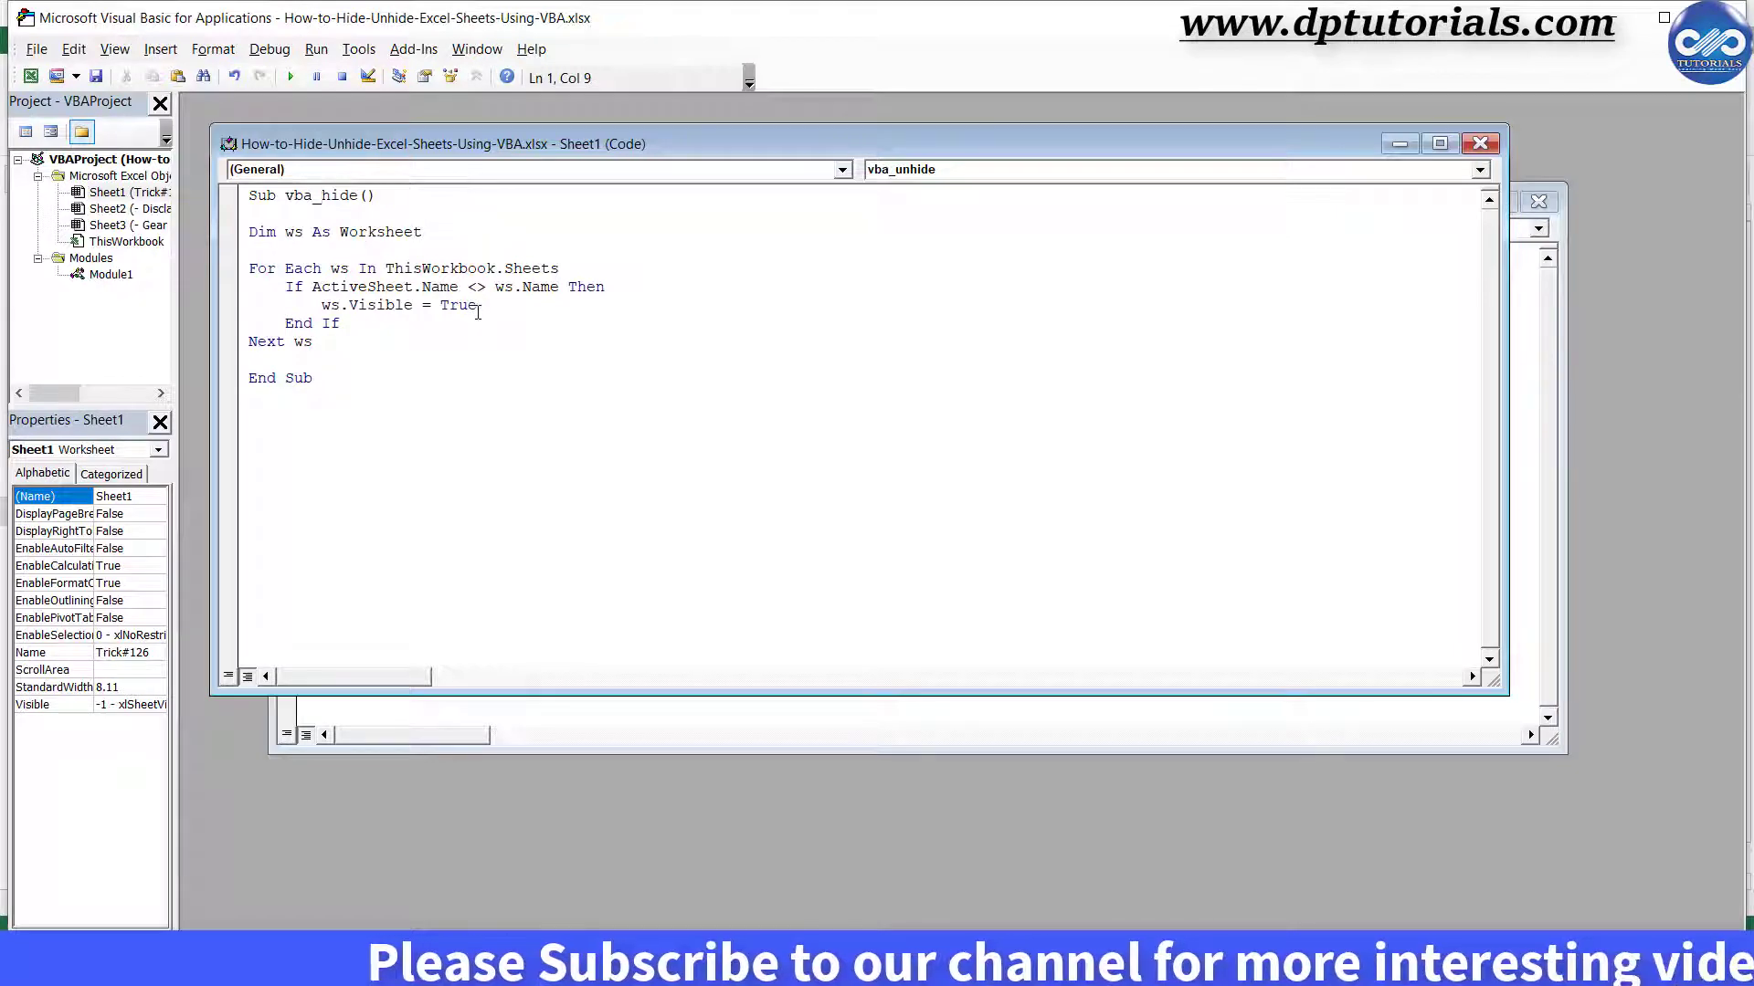
type("False")
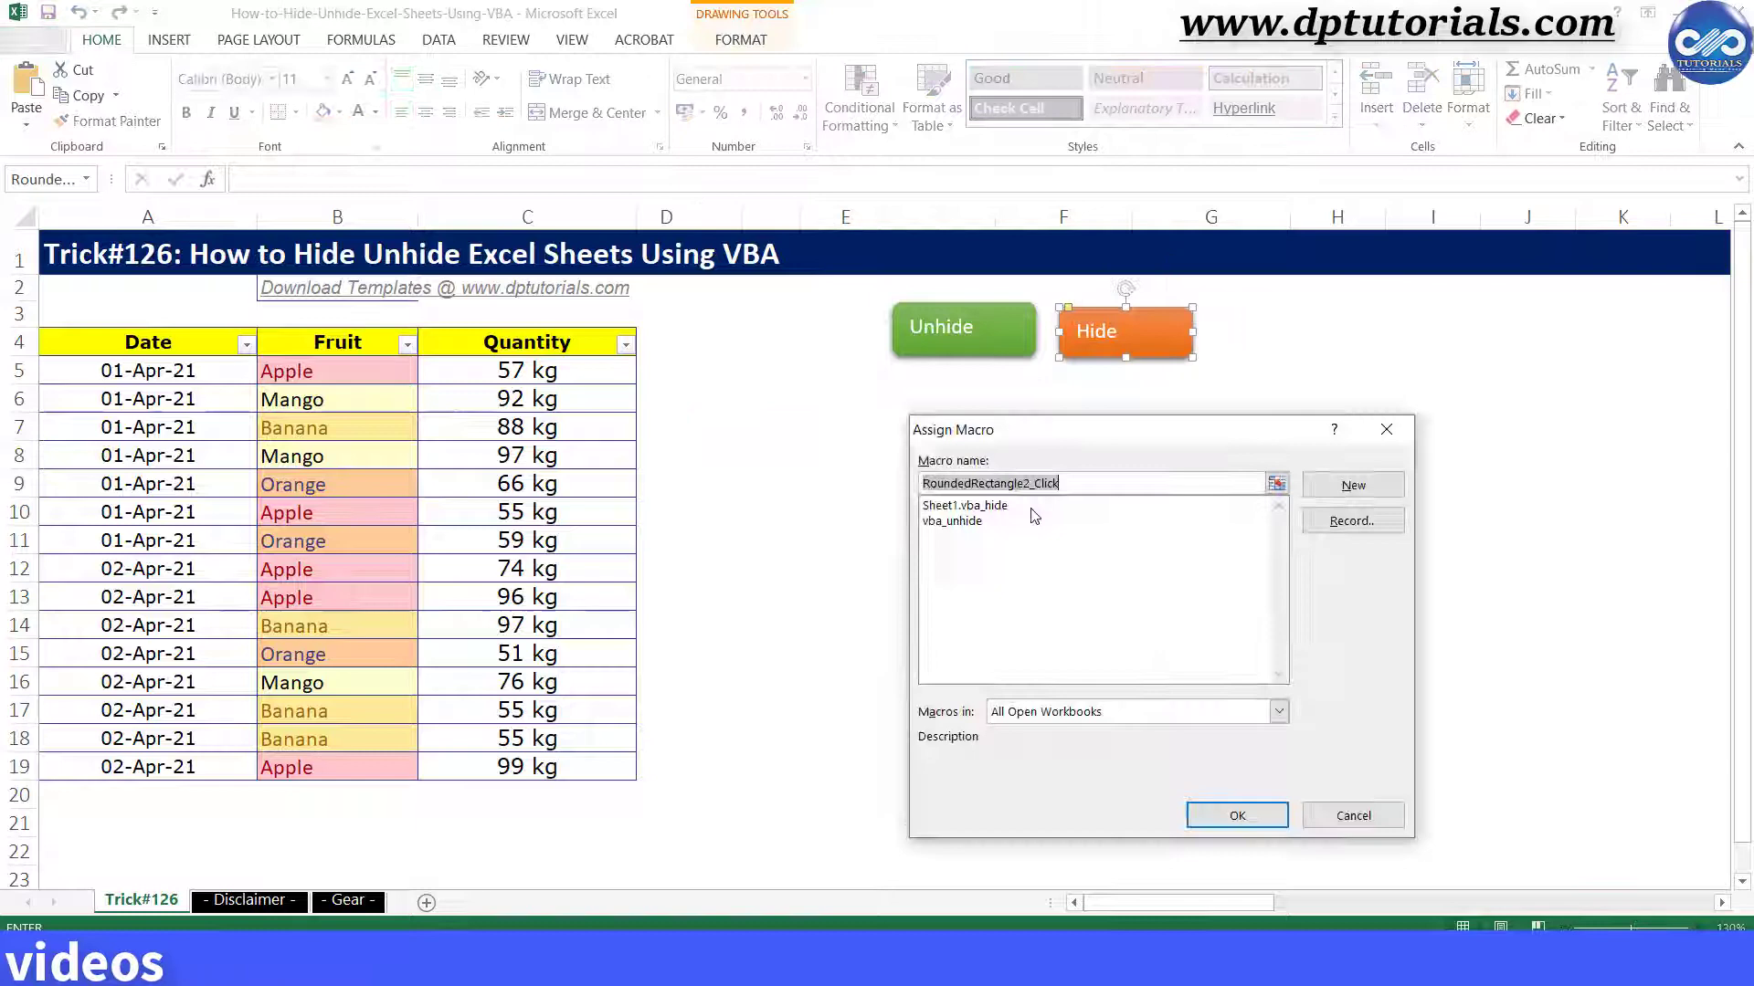
- Assign Sheet1.vba_hide to the Hide shape and try the sheet tabs afterwards
left_click(965, 504)
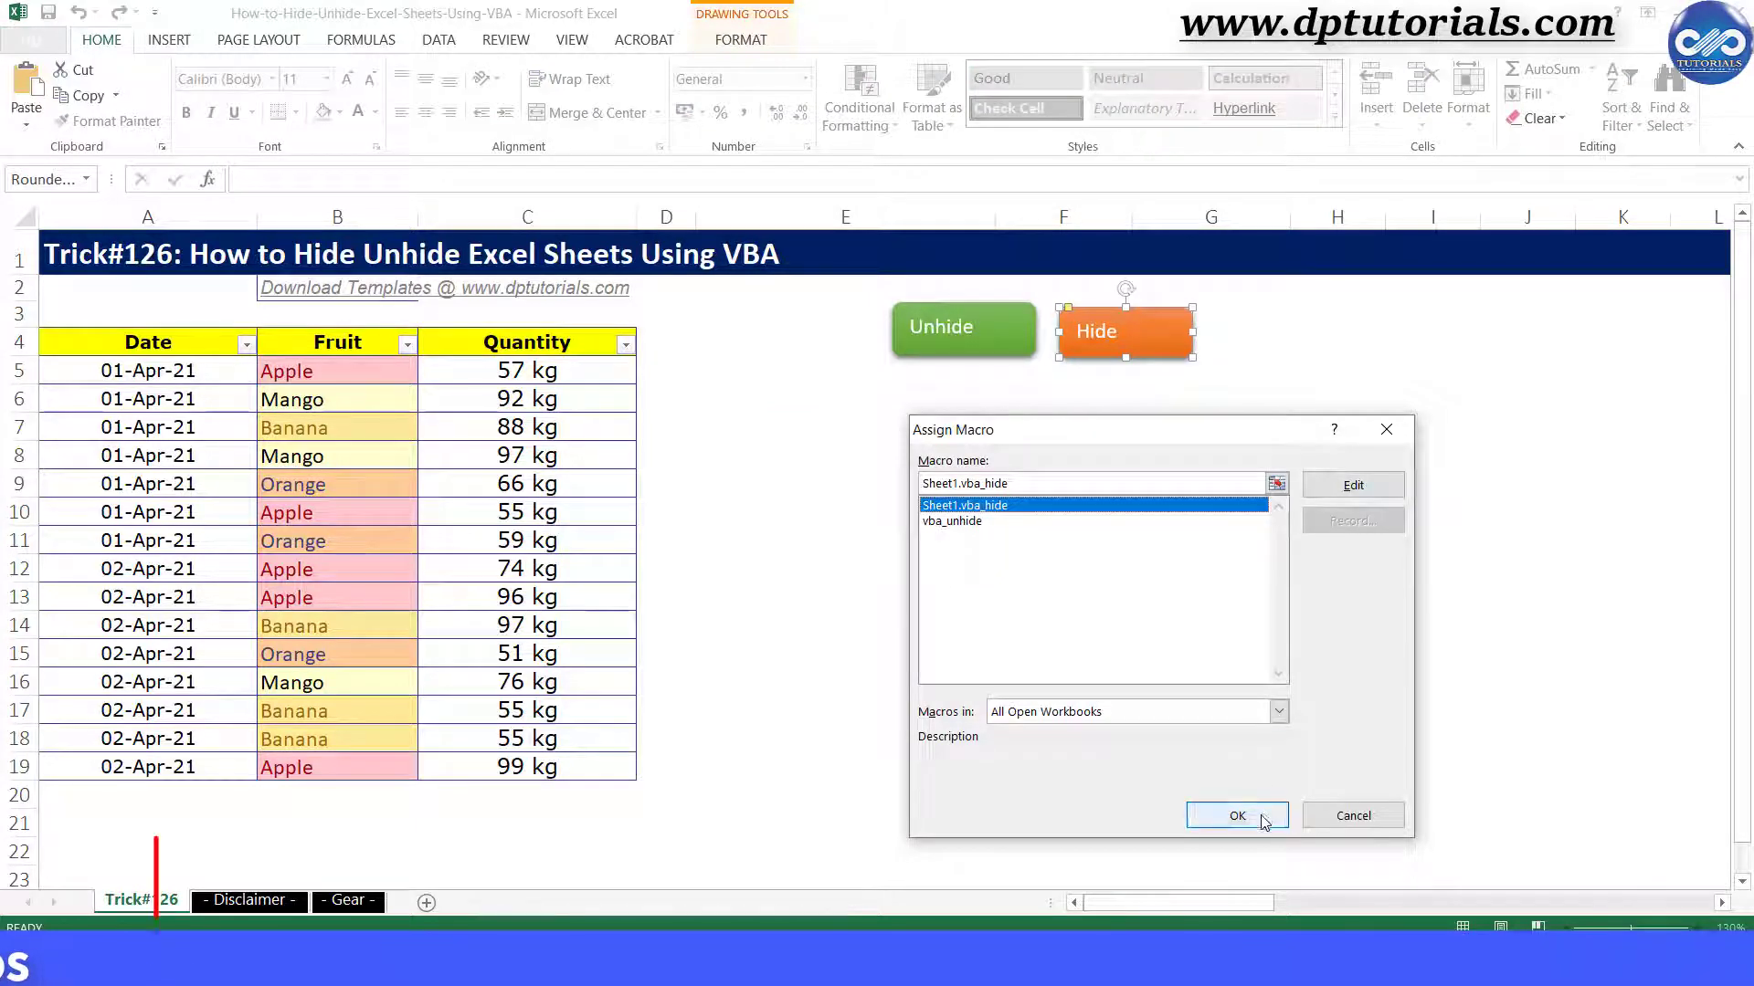
left_click(1236, 814)
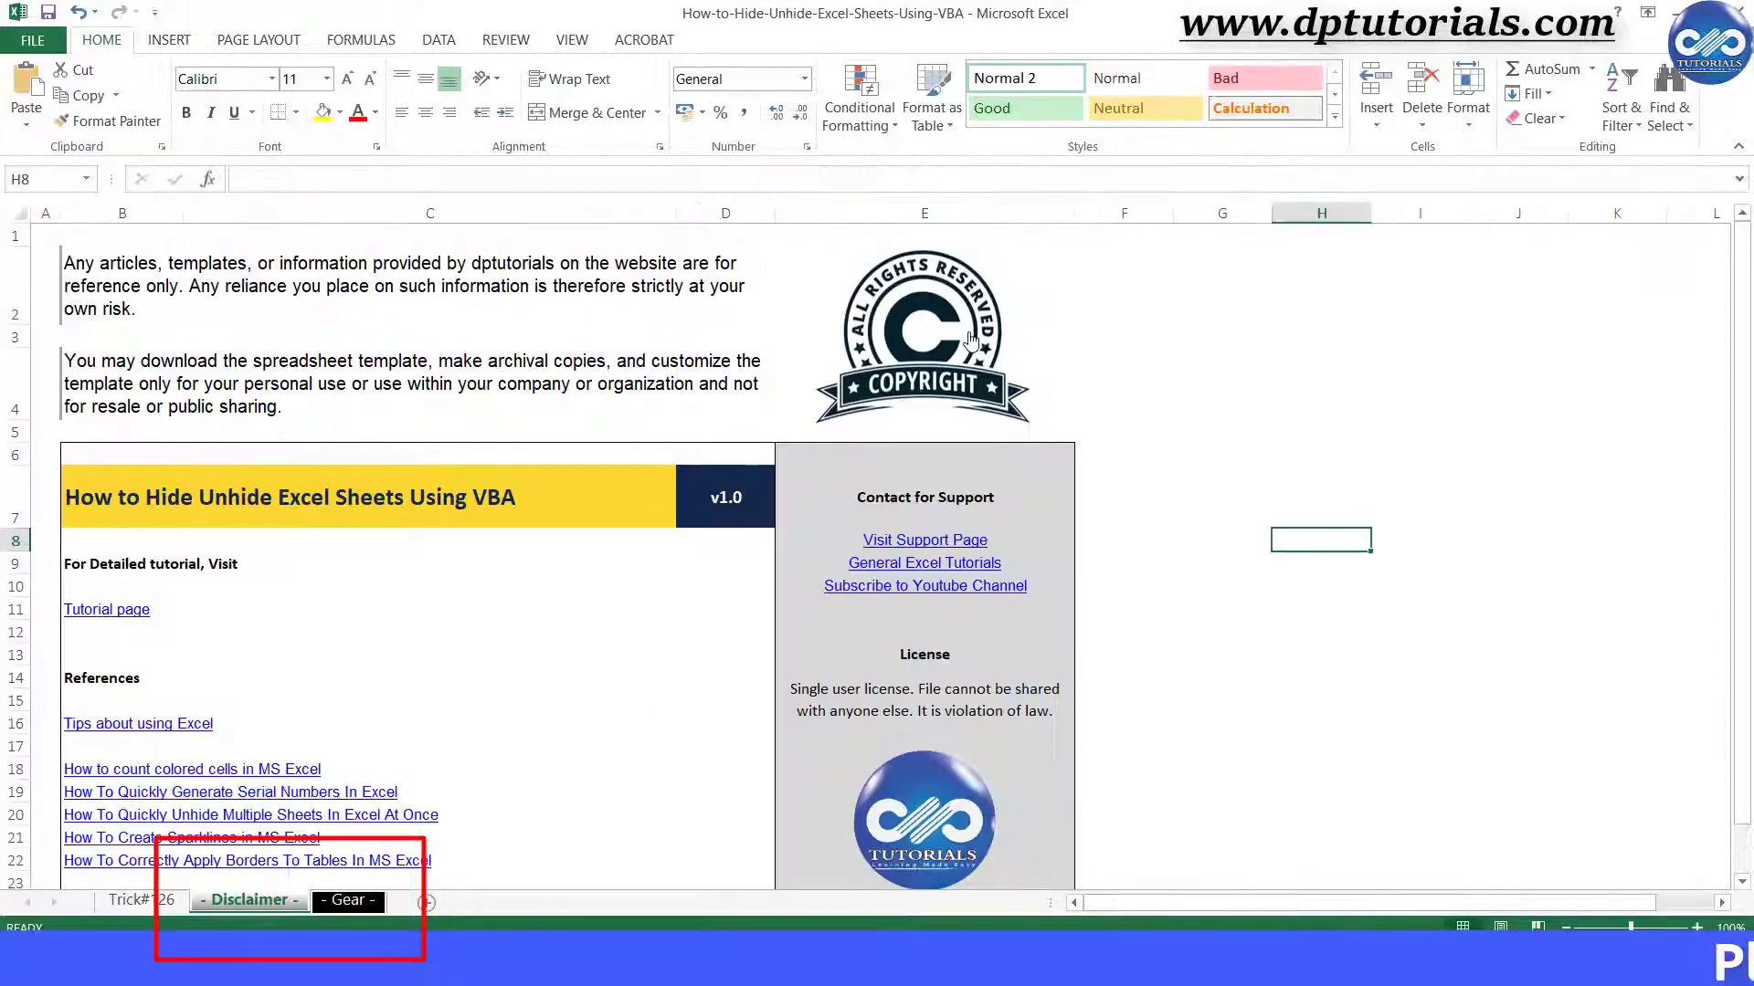
left_click(141, 899)
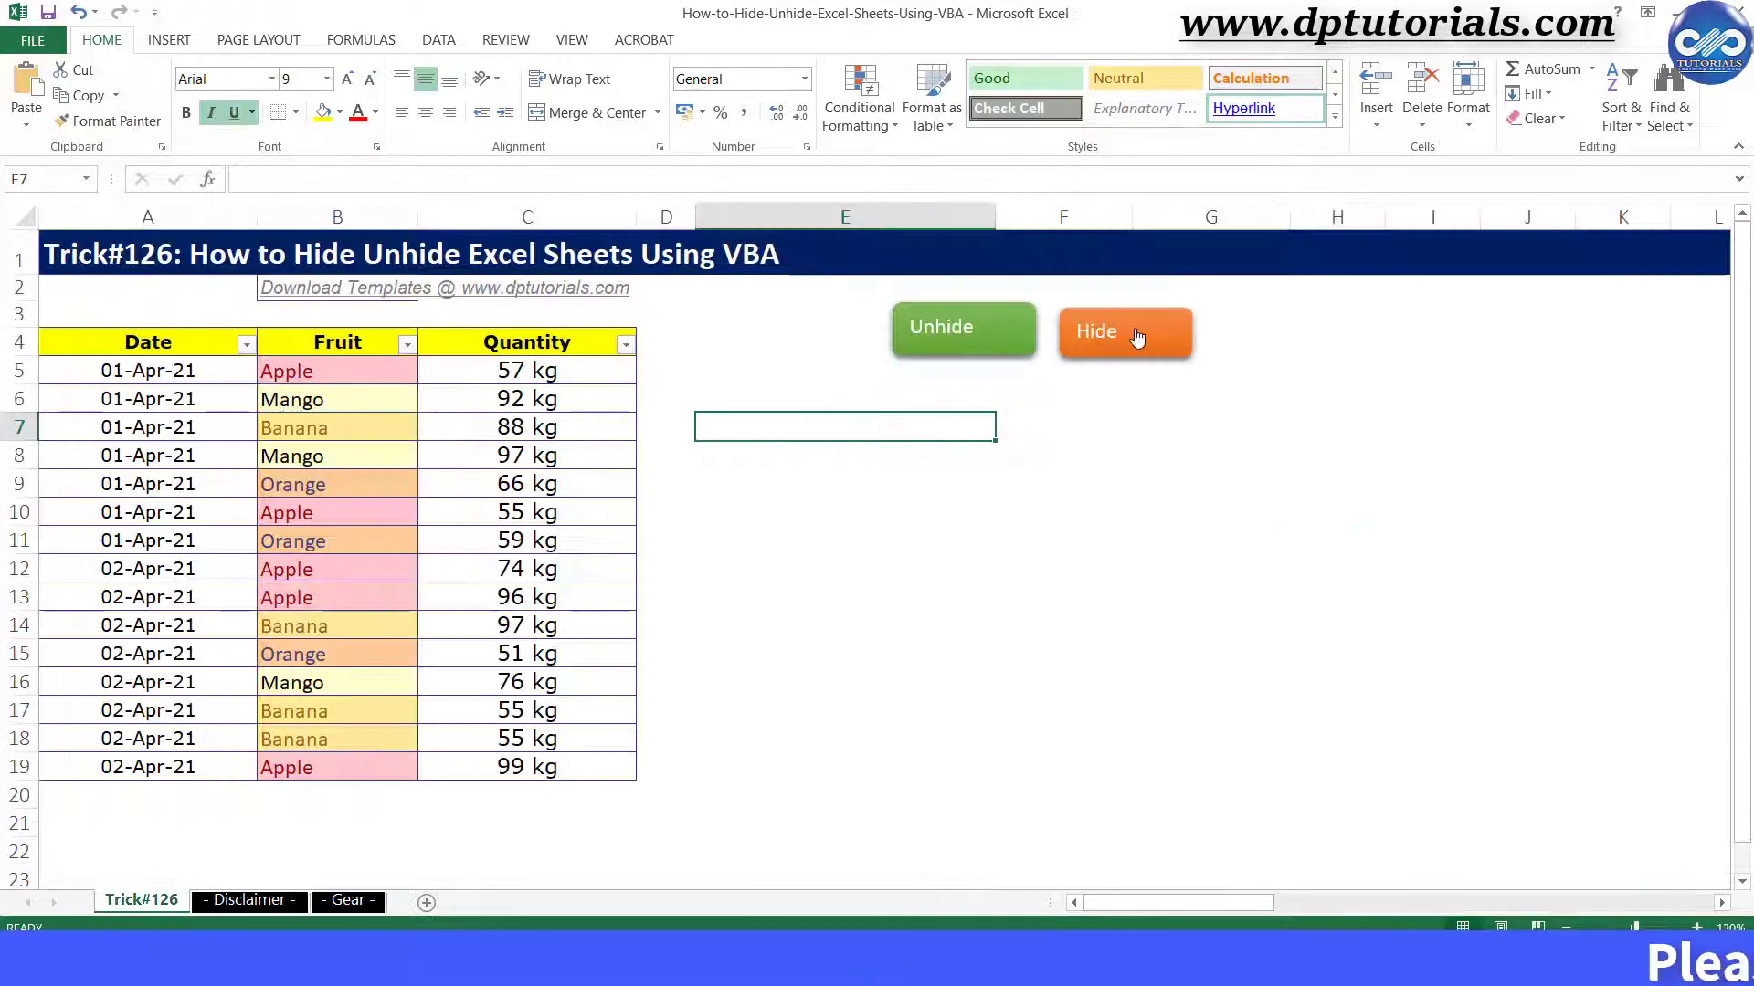
left_click(247, 901)
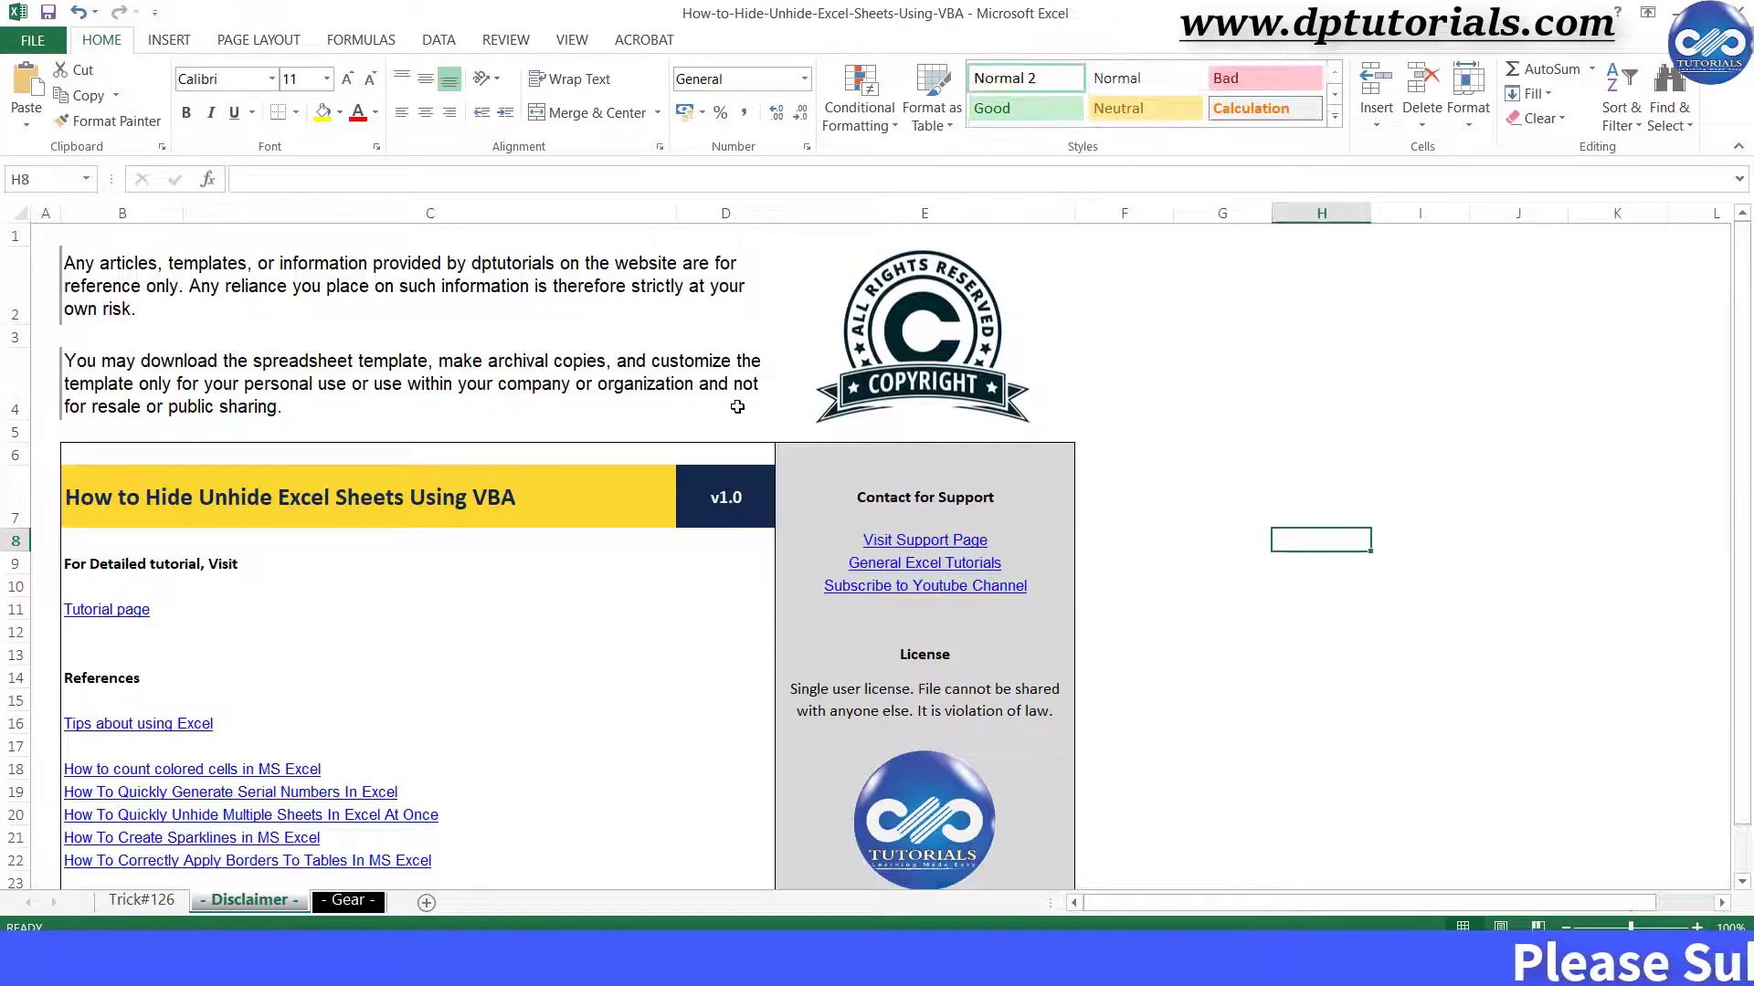